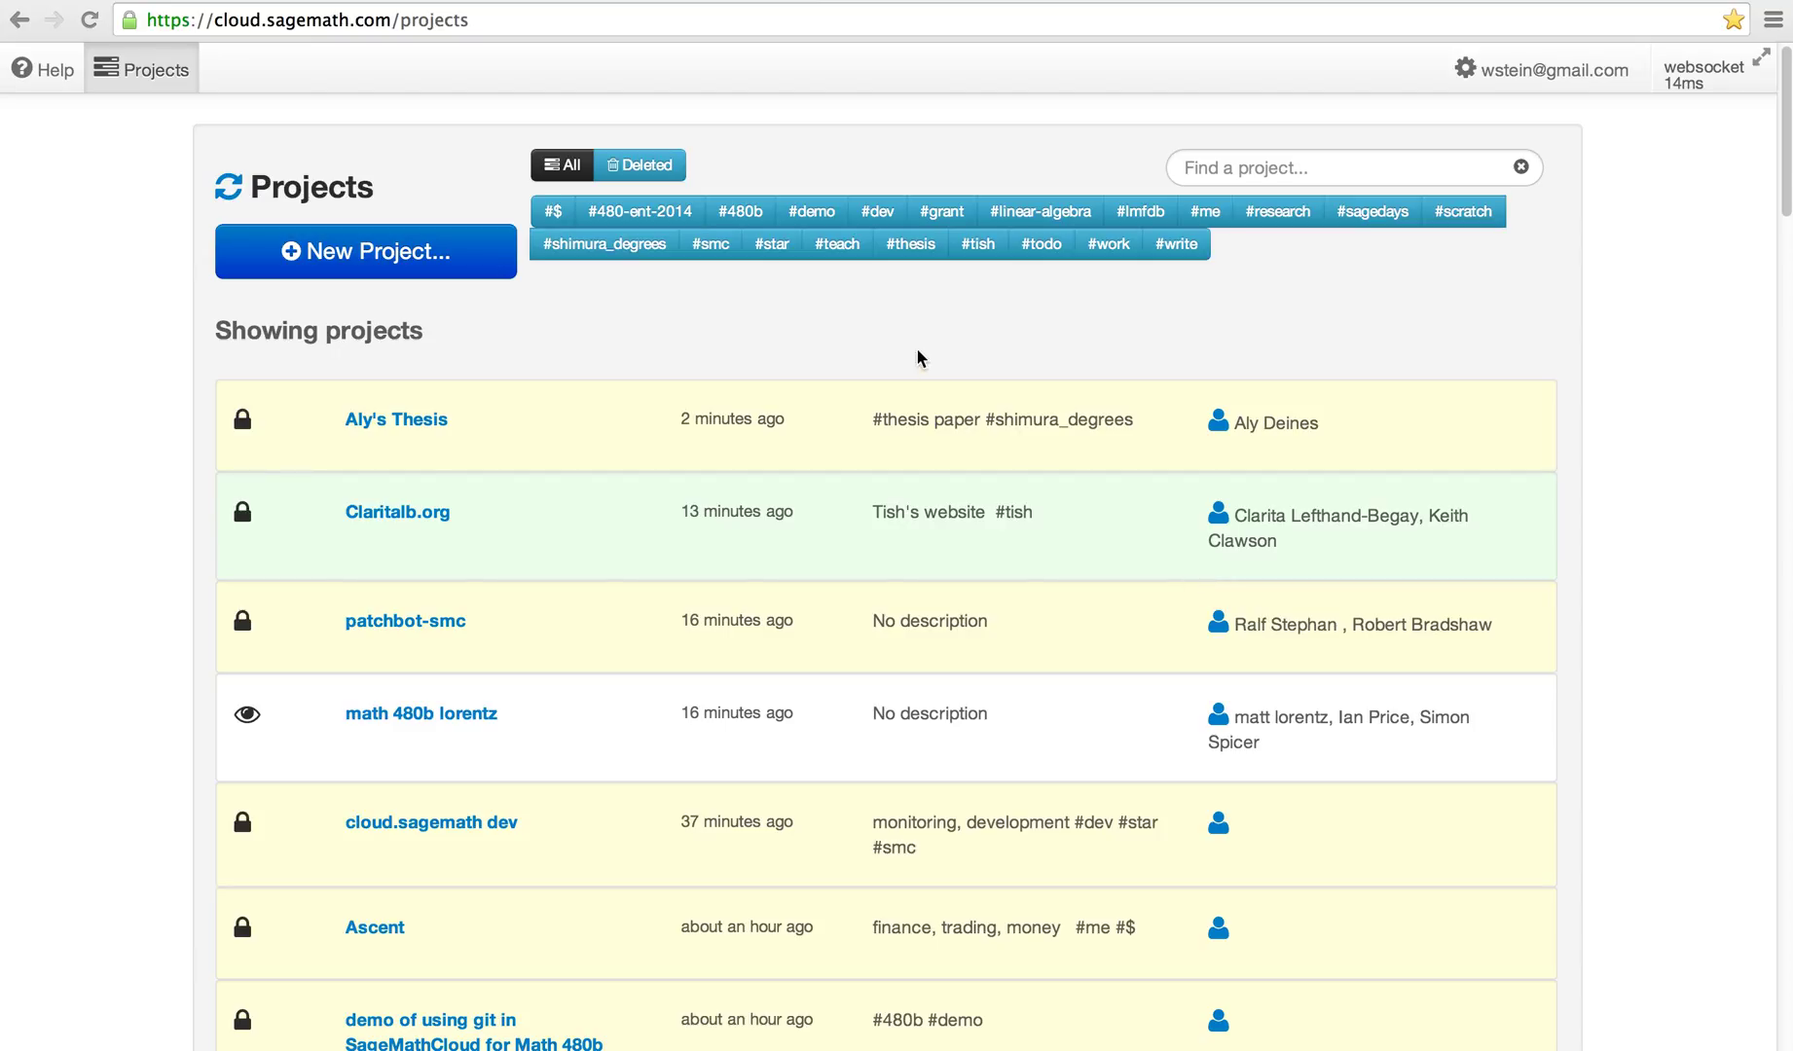
mouse_move(543, 354)
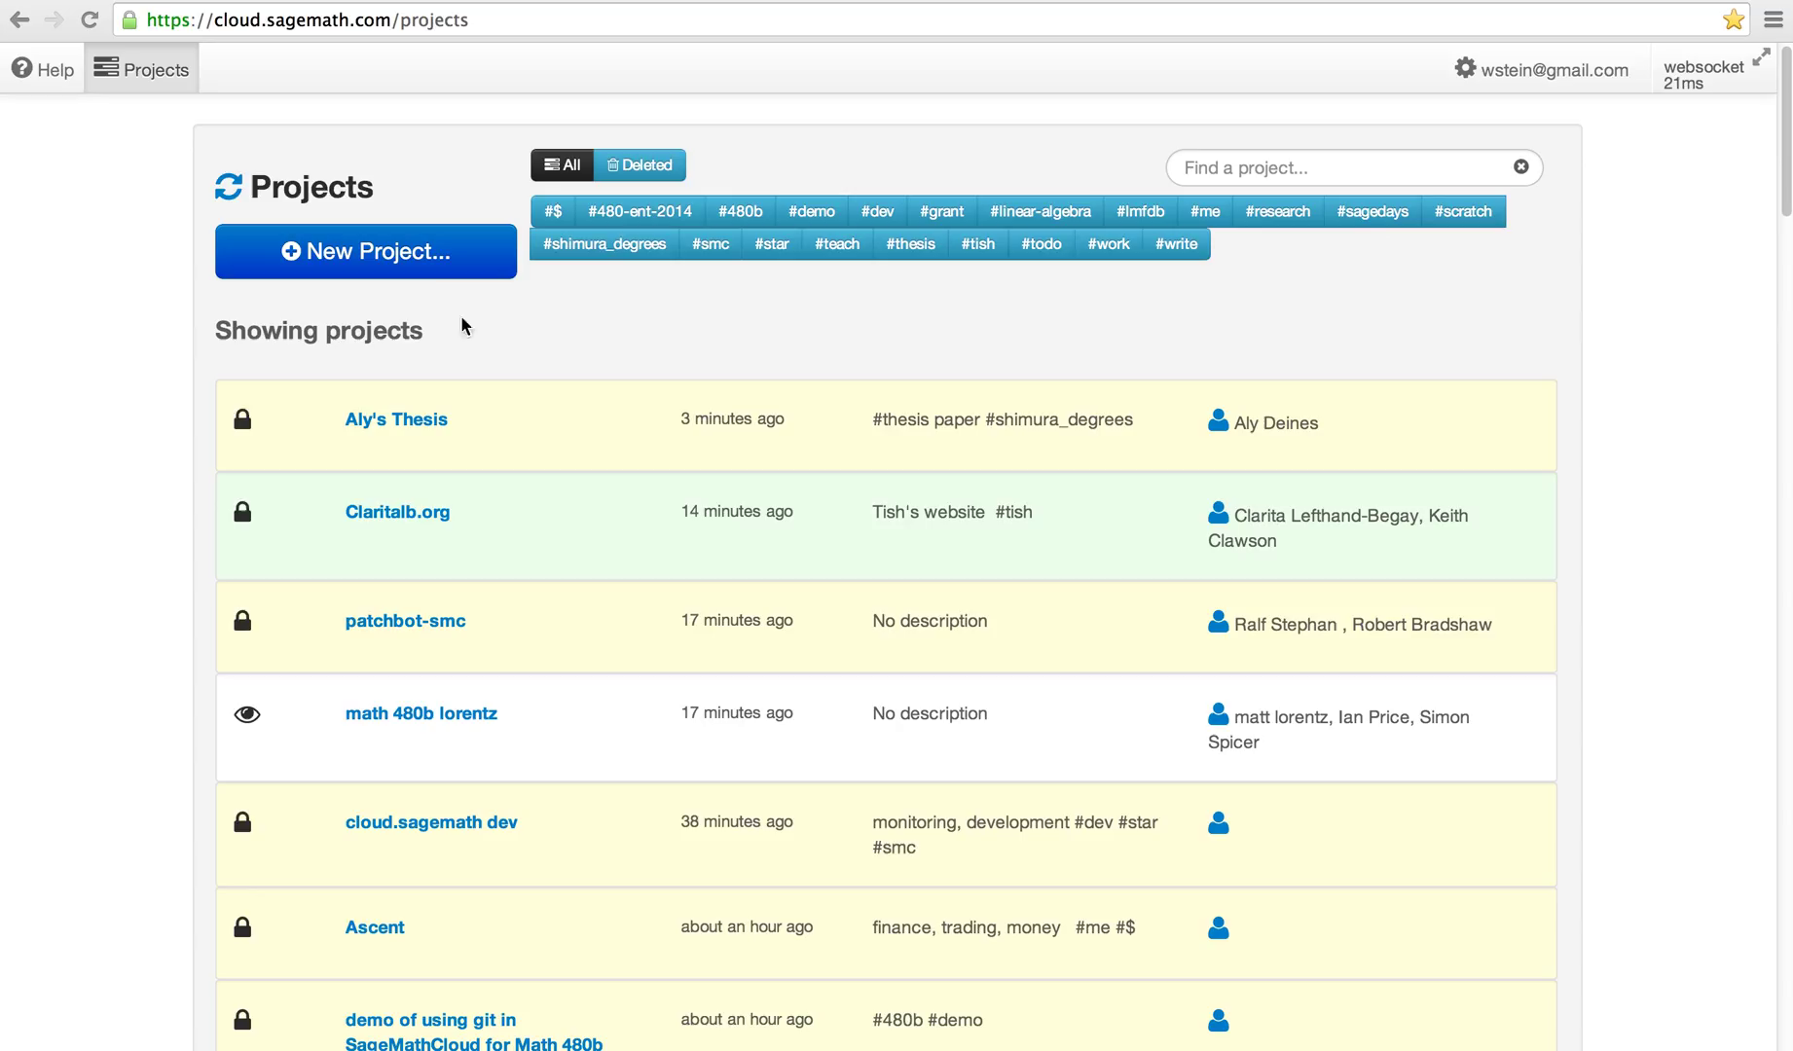
mouse_move(781, 140)
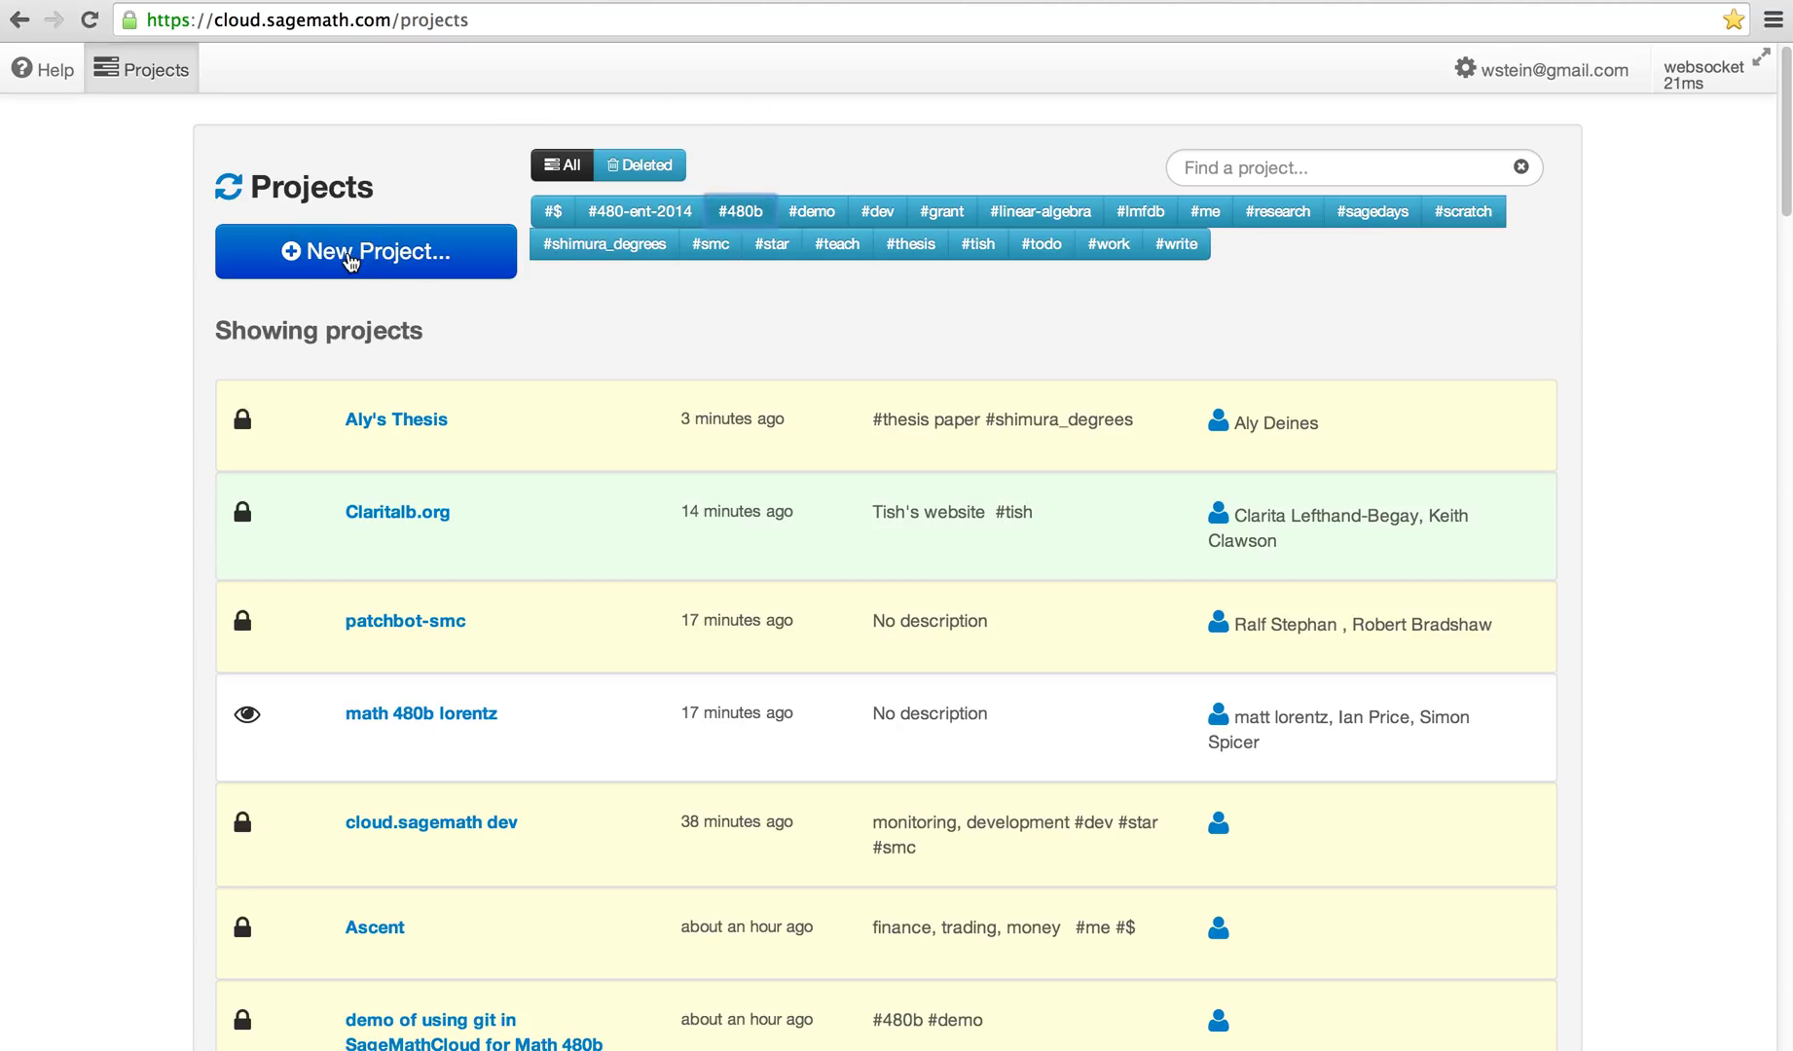
- Create a new project titled 'Screencasts showing how to use SageMathCloud'
click(365, 252)
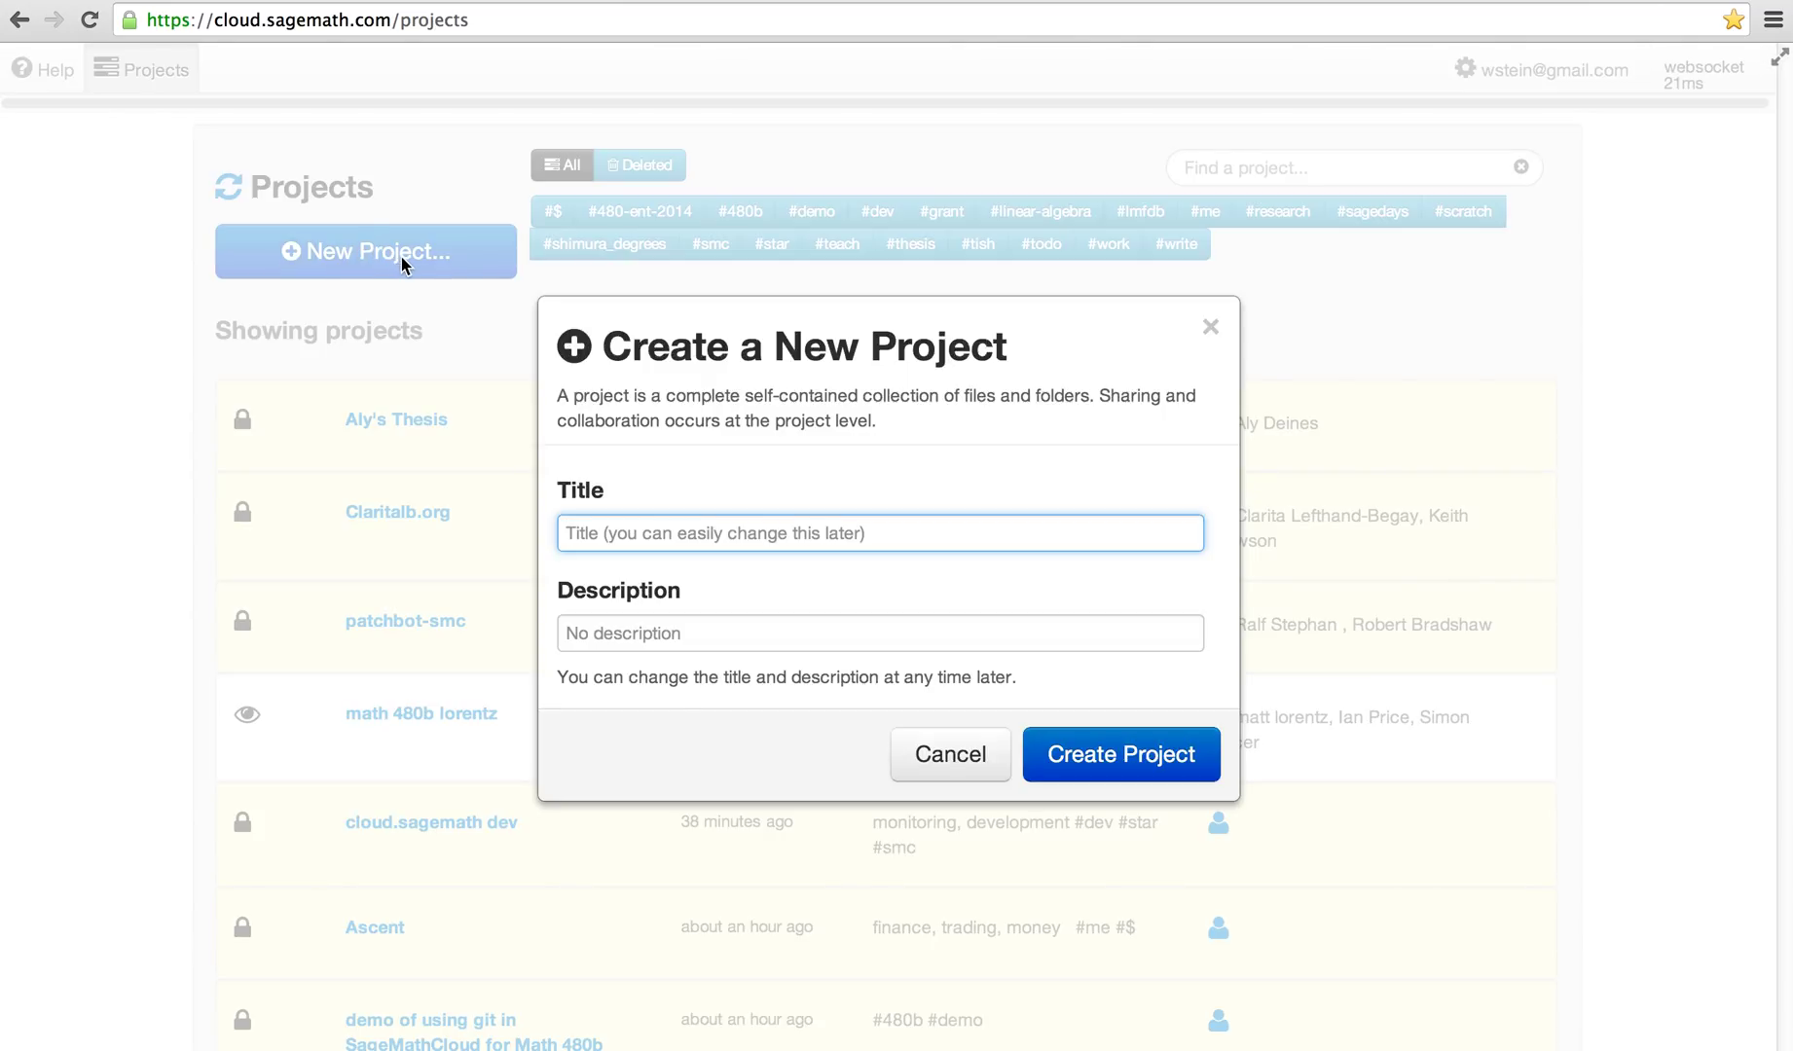
text(Screen)
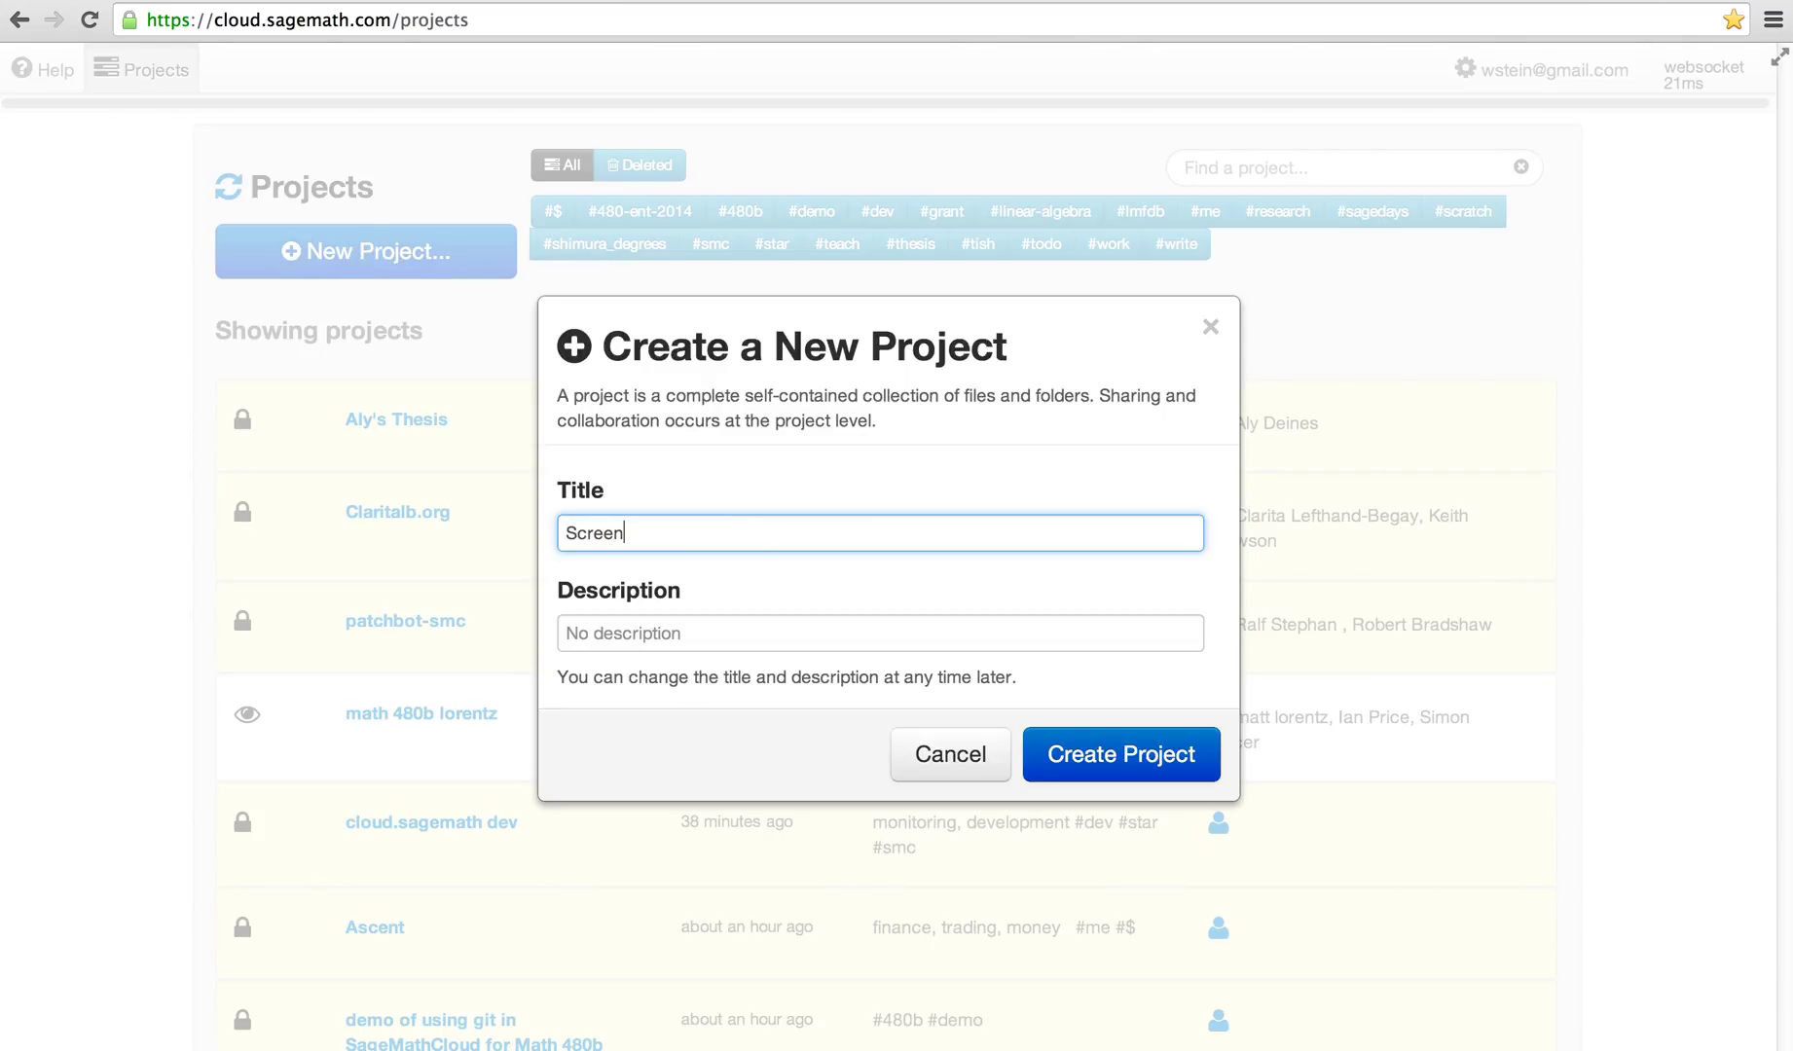
text(casts showing how to use S)
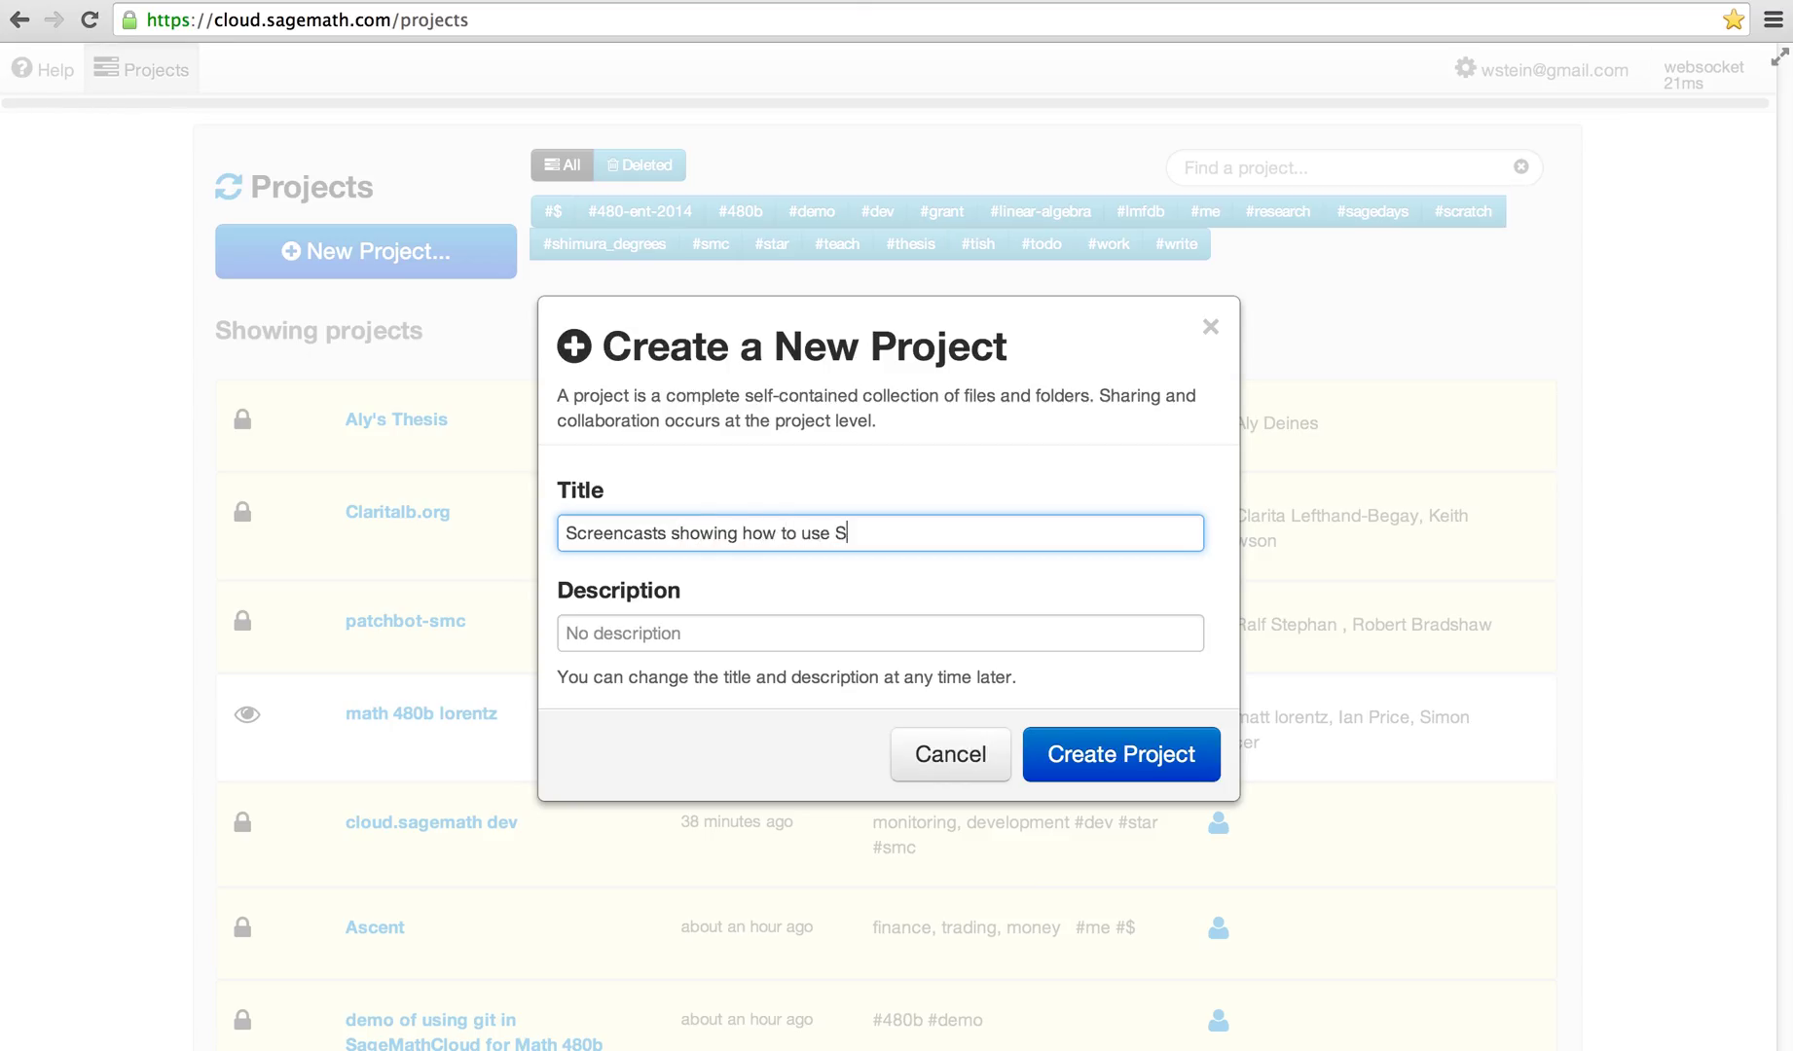
text(ageMathCloud)
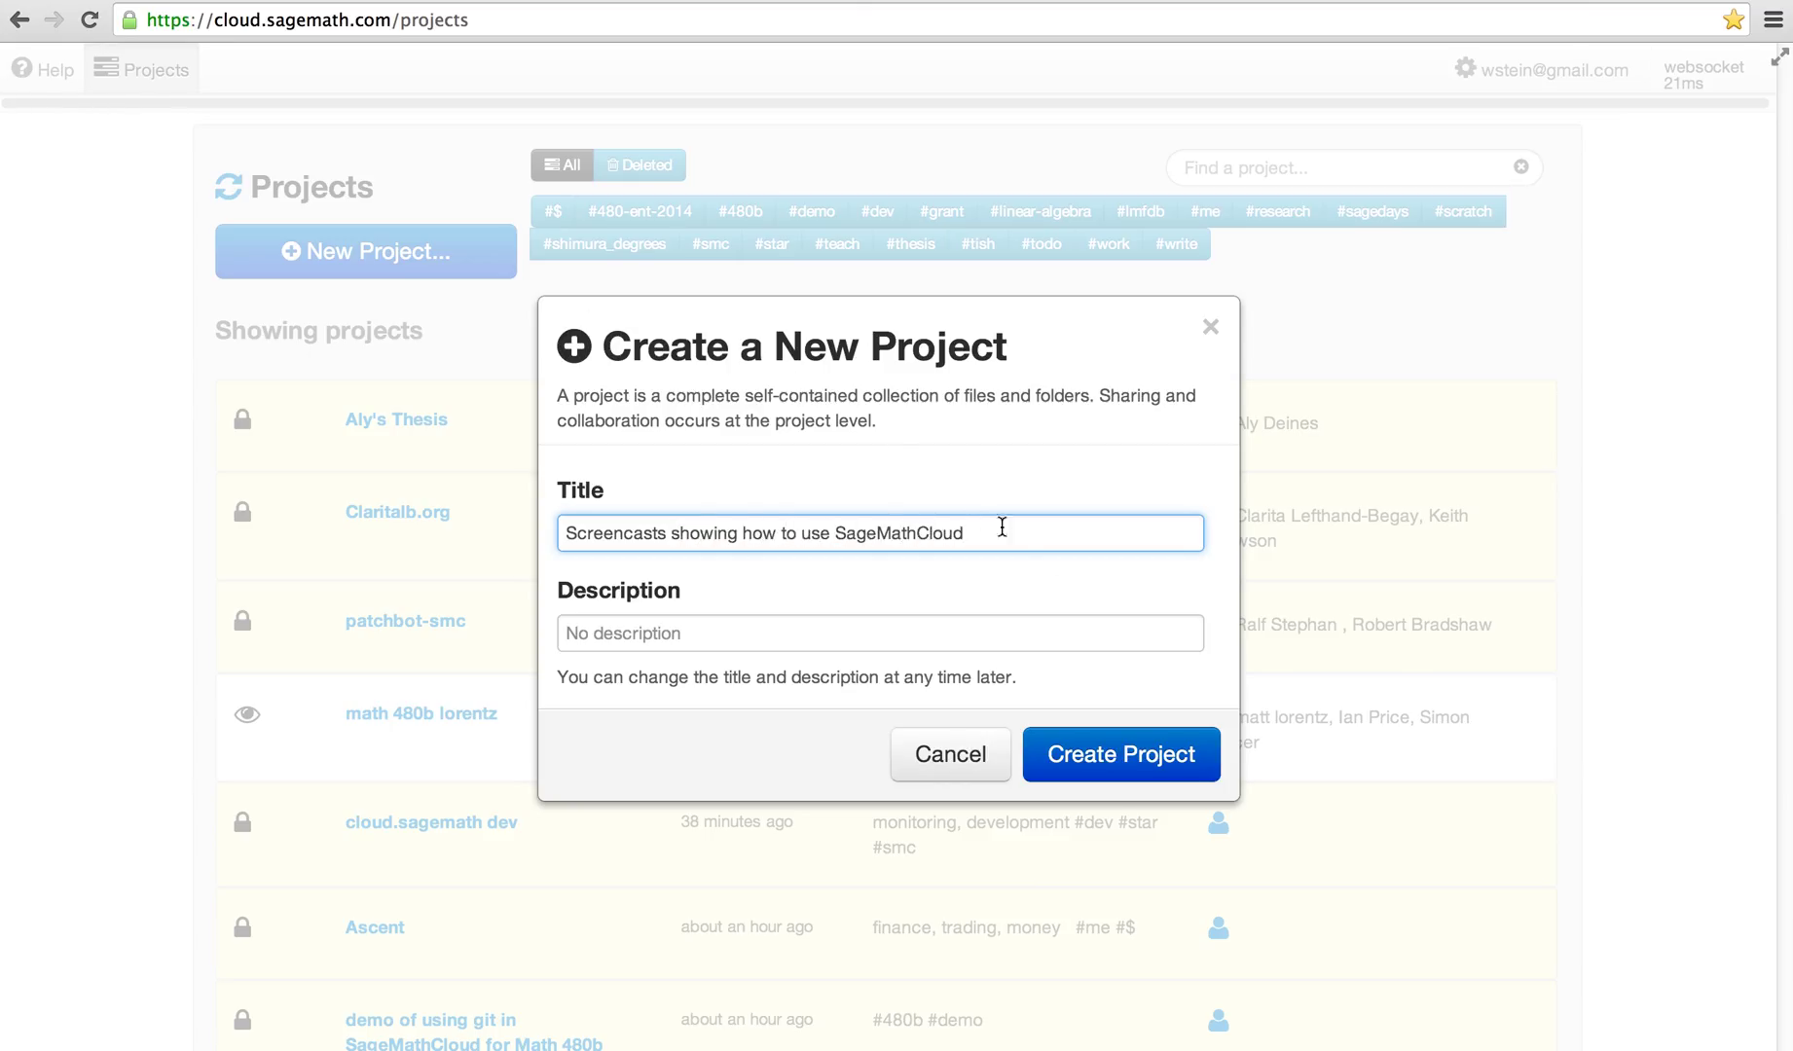
click(1120, 753)
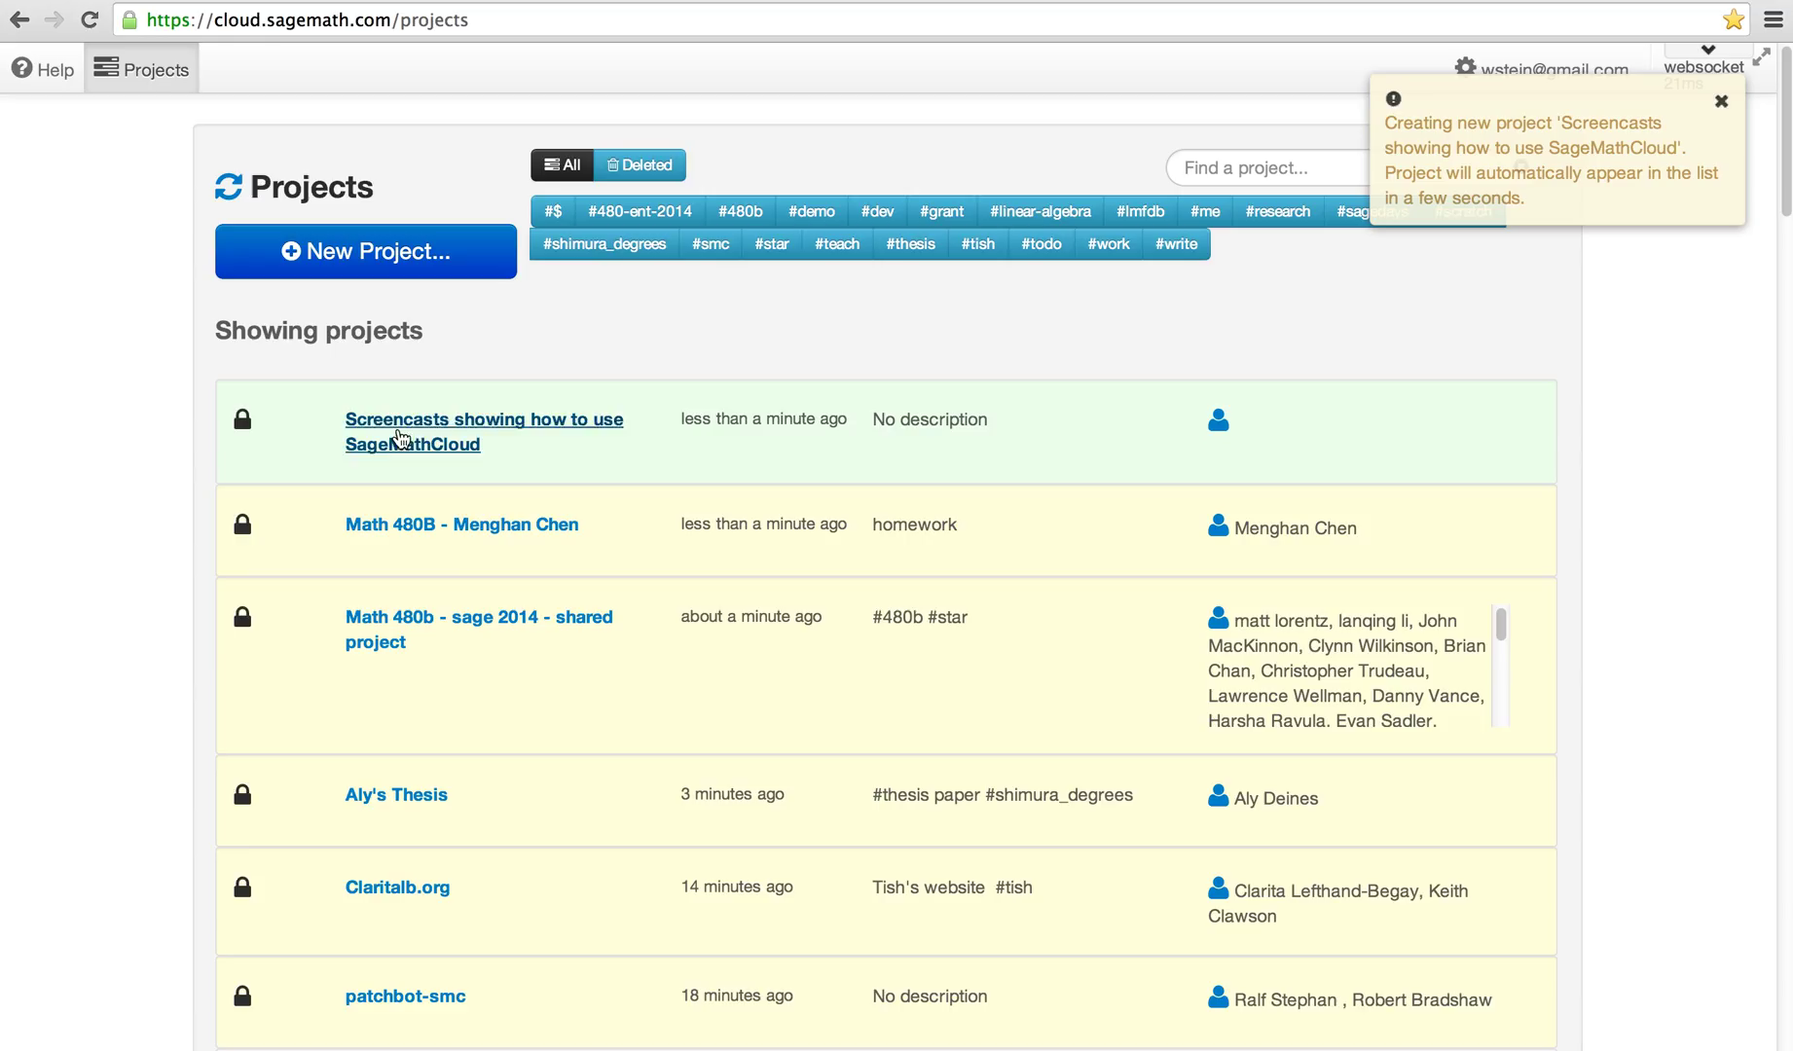
- Open the 'Screencasts showing how to use SageMathCloud' project from the project list
click(483, 432)
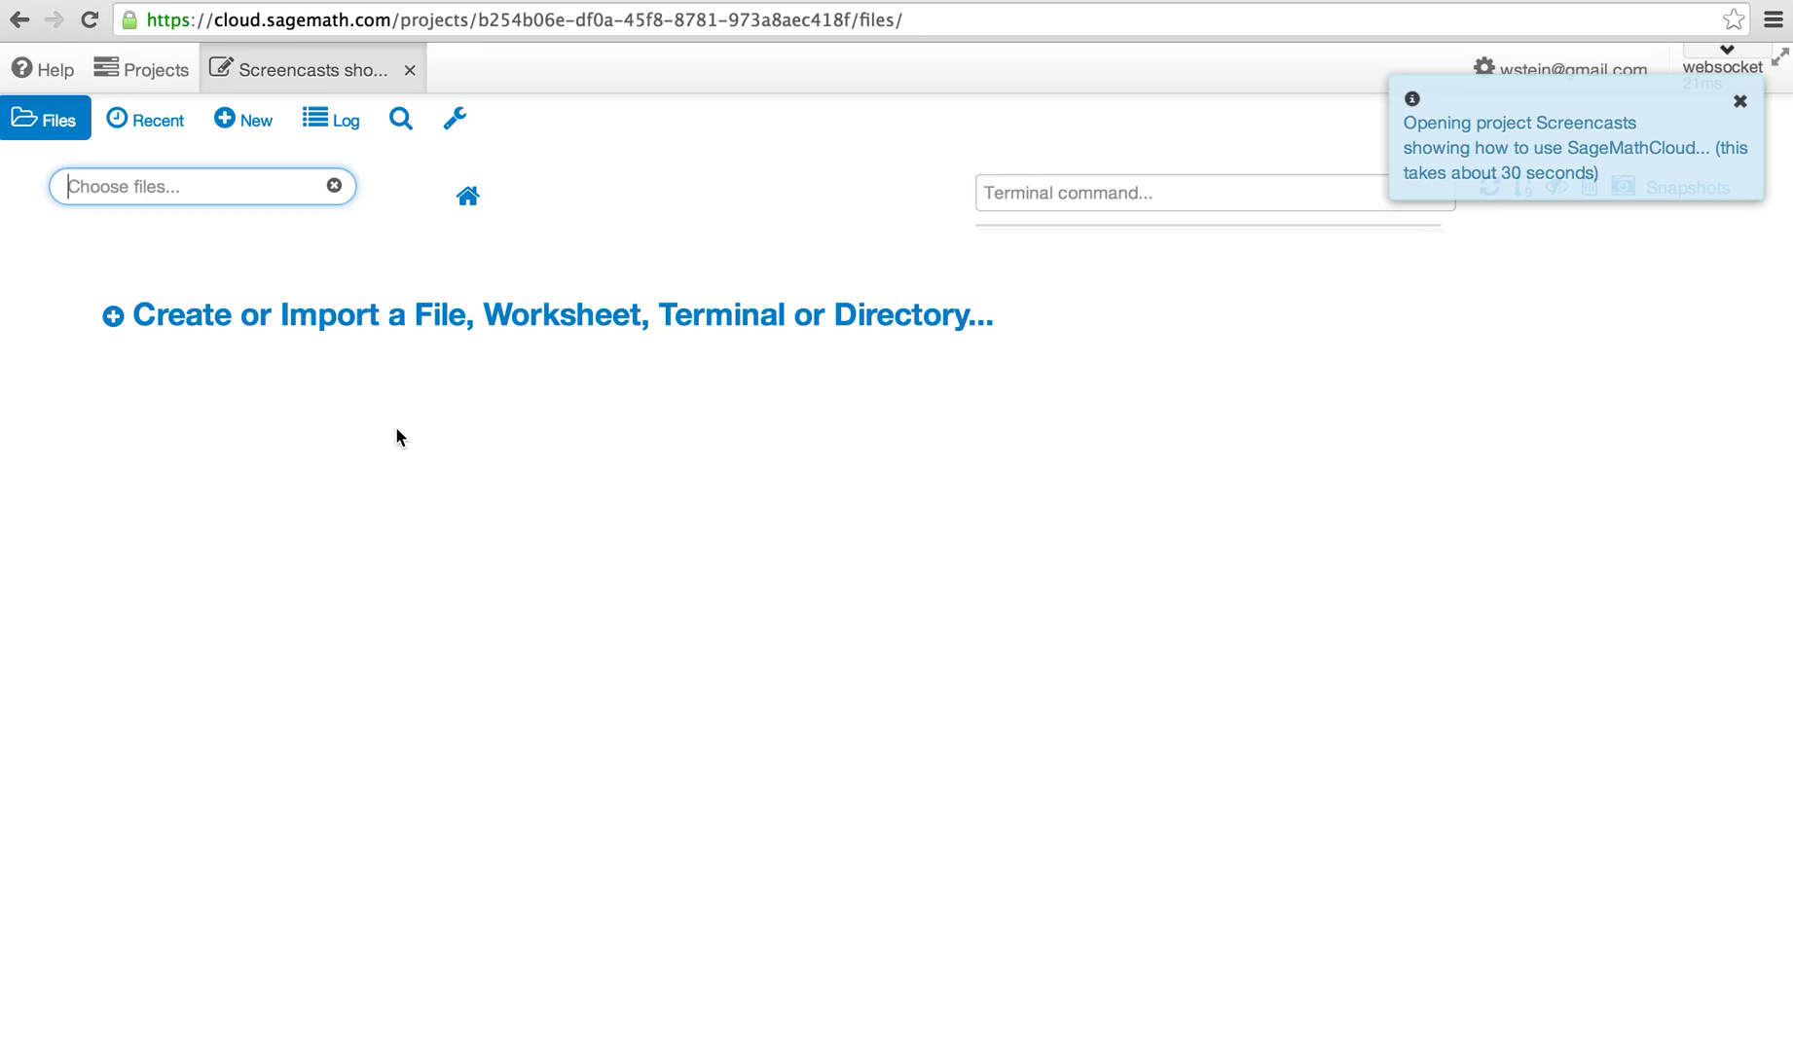
mouse_move(440, 328)
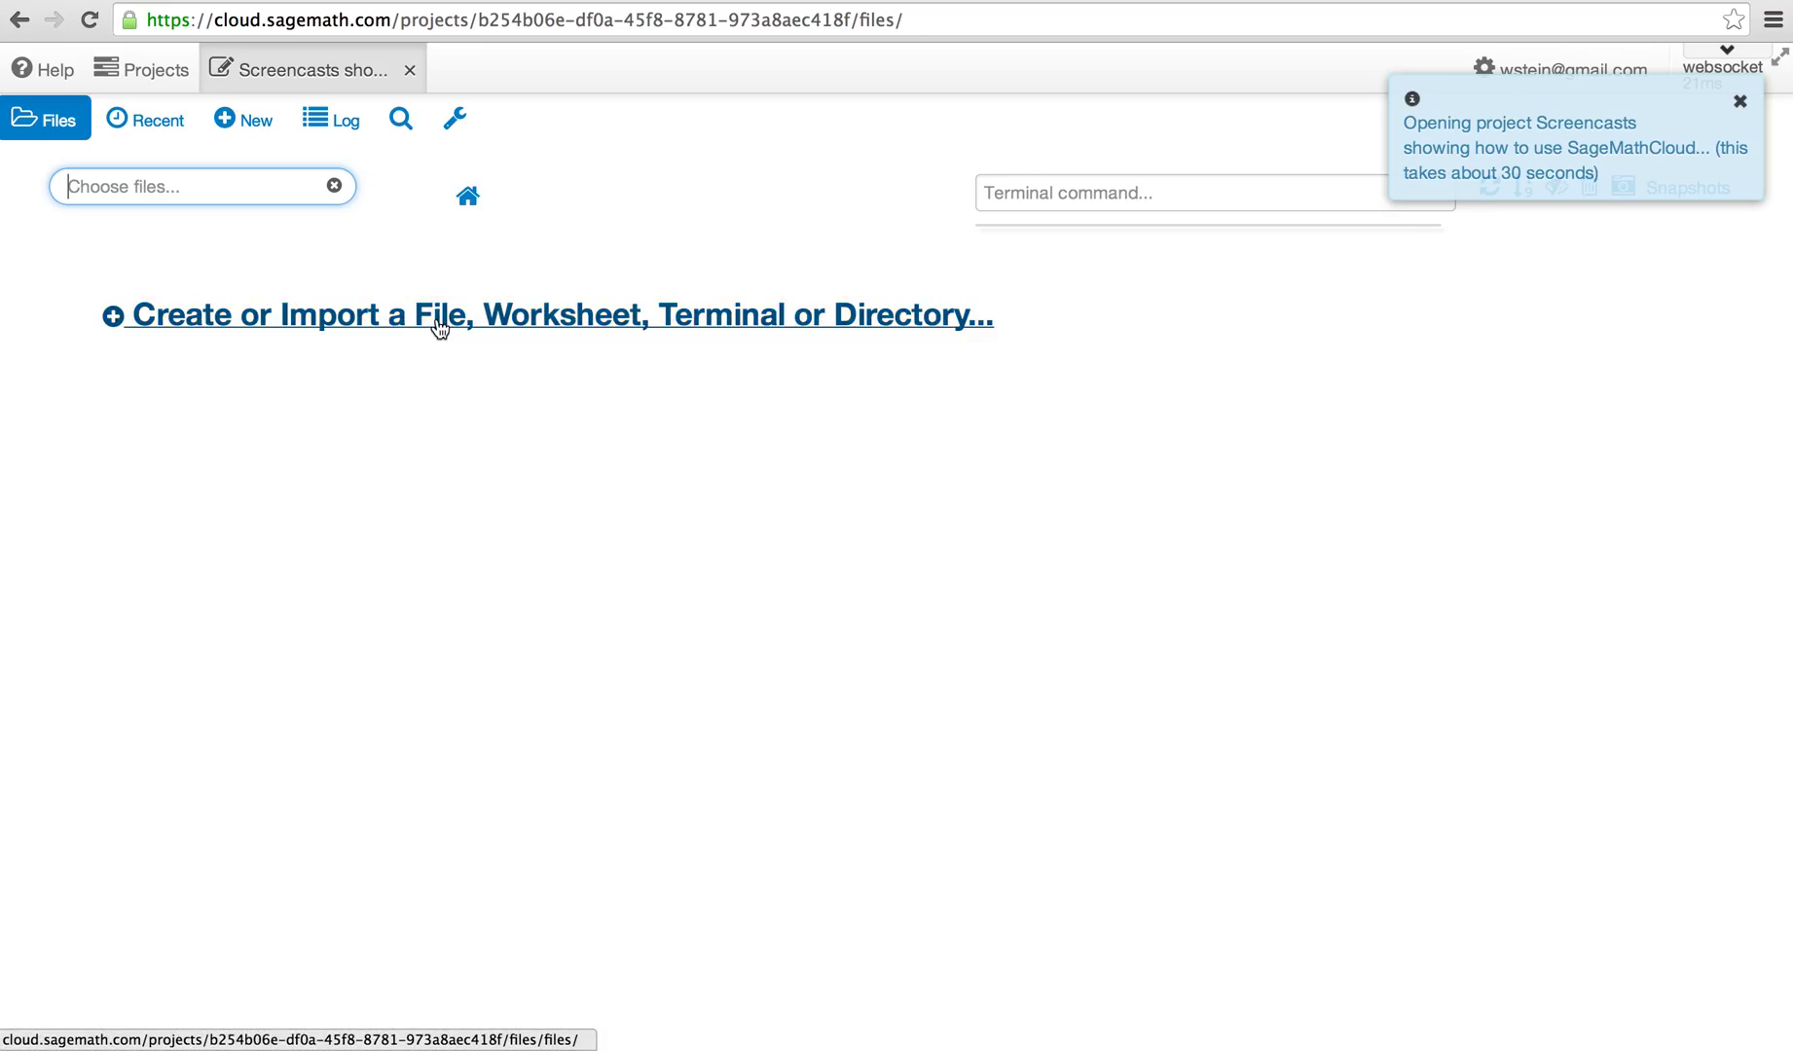
mouse_move(440, 329)
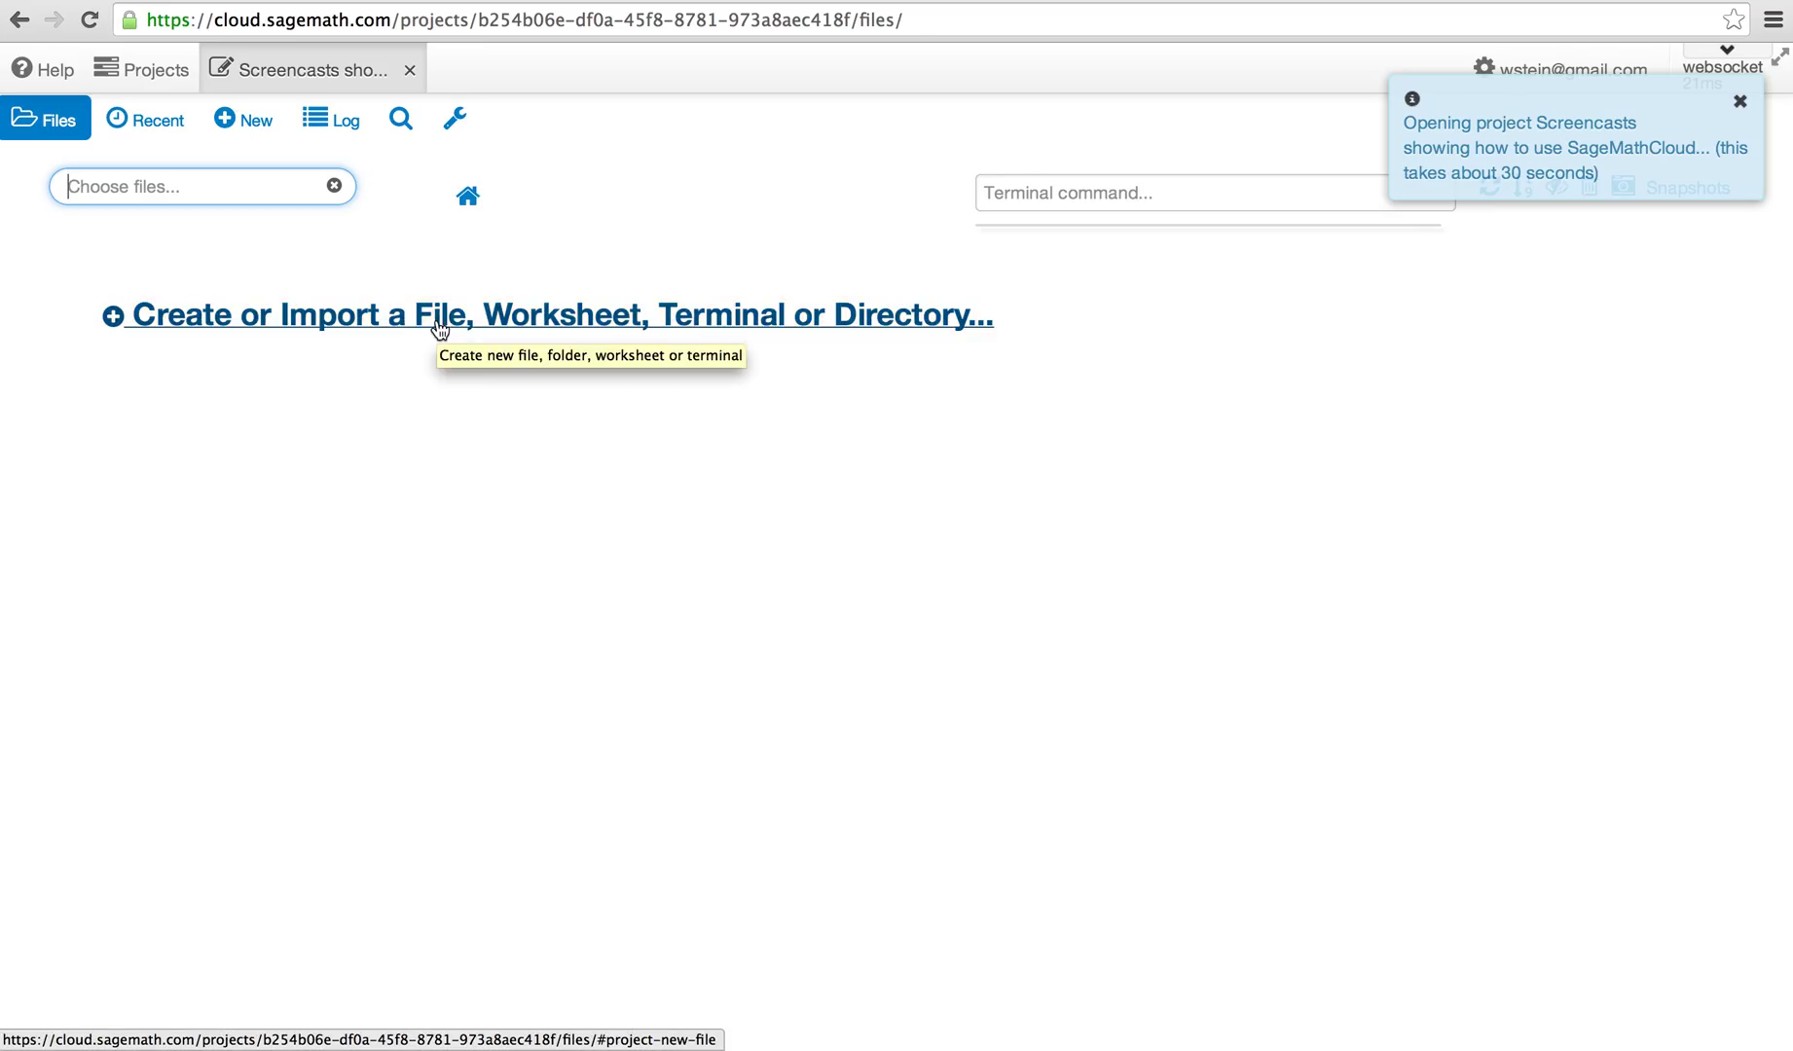
- Create an empty file named foo.c in the project's home directory
click(556, 315)
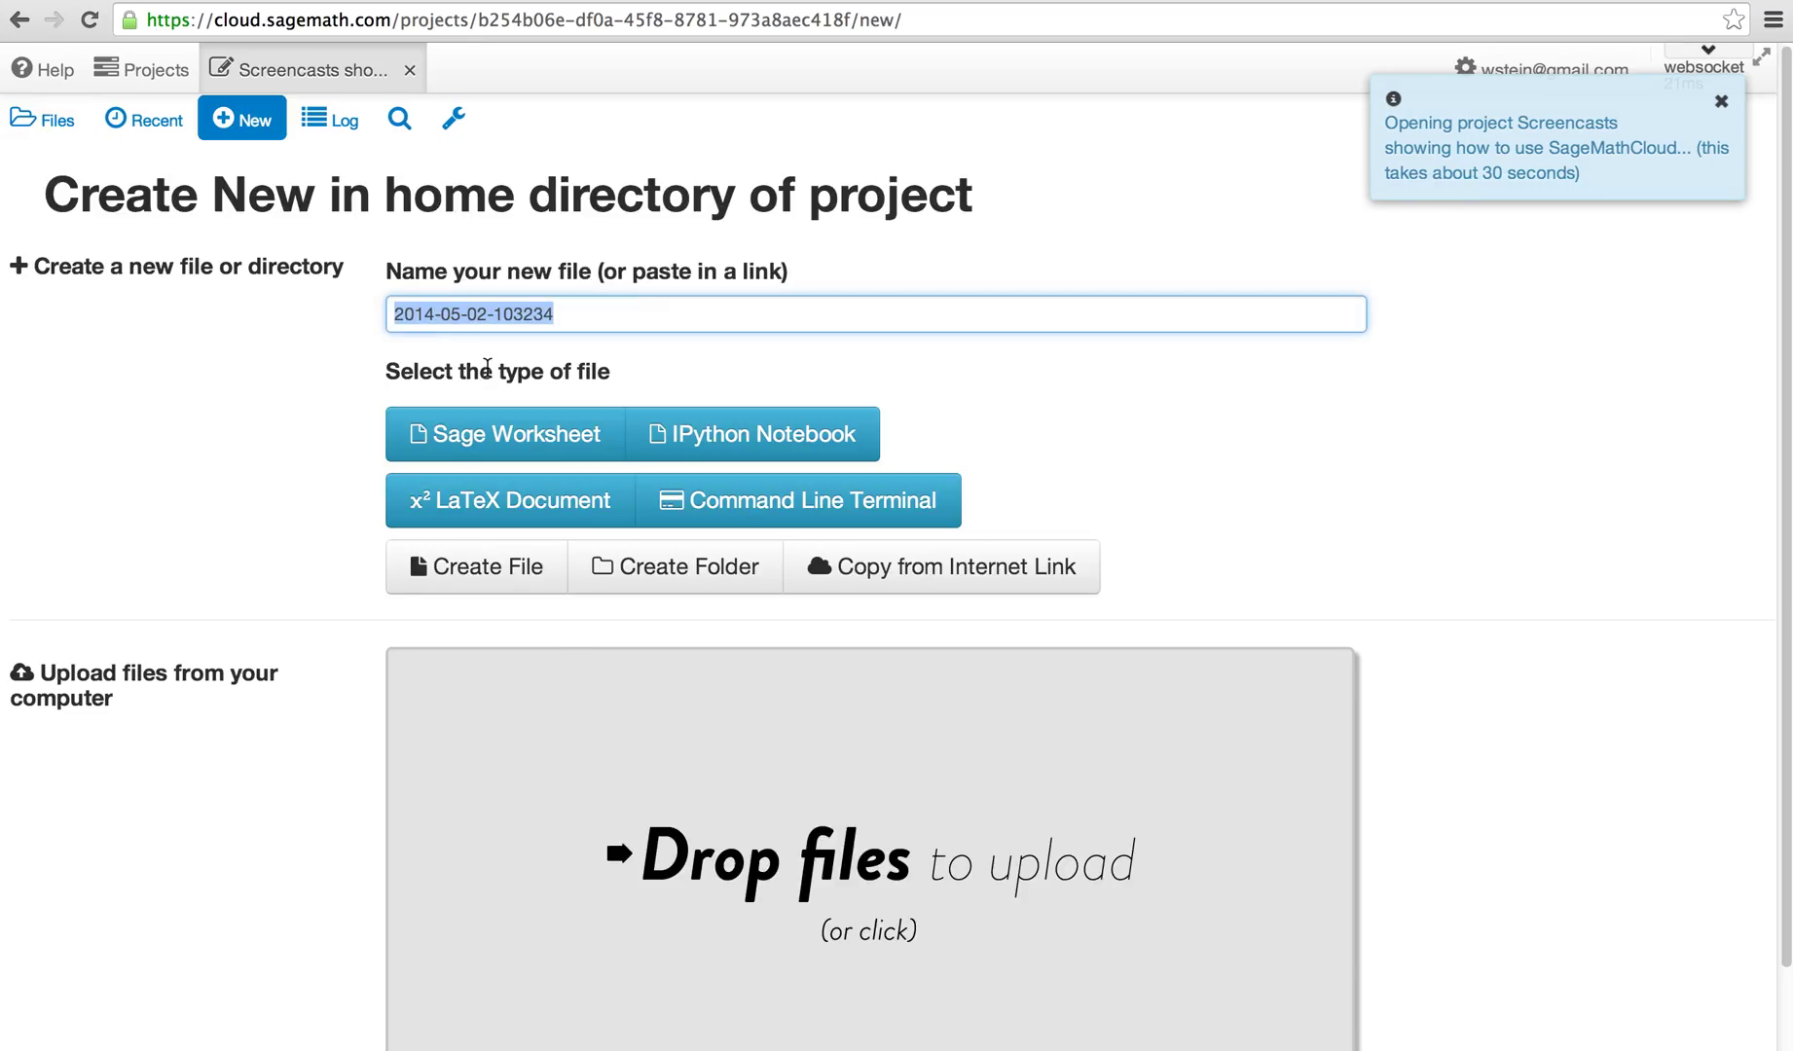
click(1720, 102)
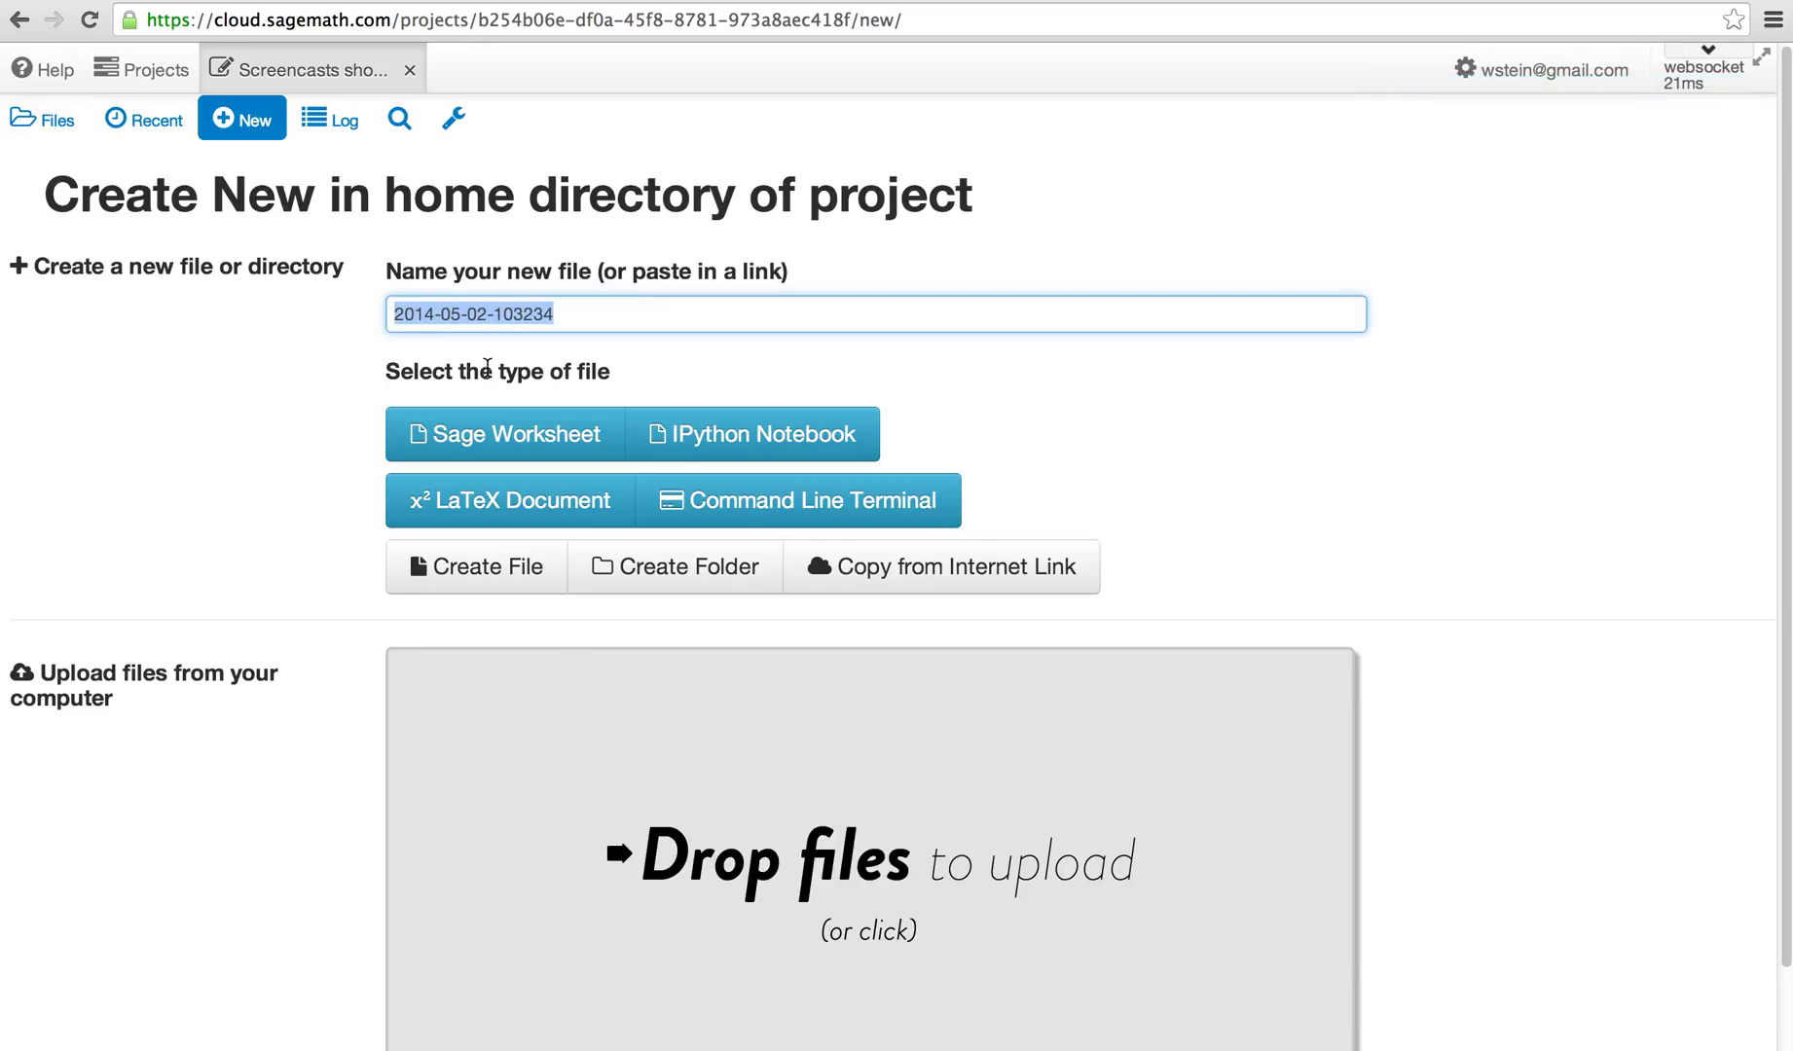
text(foo.c)
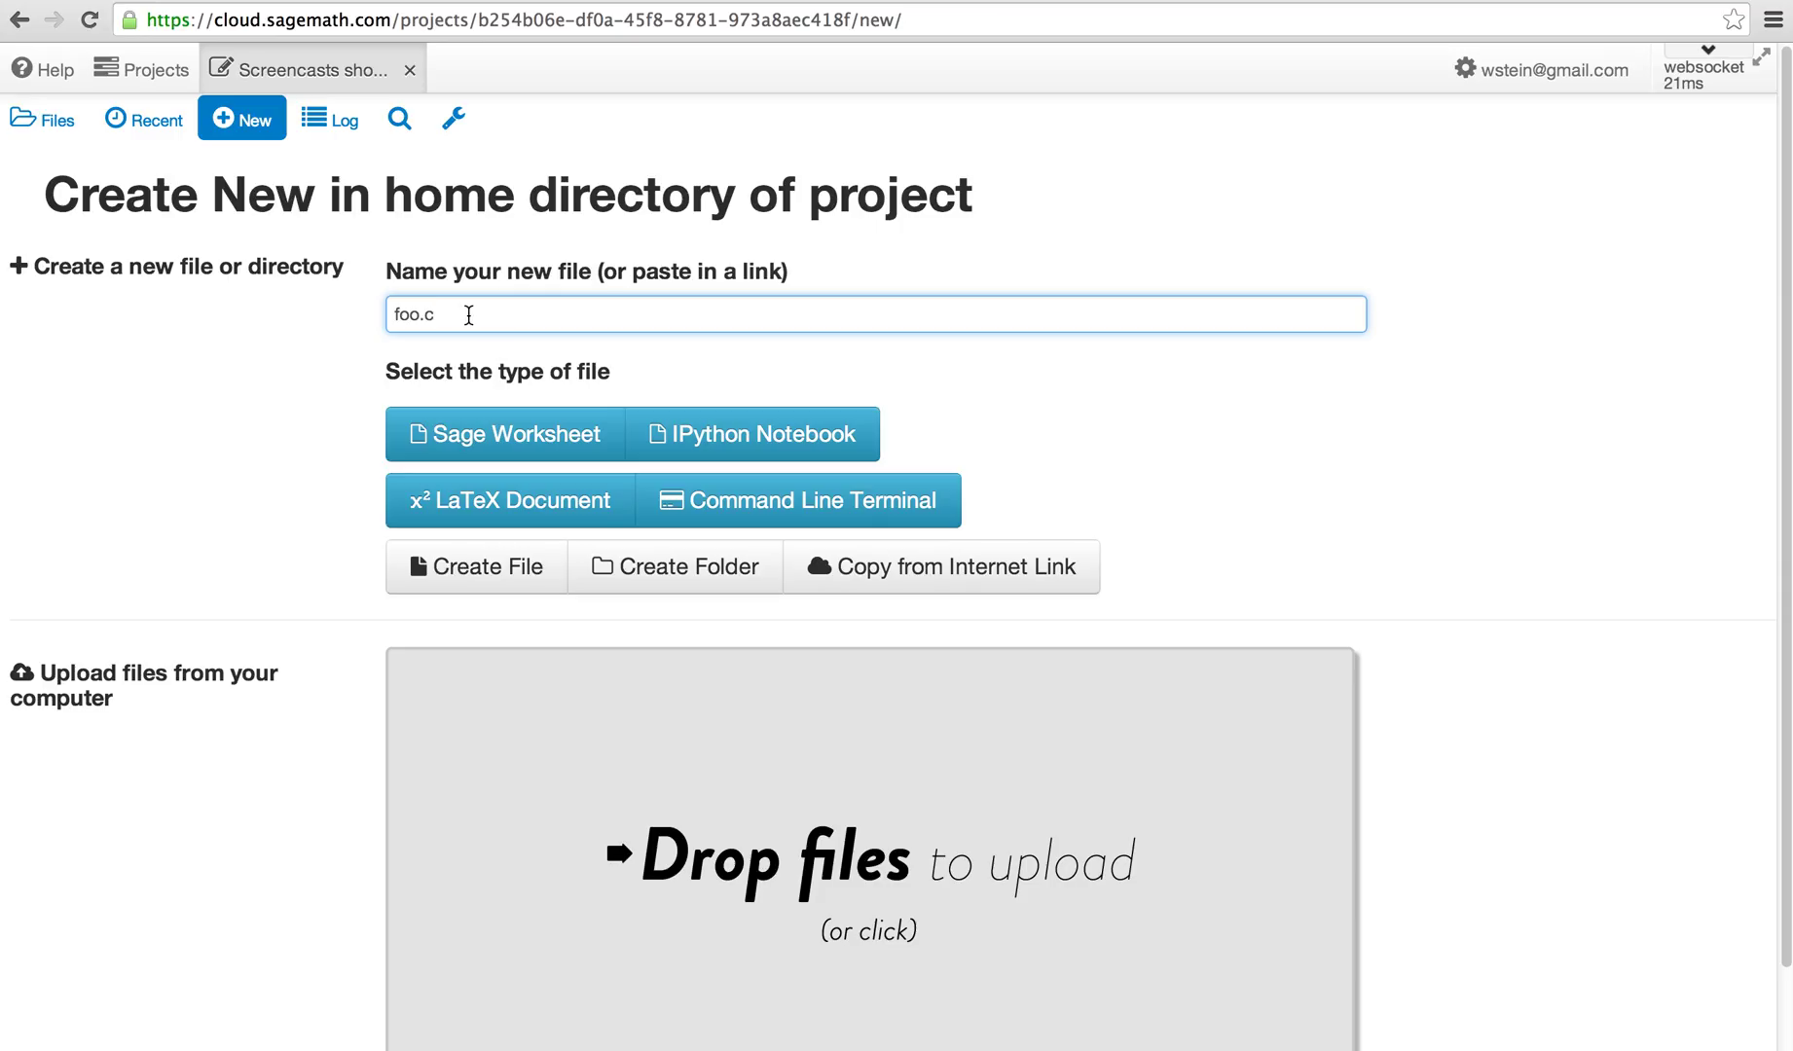
mouse_move(537, 315)
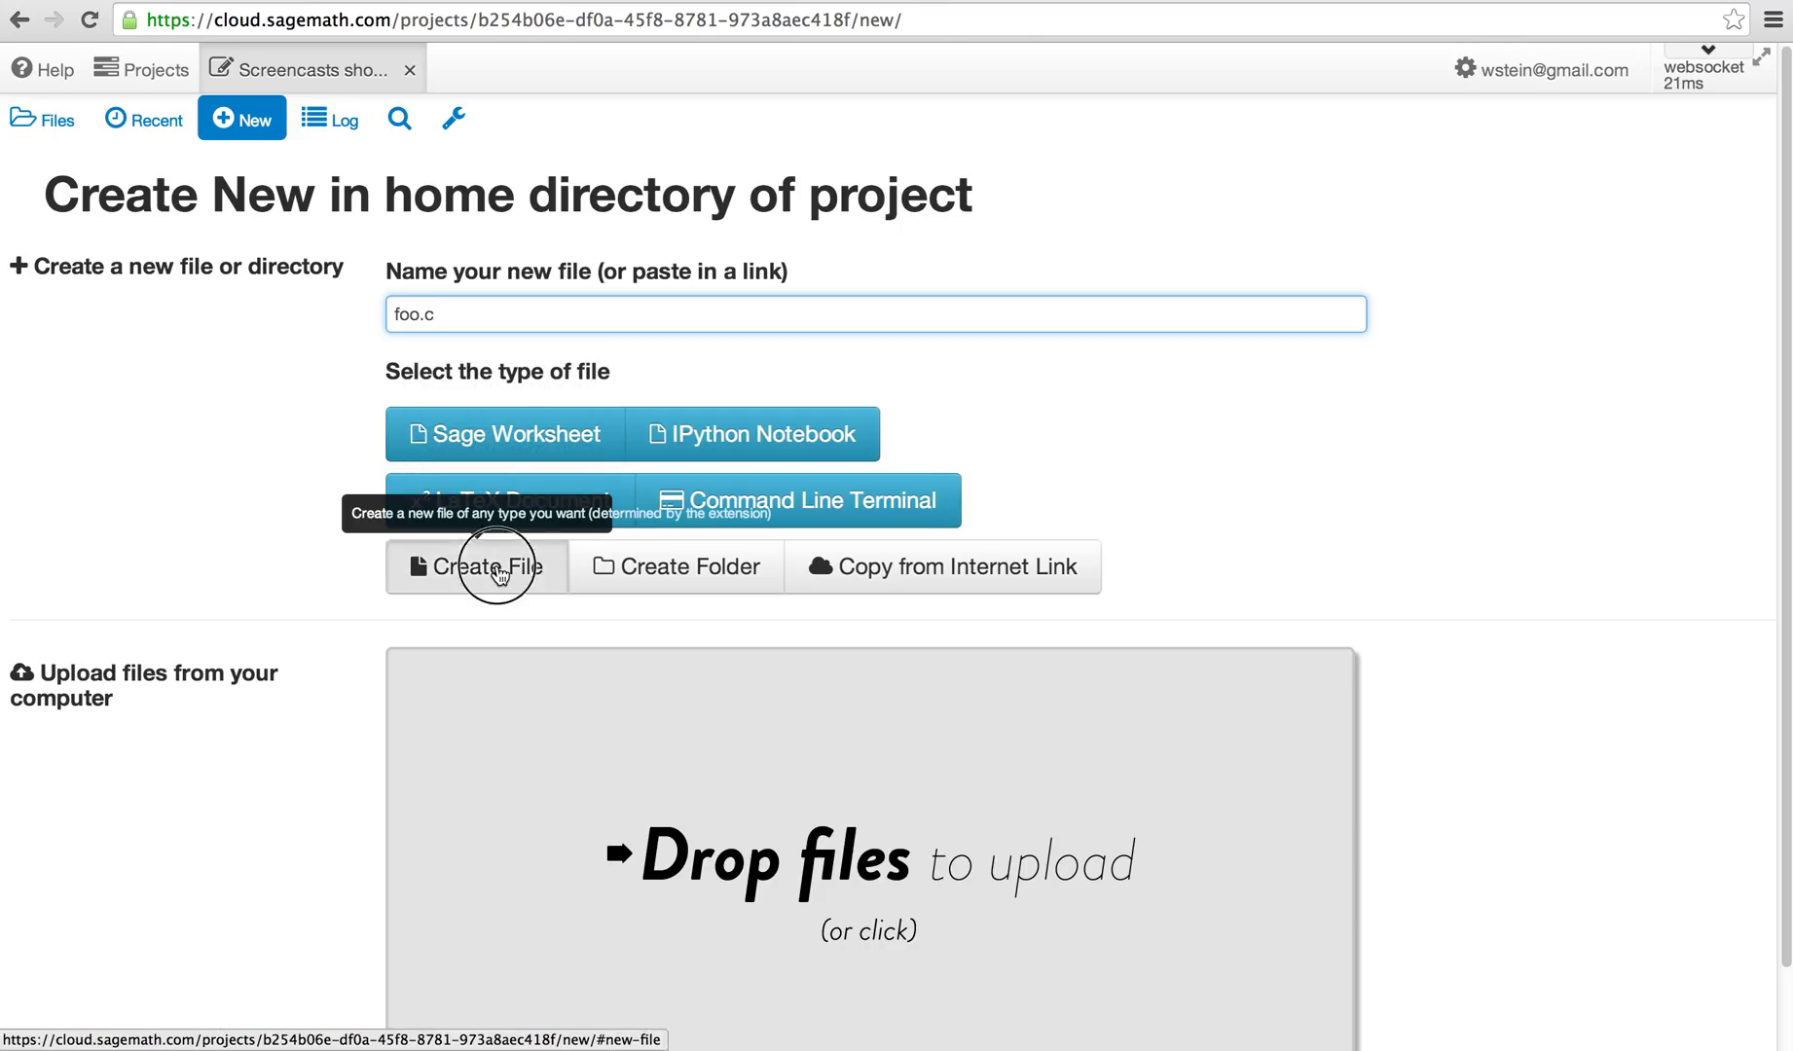
click(475, 566)
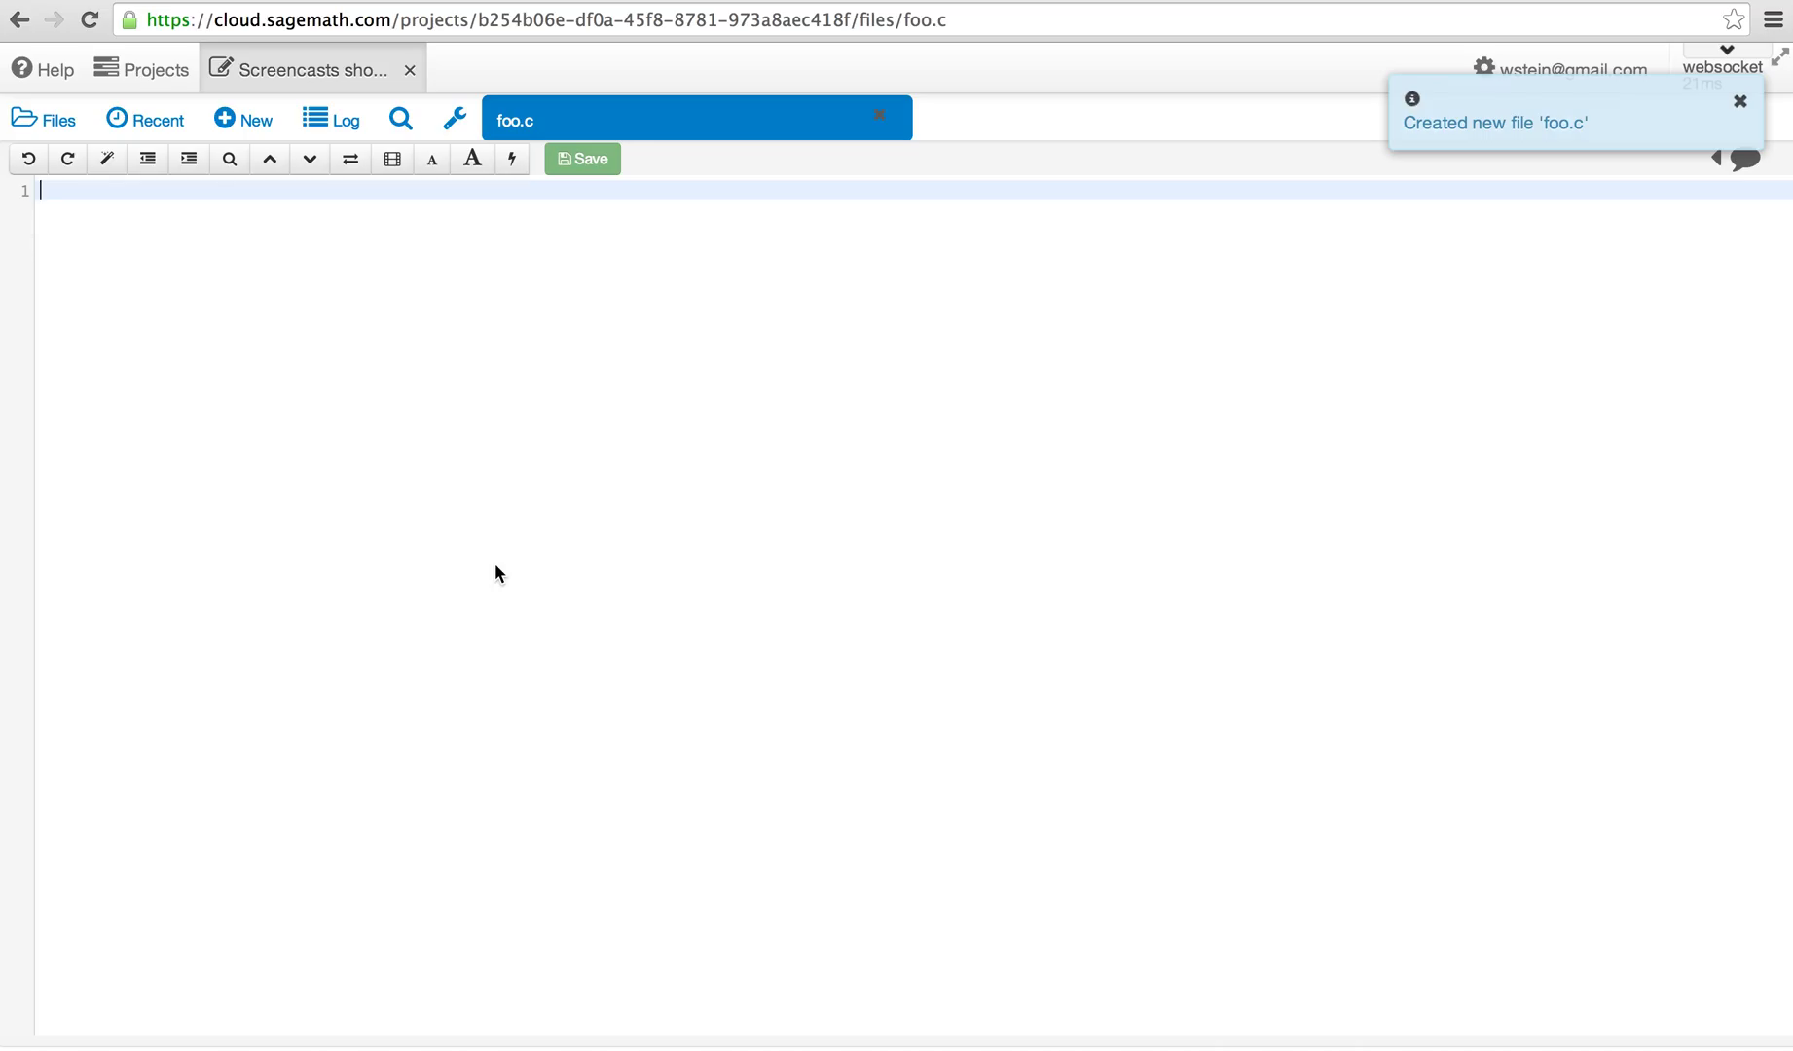
- Write a Hello World main() with printf and #include<stdio.h> in foo.c
text(int main()
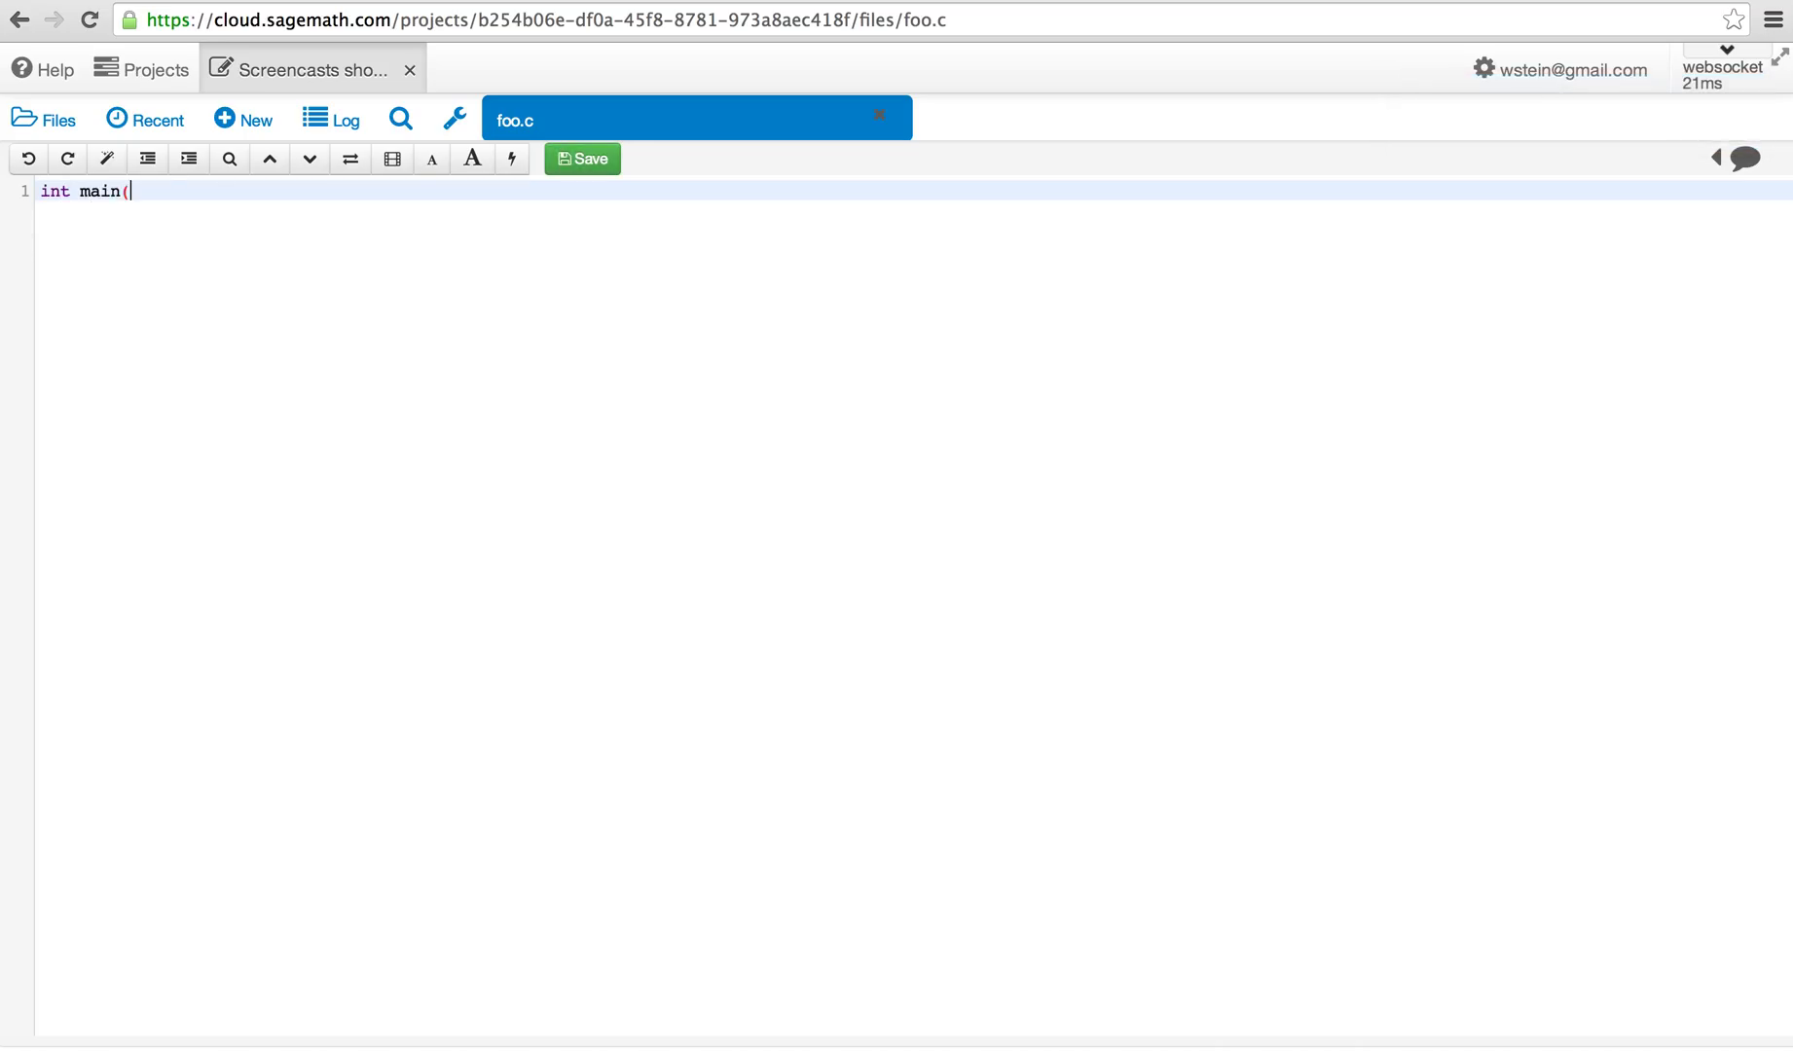
text(void) {)
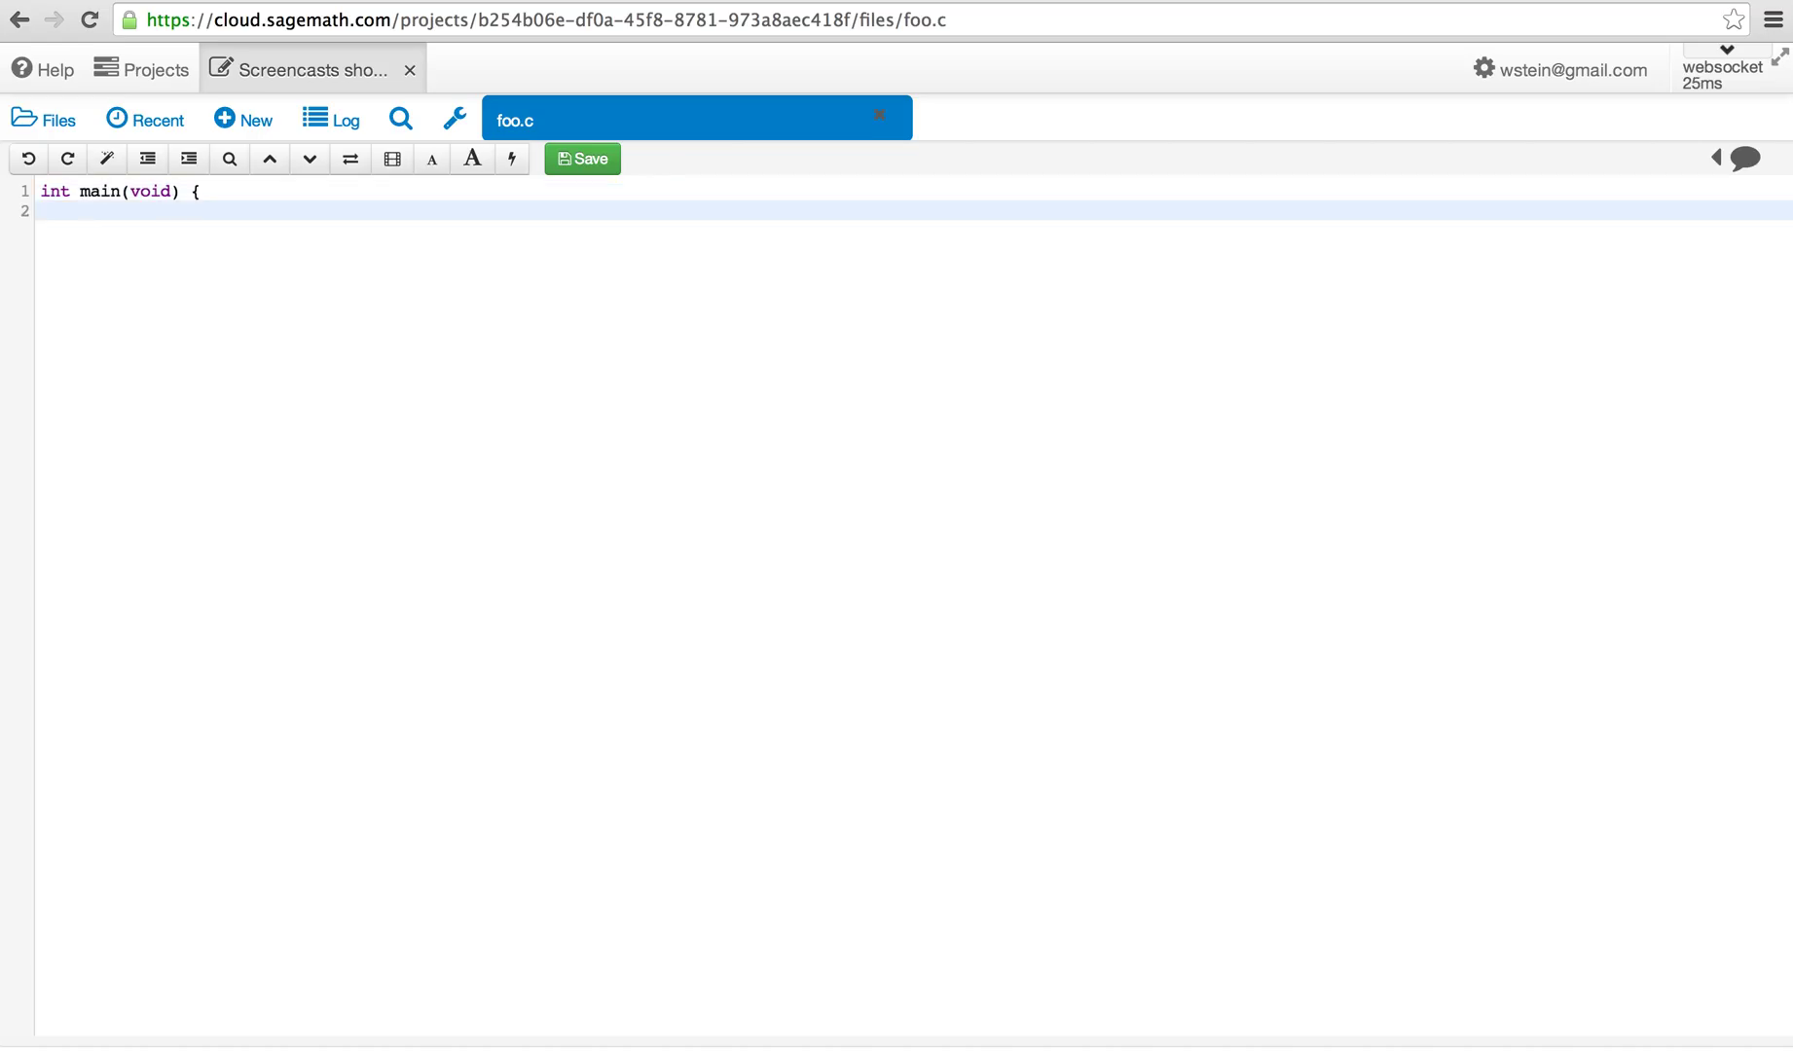
text(printf(")
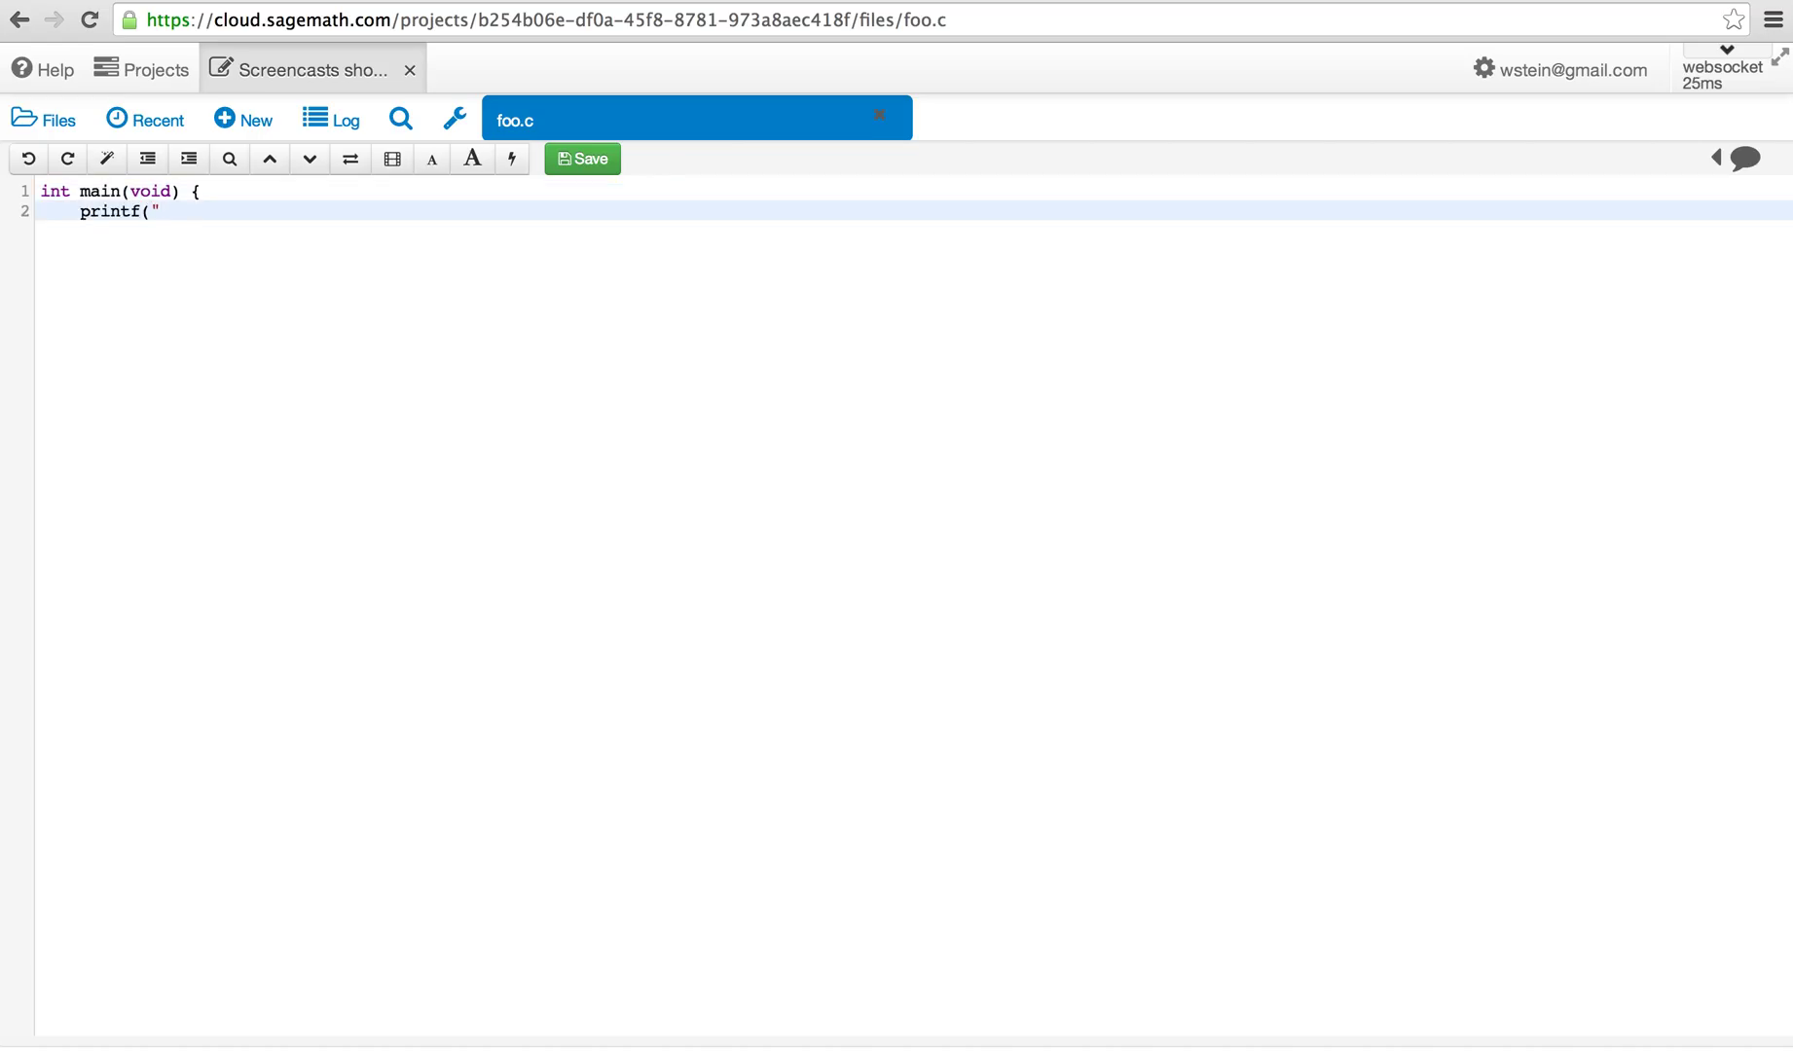
text(Hello Wordl)
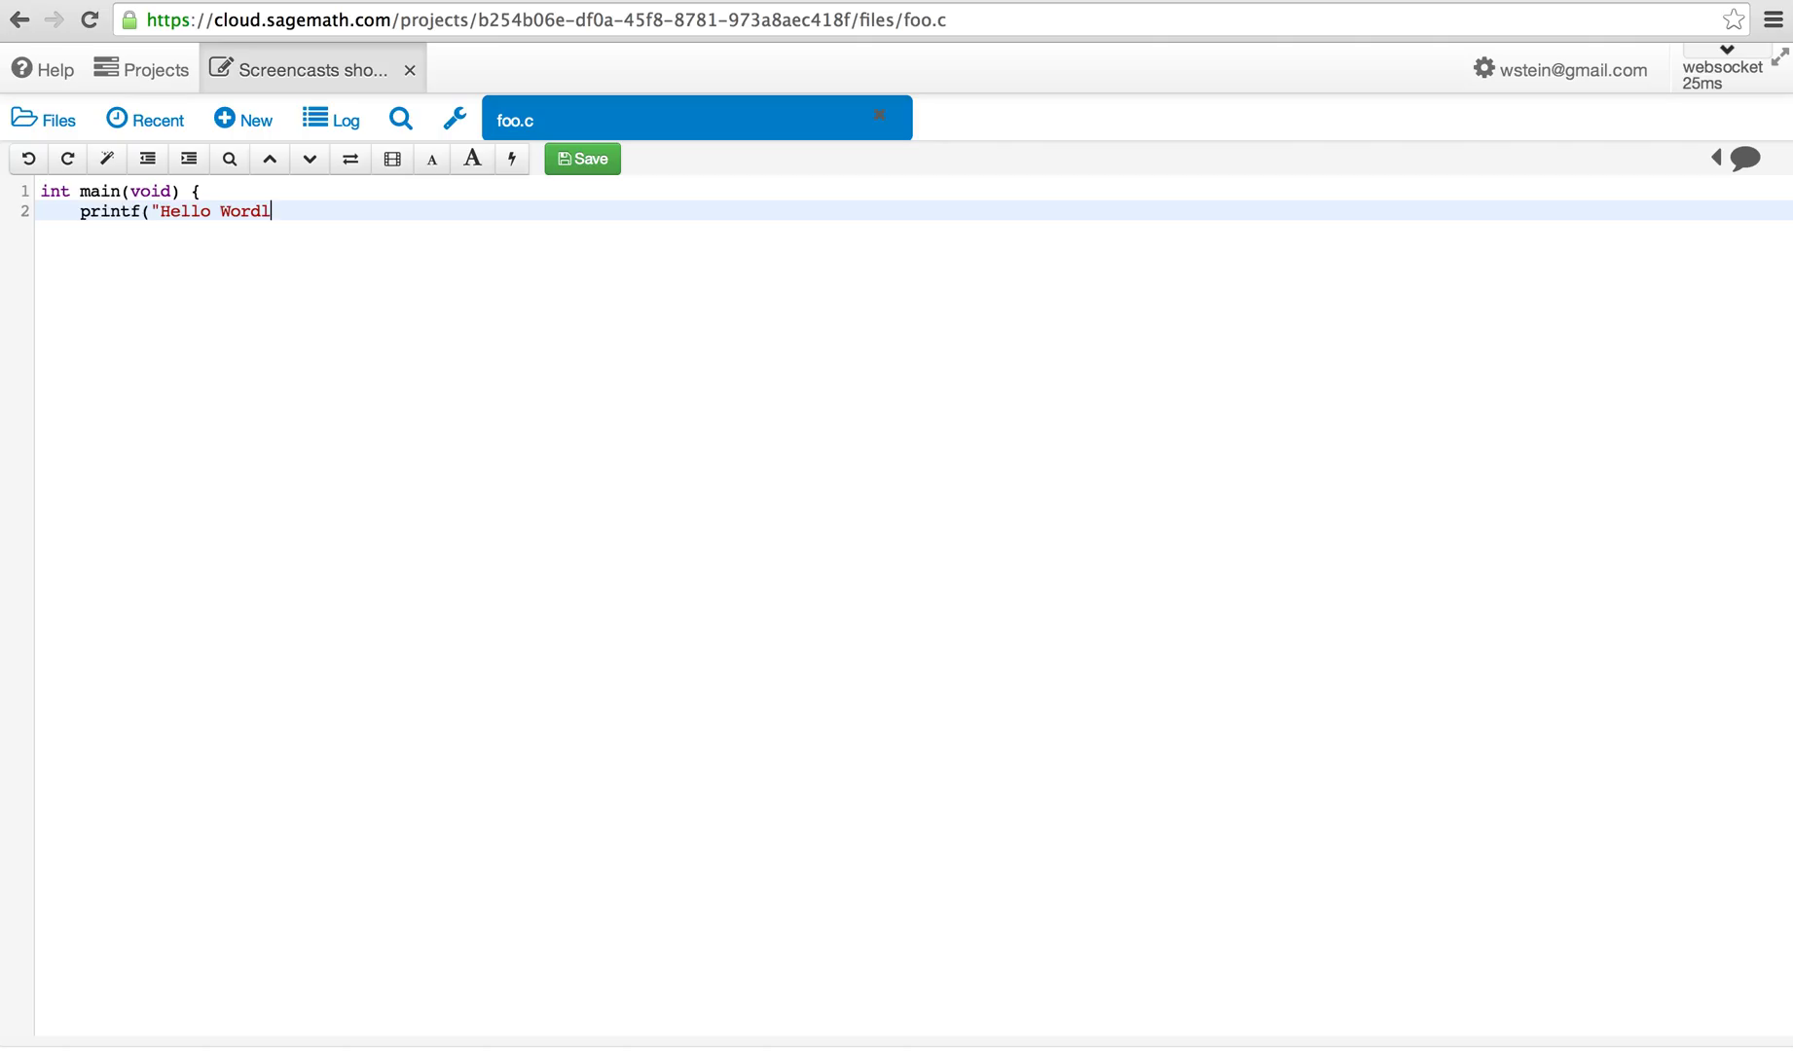
text(d\n");)
text(#)
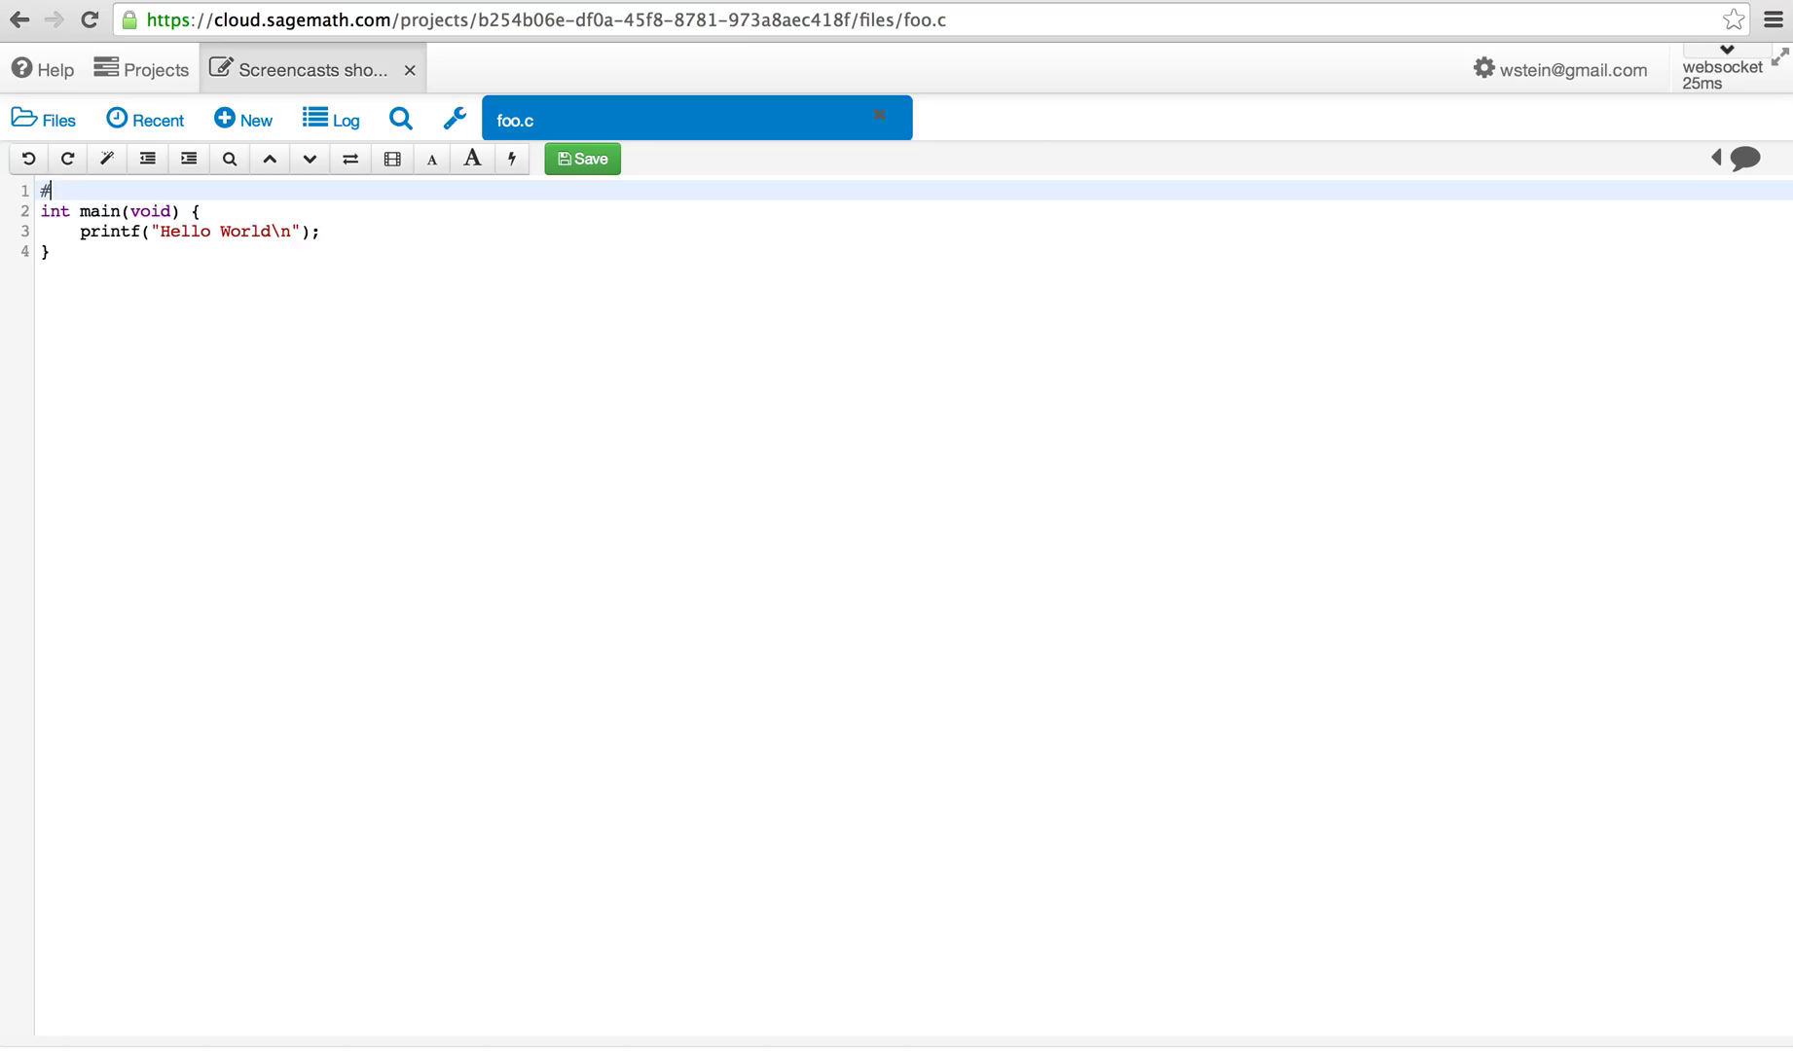
text(include<st)
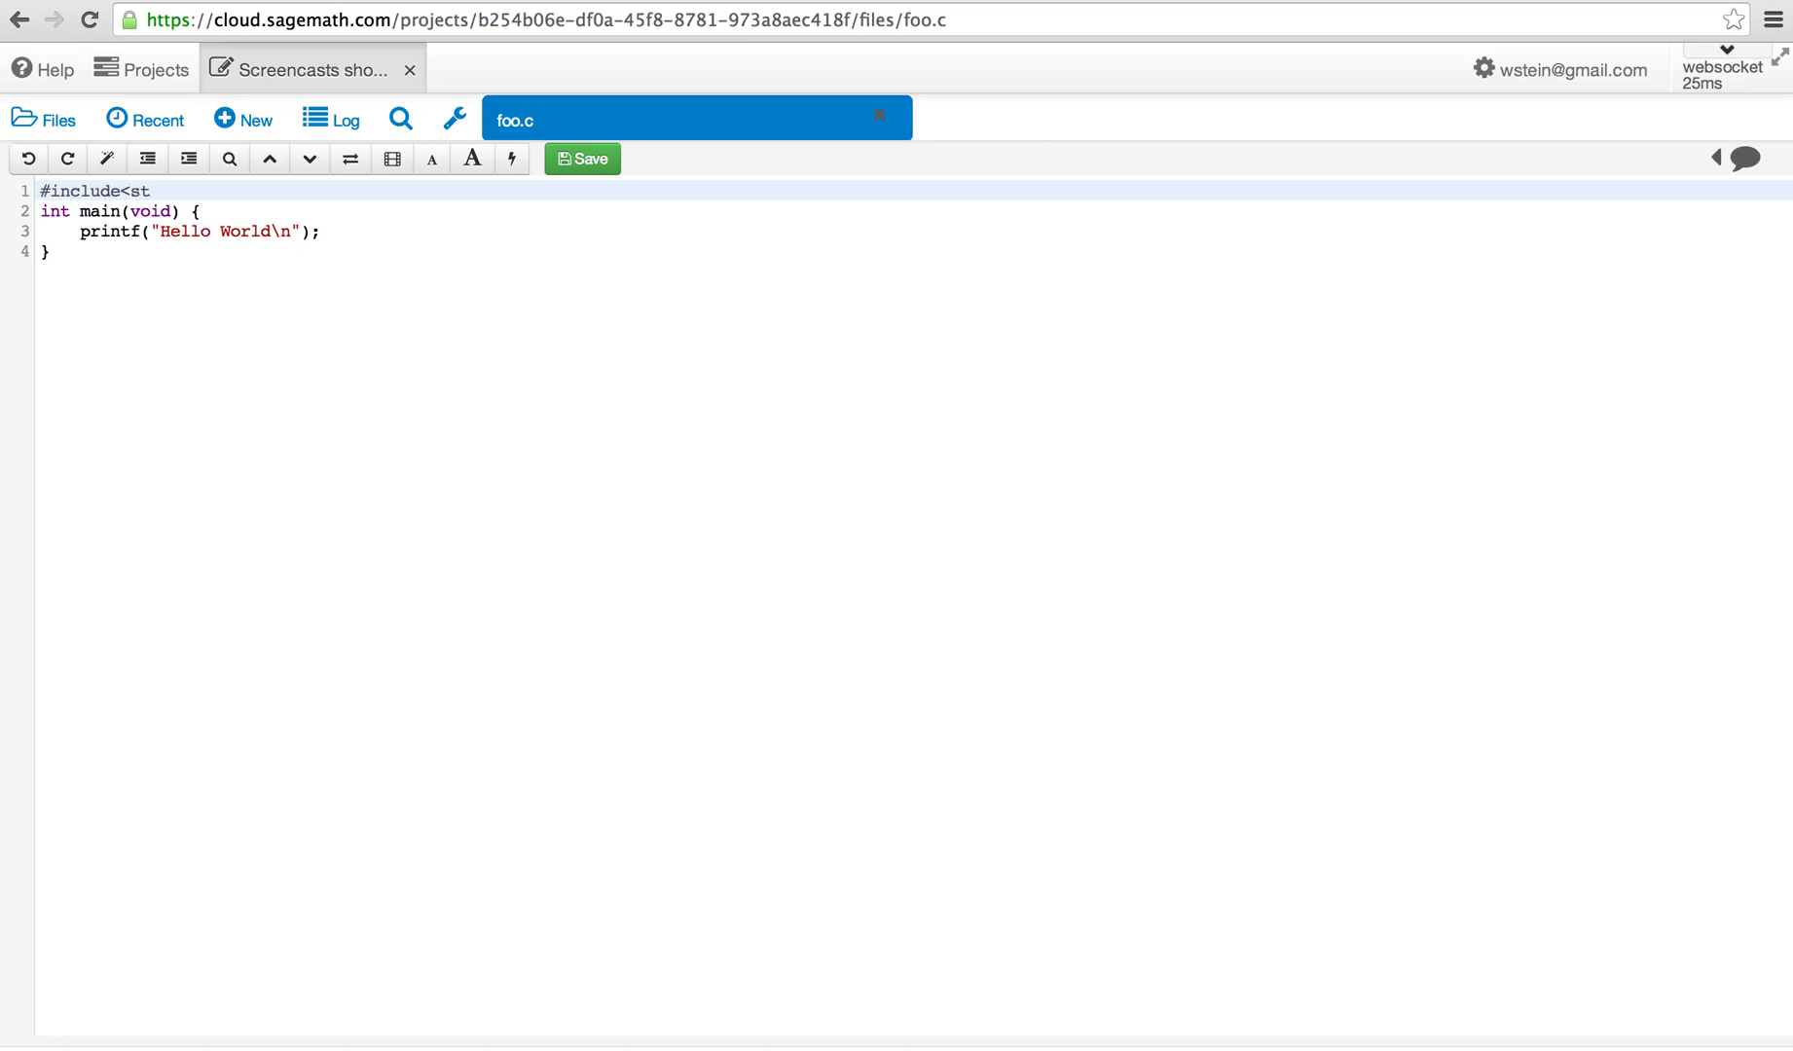
text(dio.h>)
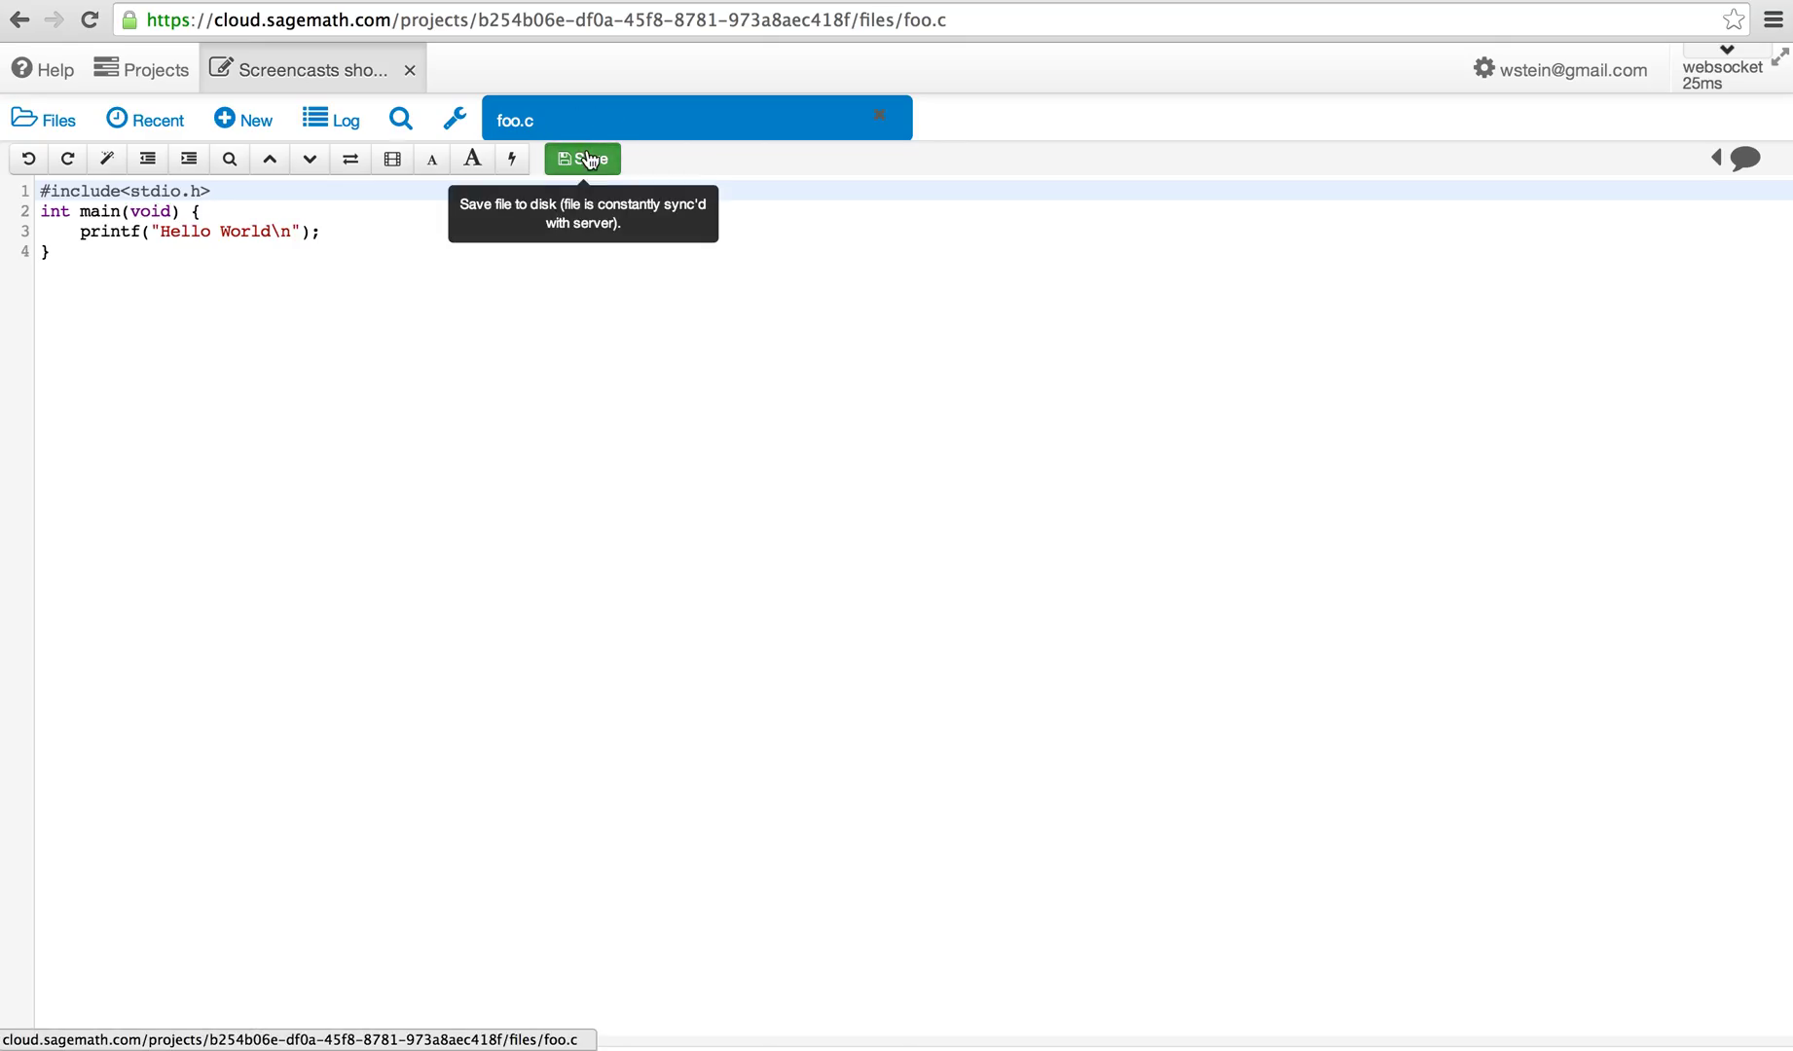
- Save foo.c and enlarge the editor text size two steps
click(582, 157)
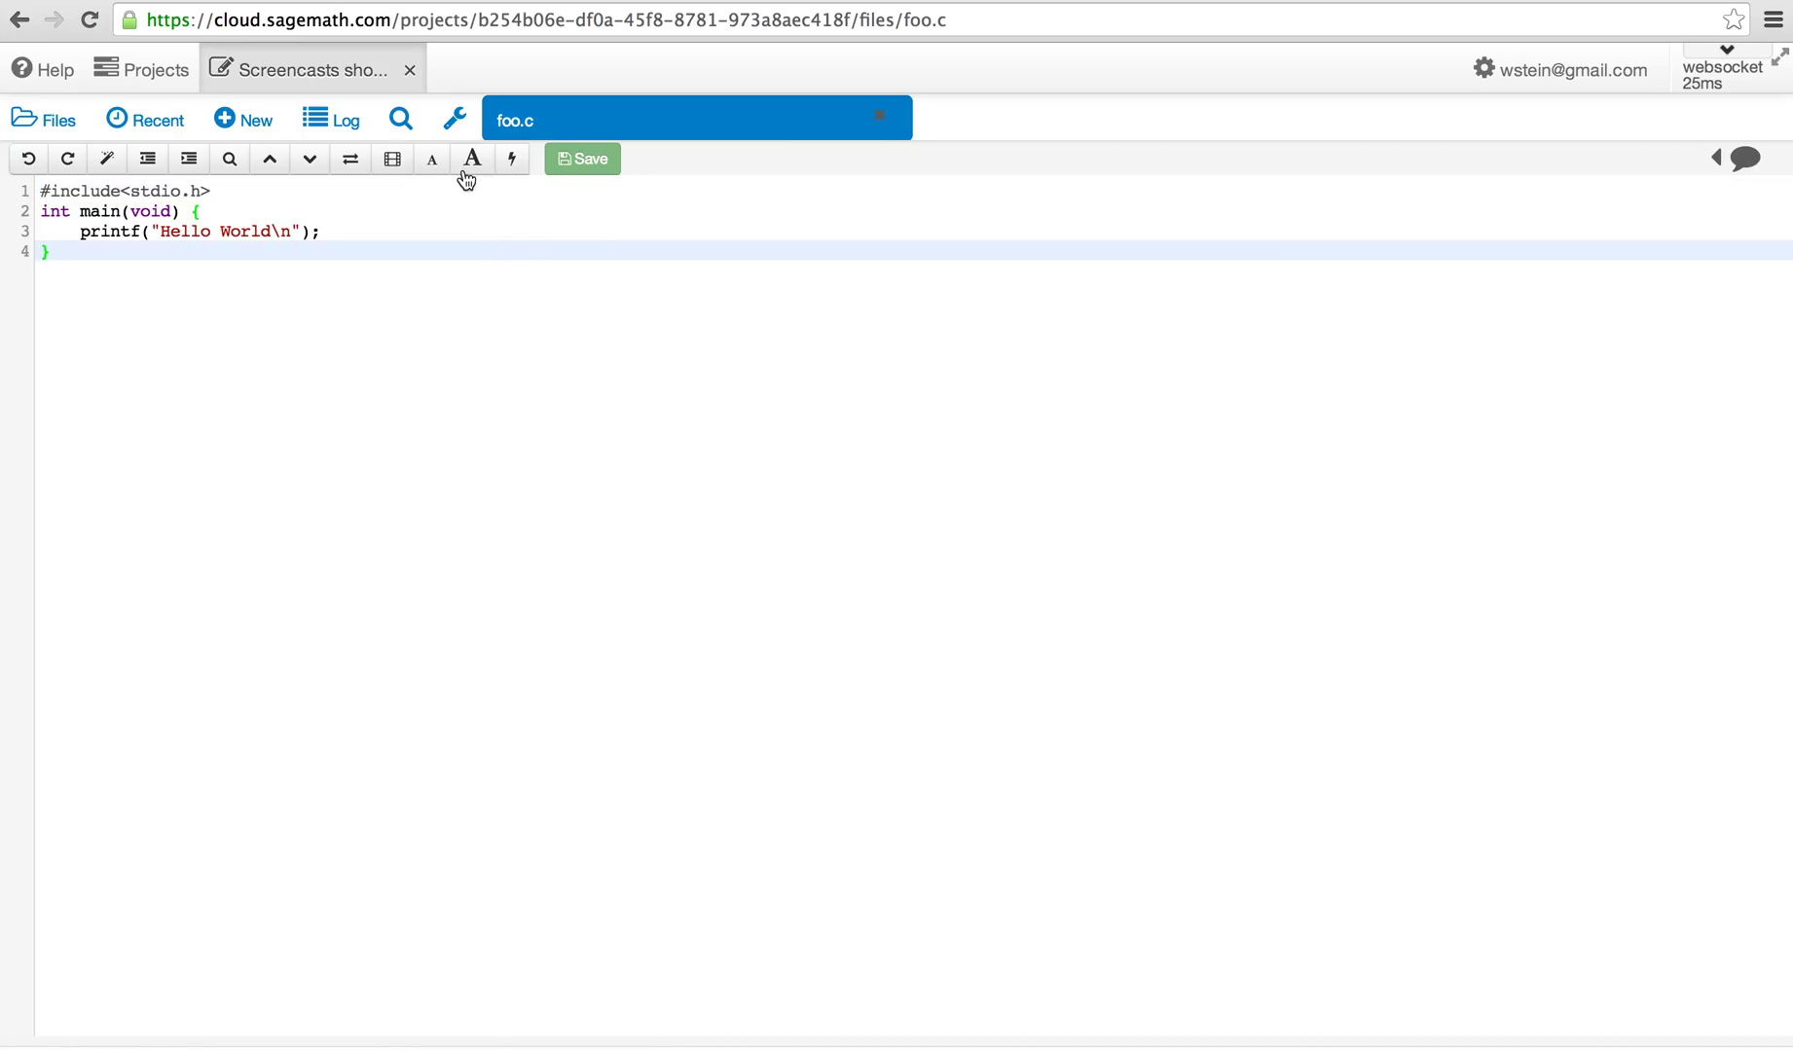
click(471, 159)
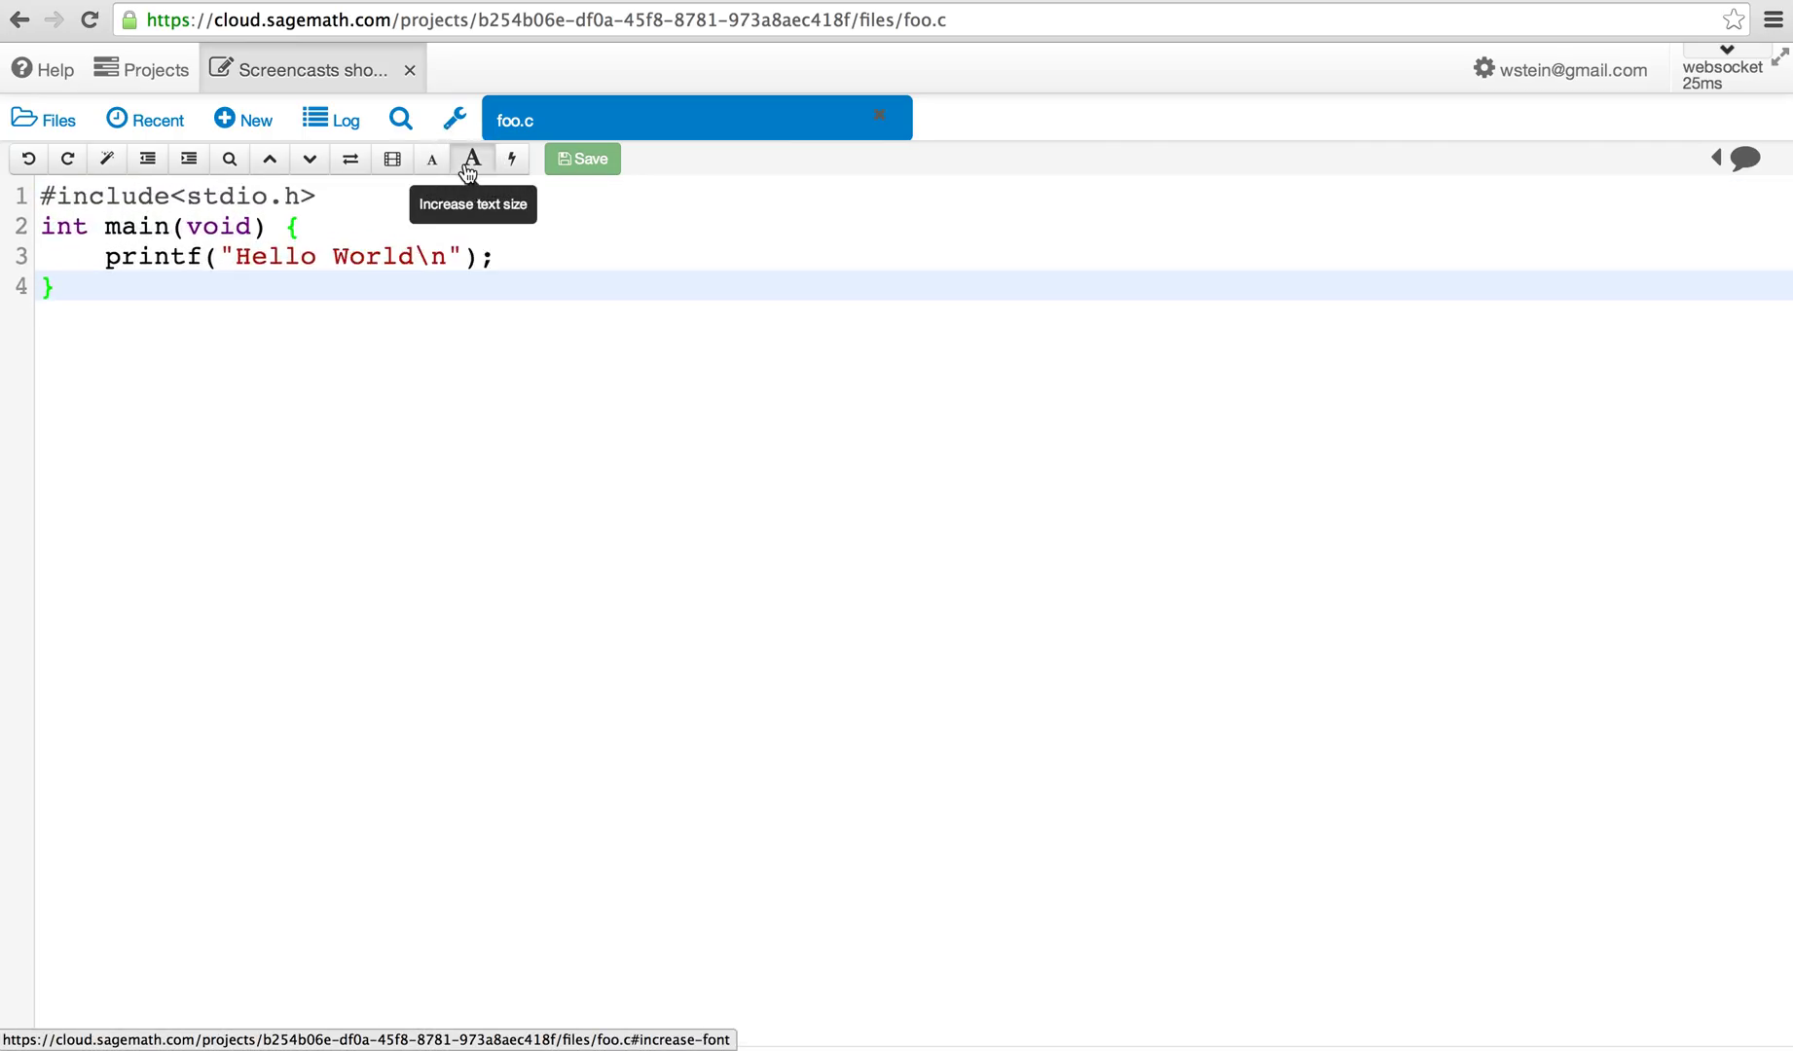
click(471, 159)
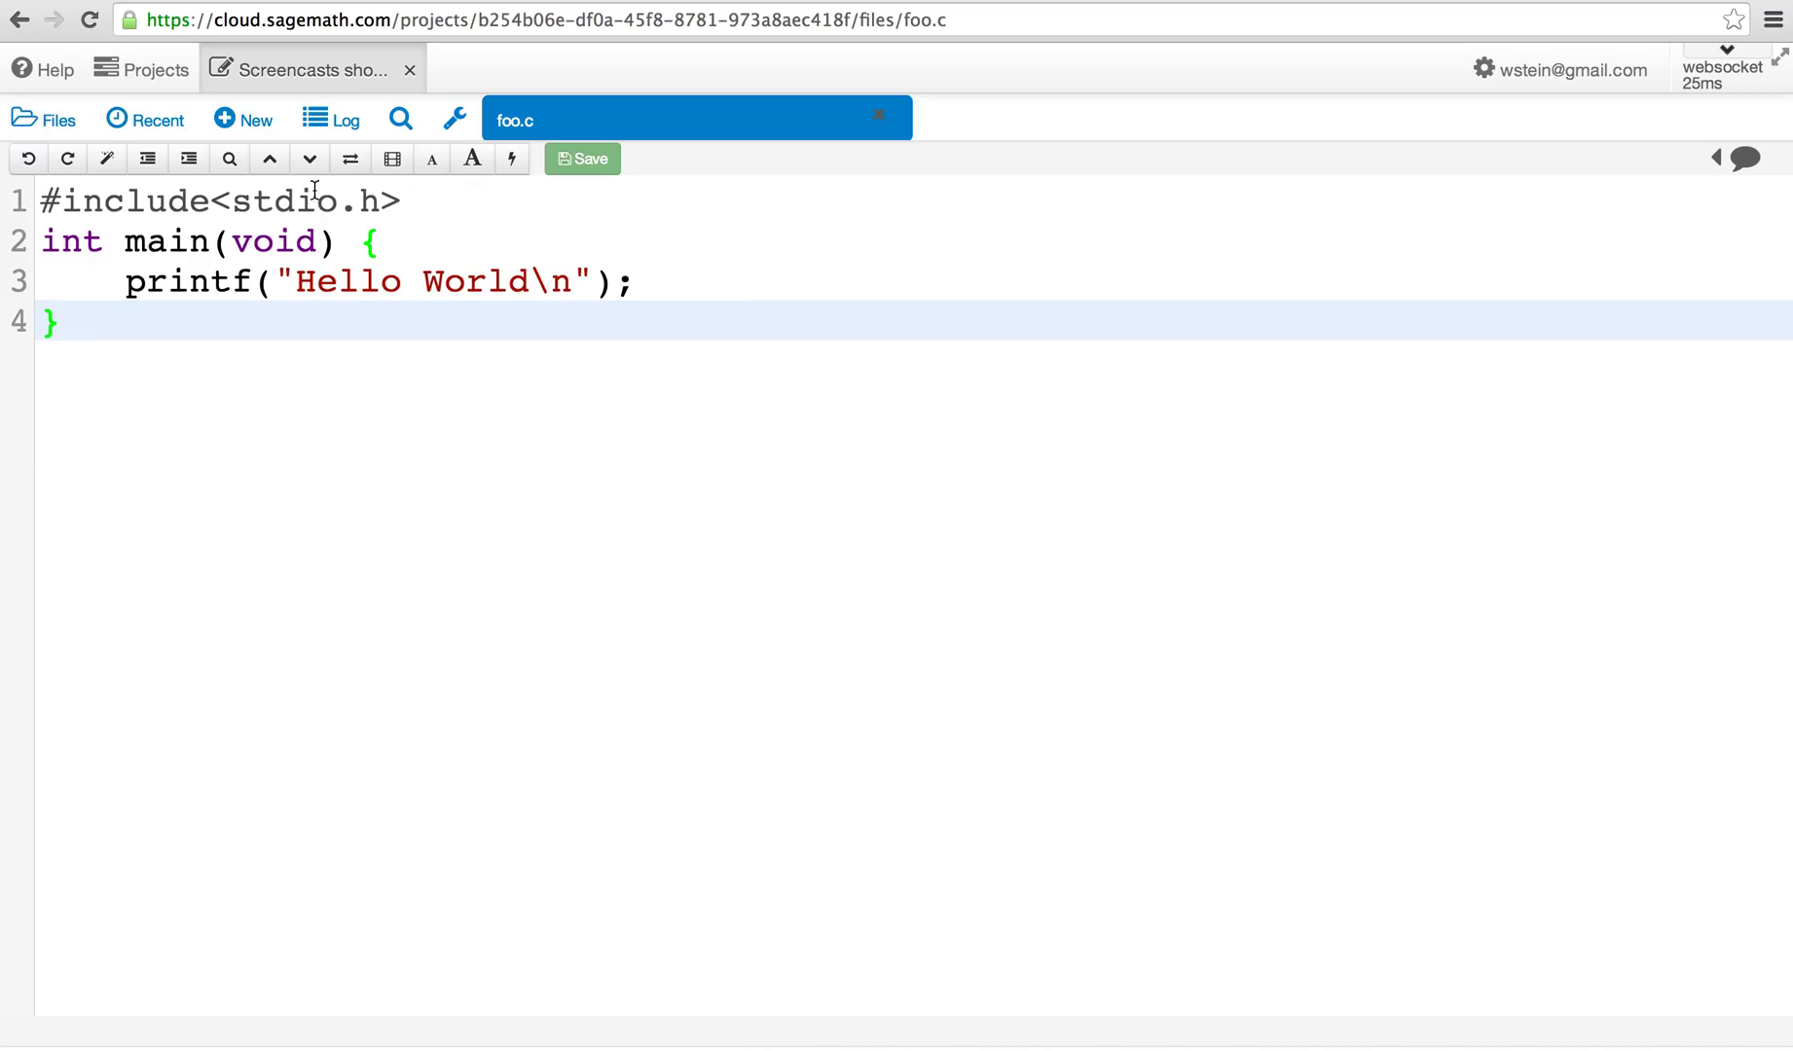
mouse_move(243, 118)
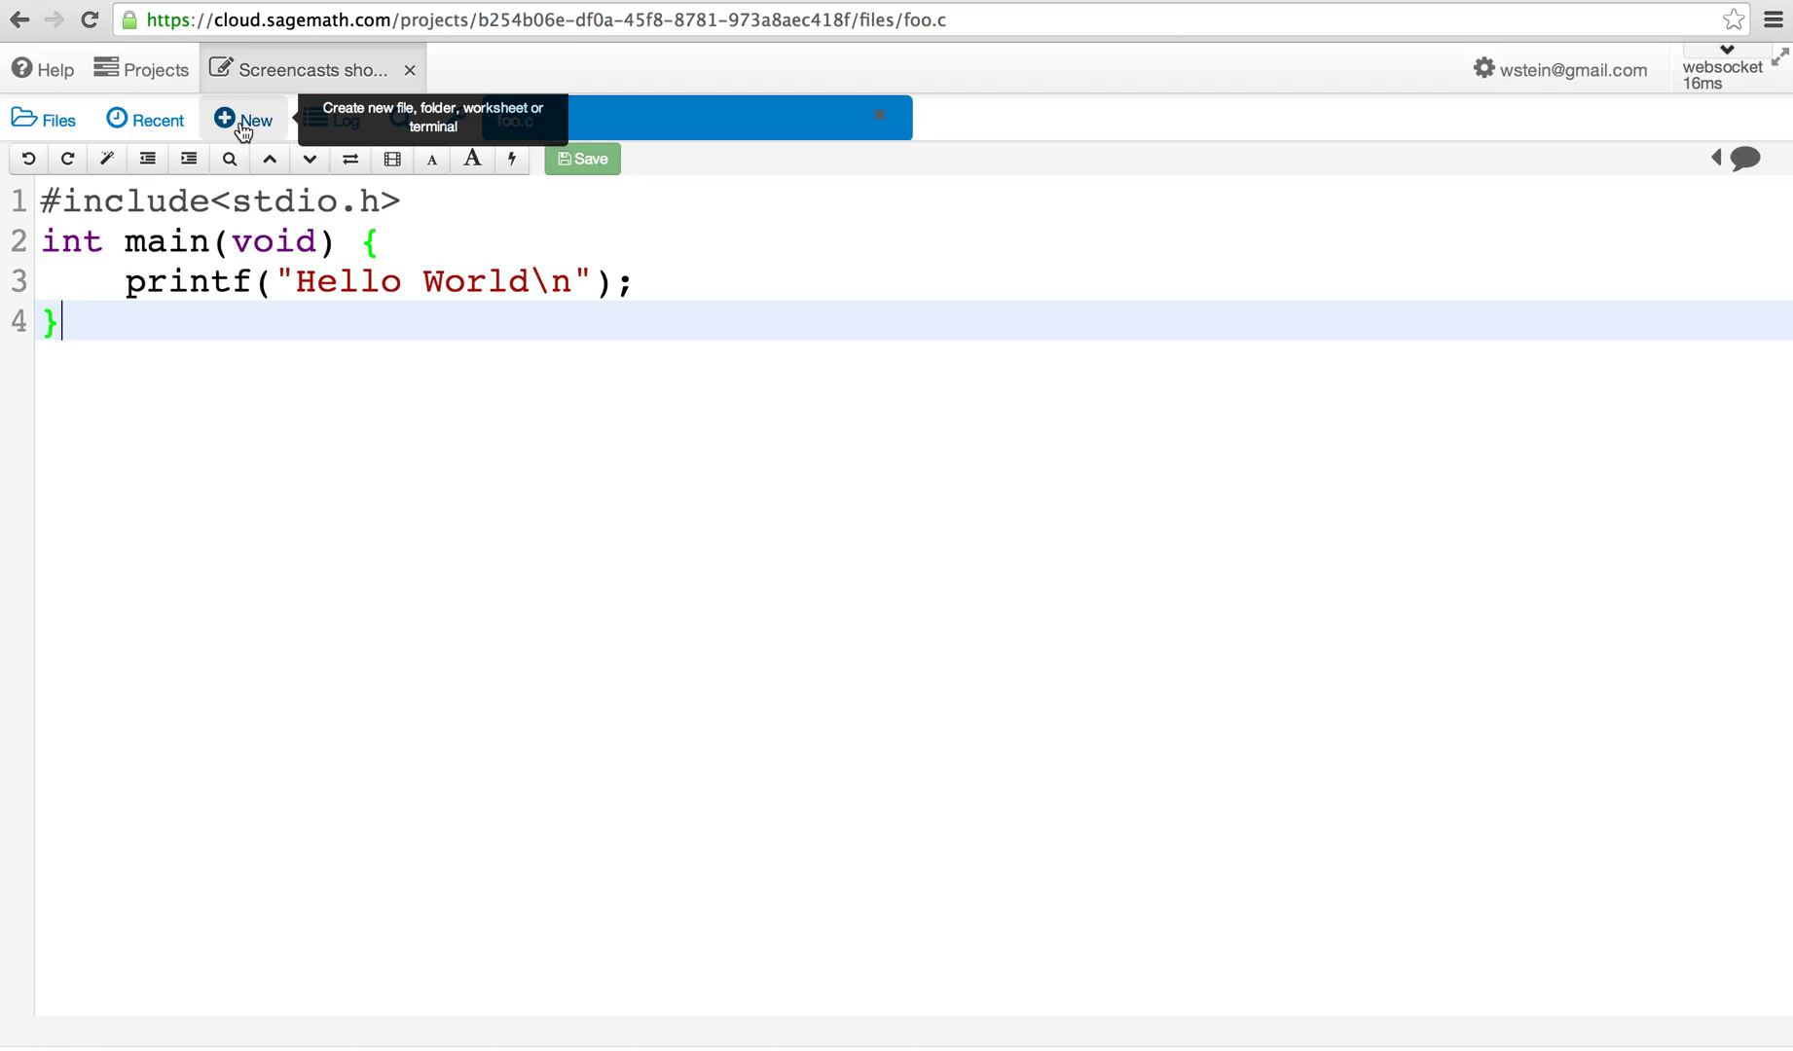
- Create a Command Line Terminal with the default name in the home directory
click(241, 118)
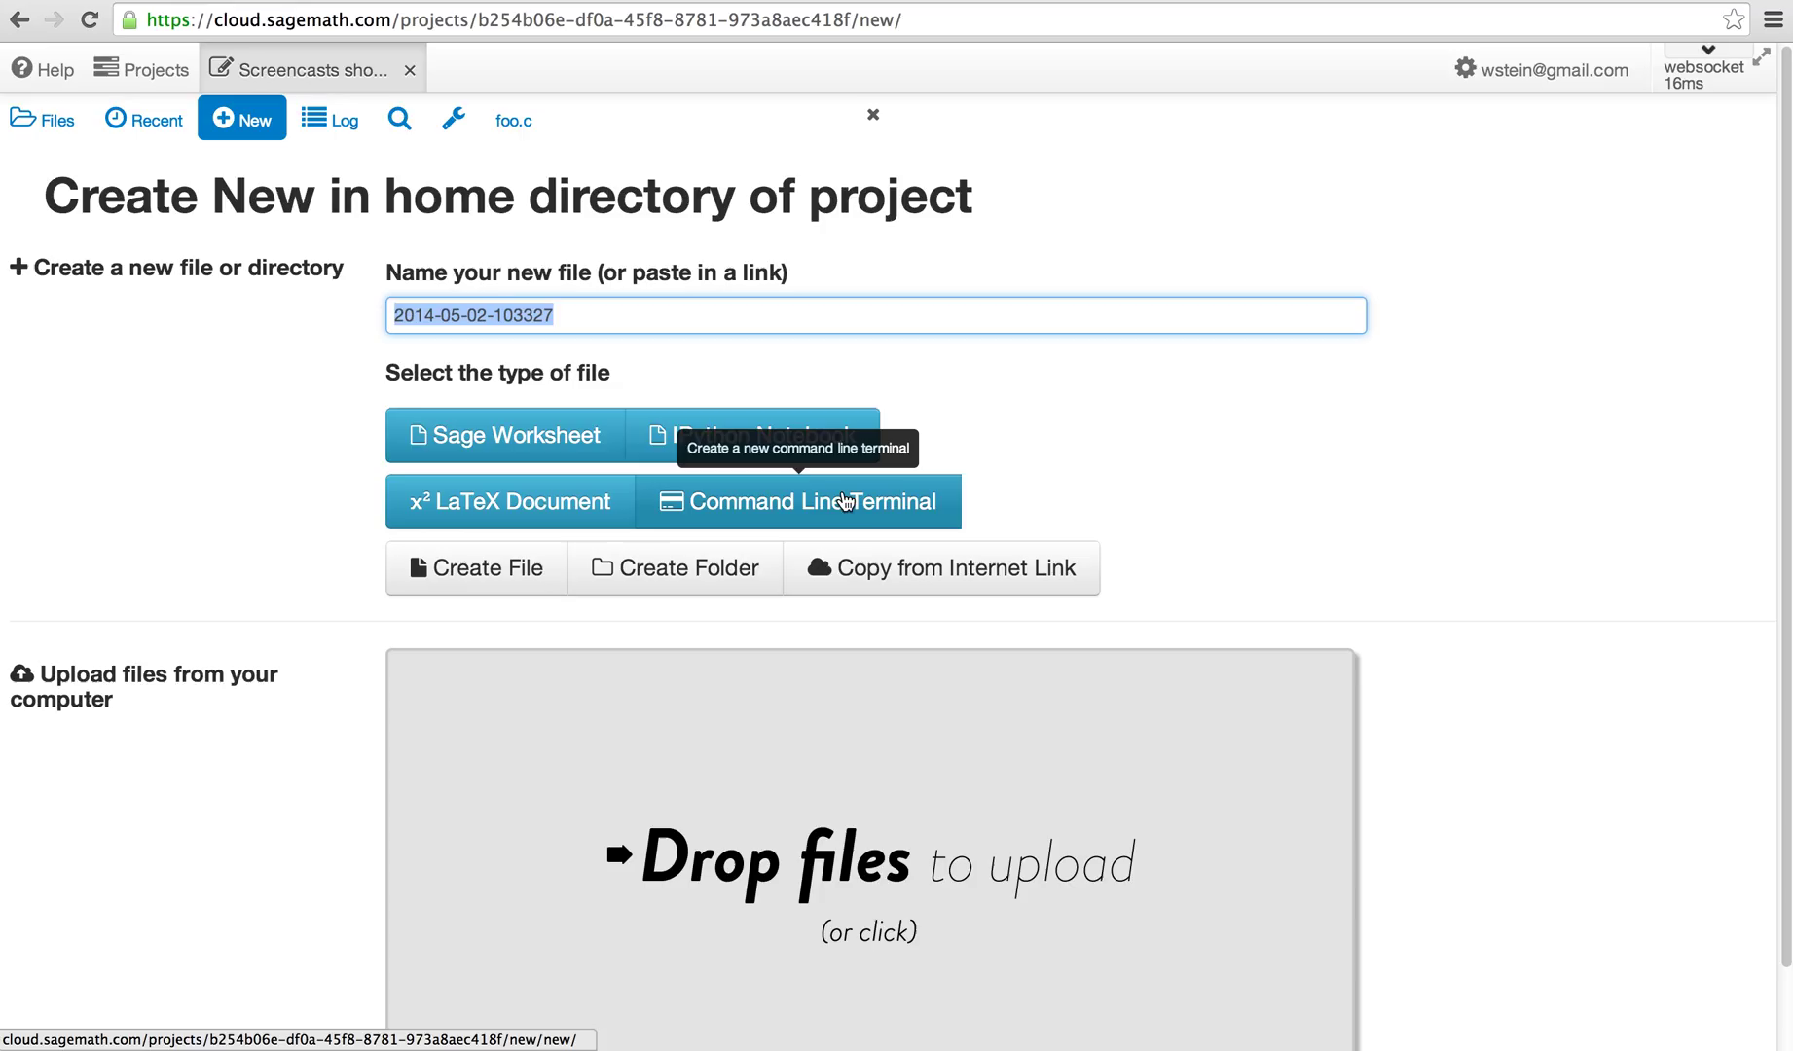
click(800, 501)
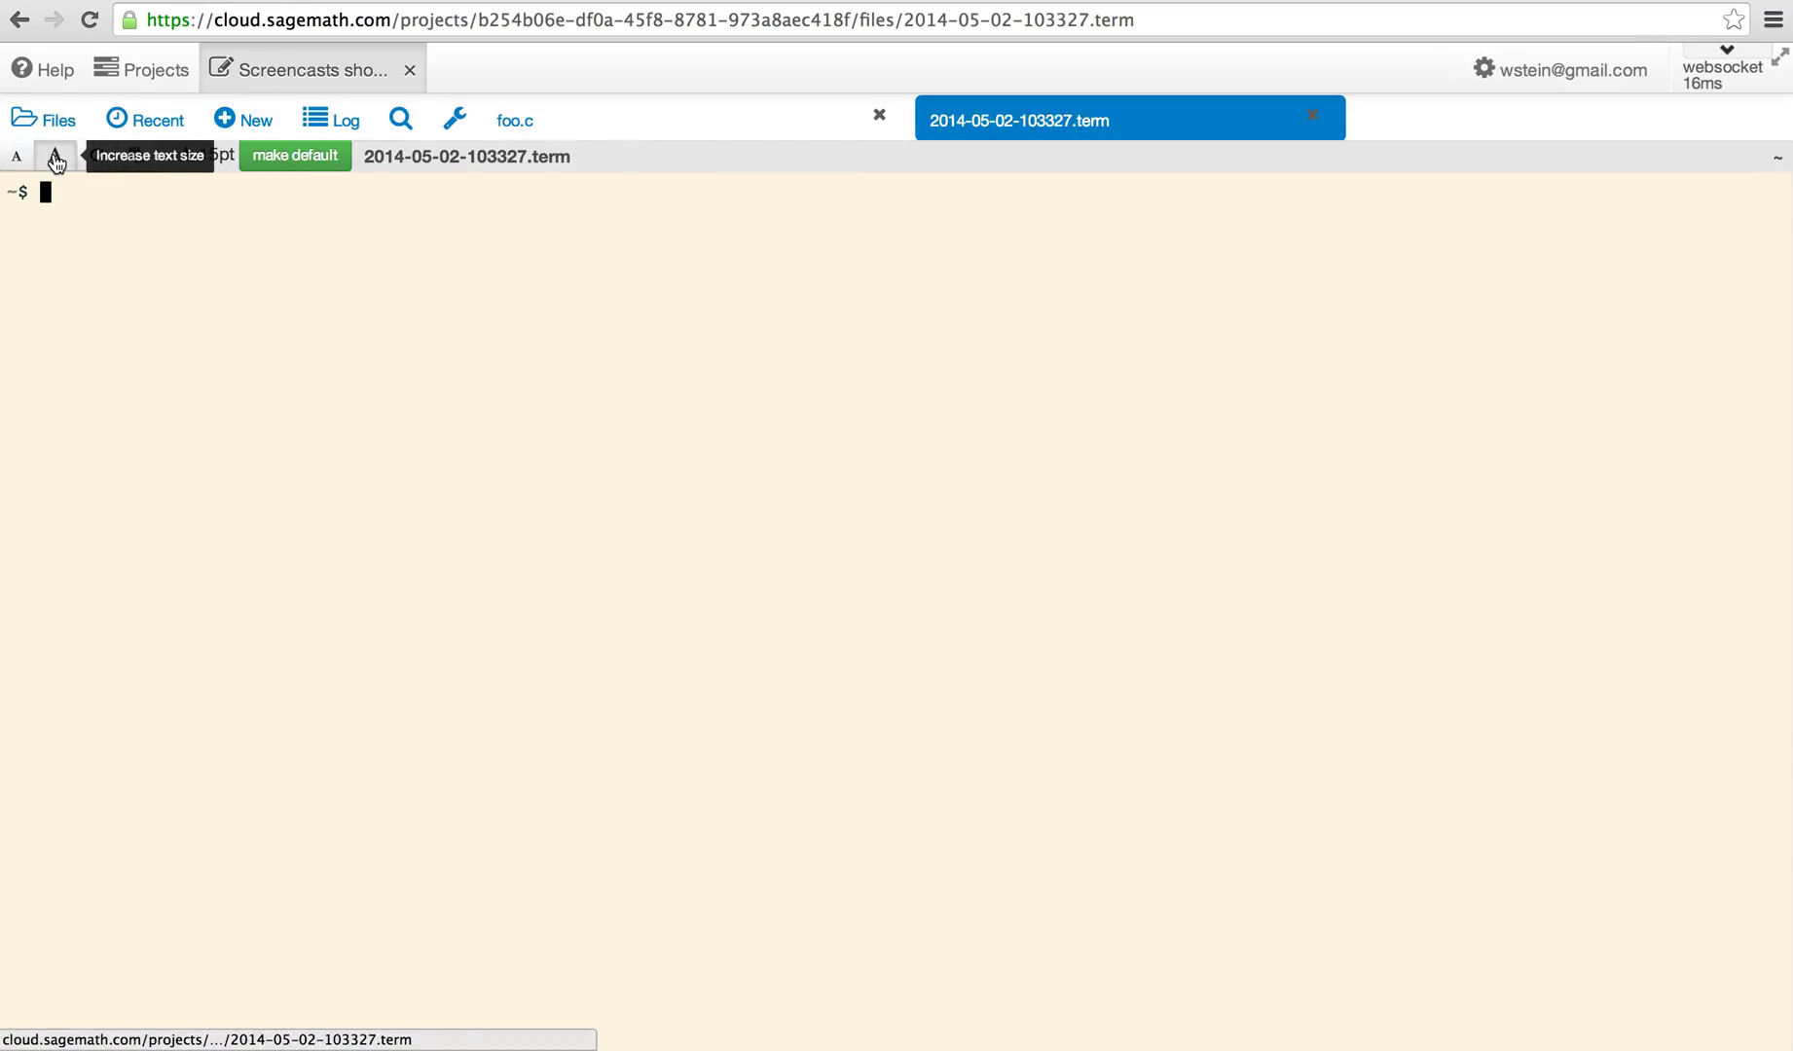
- Enlarge the terminal text twice and enter gcc foo.c to compile
click(54, 157)
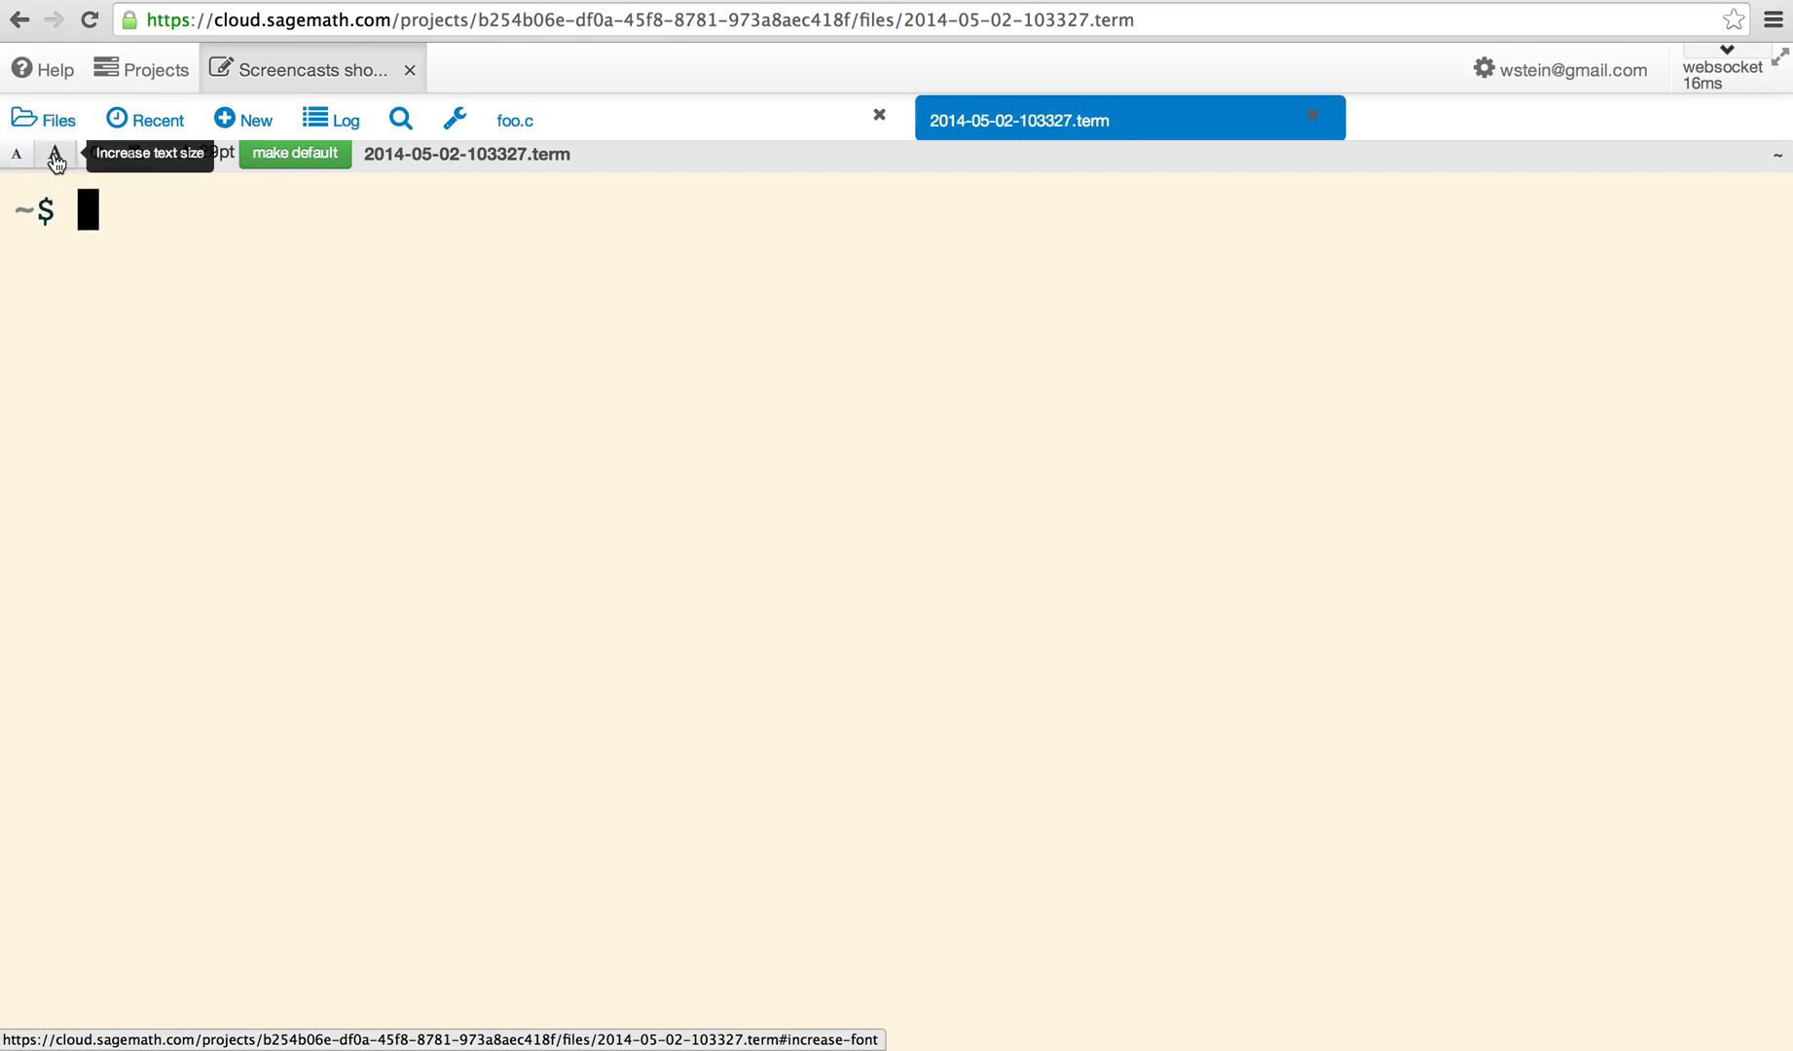
click(55, 155)
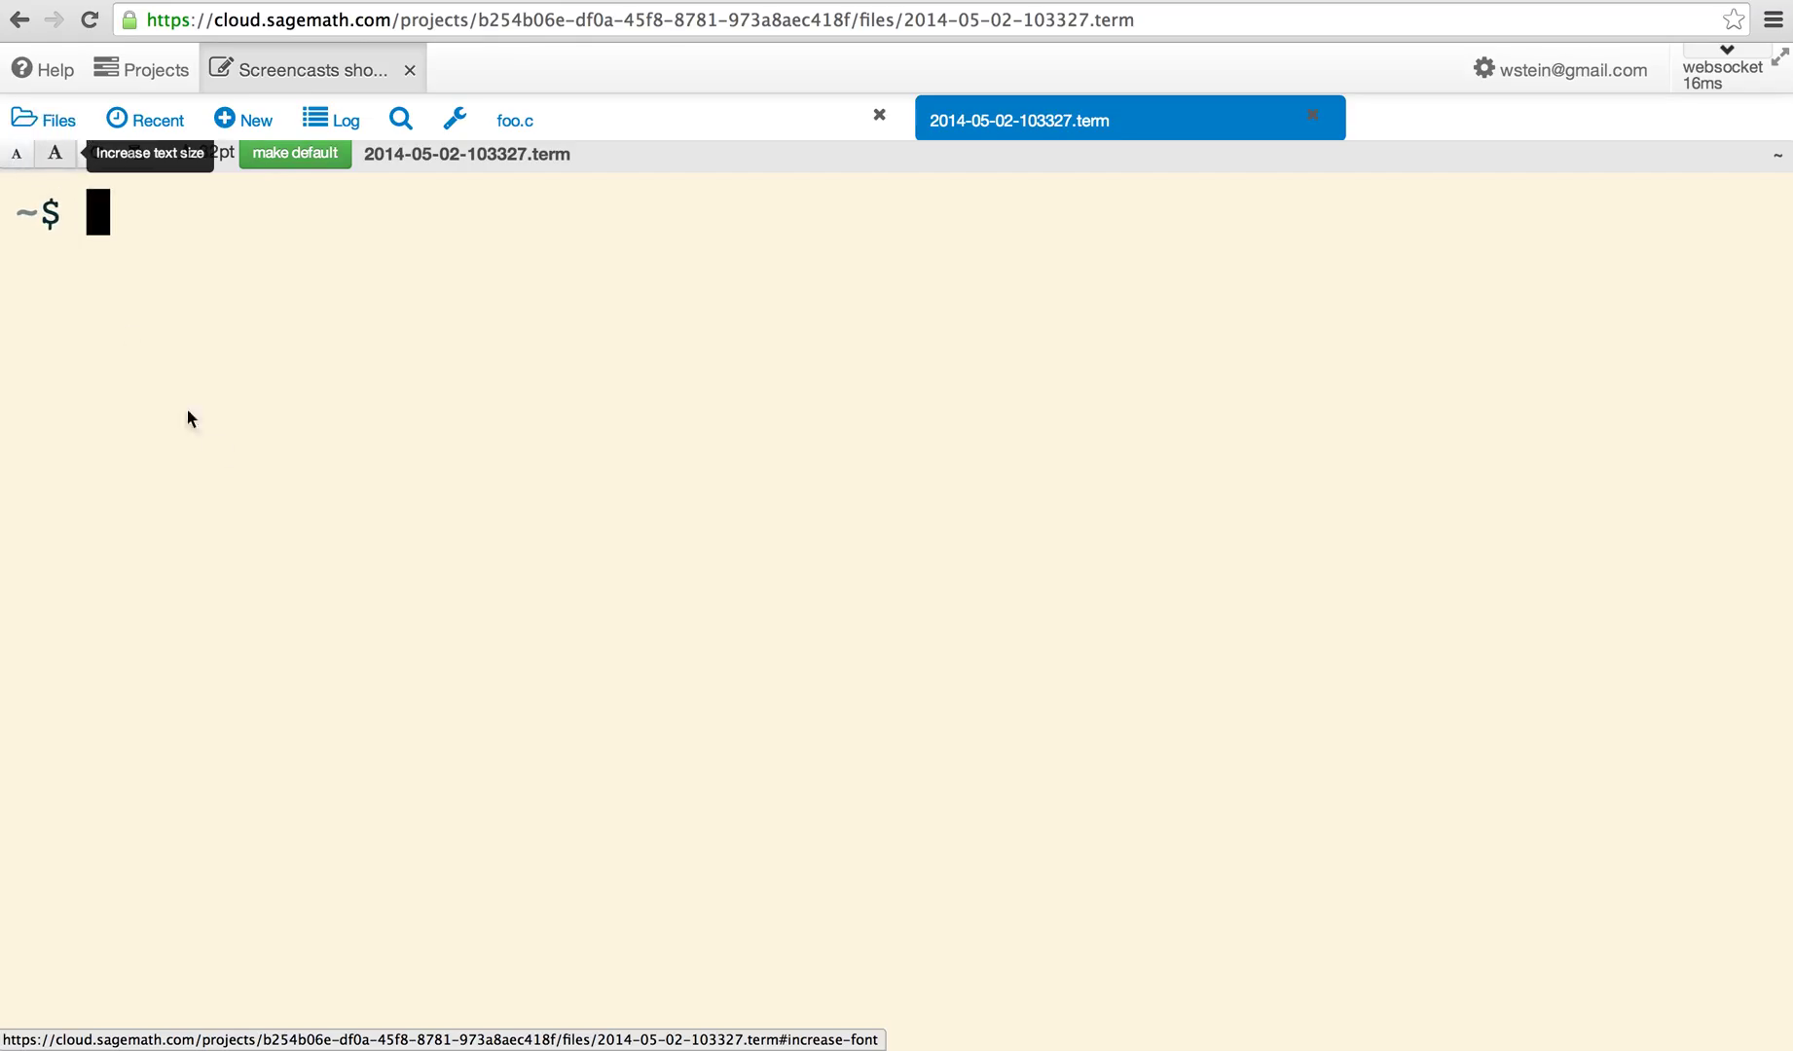
text(gcc)
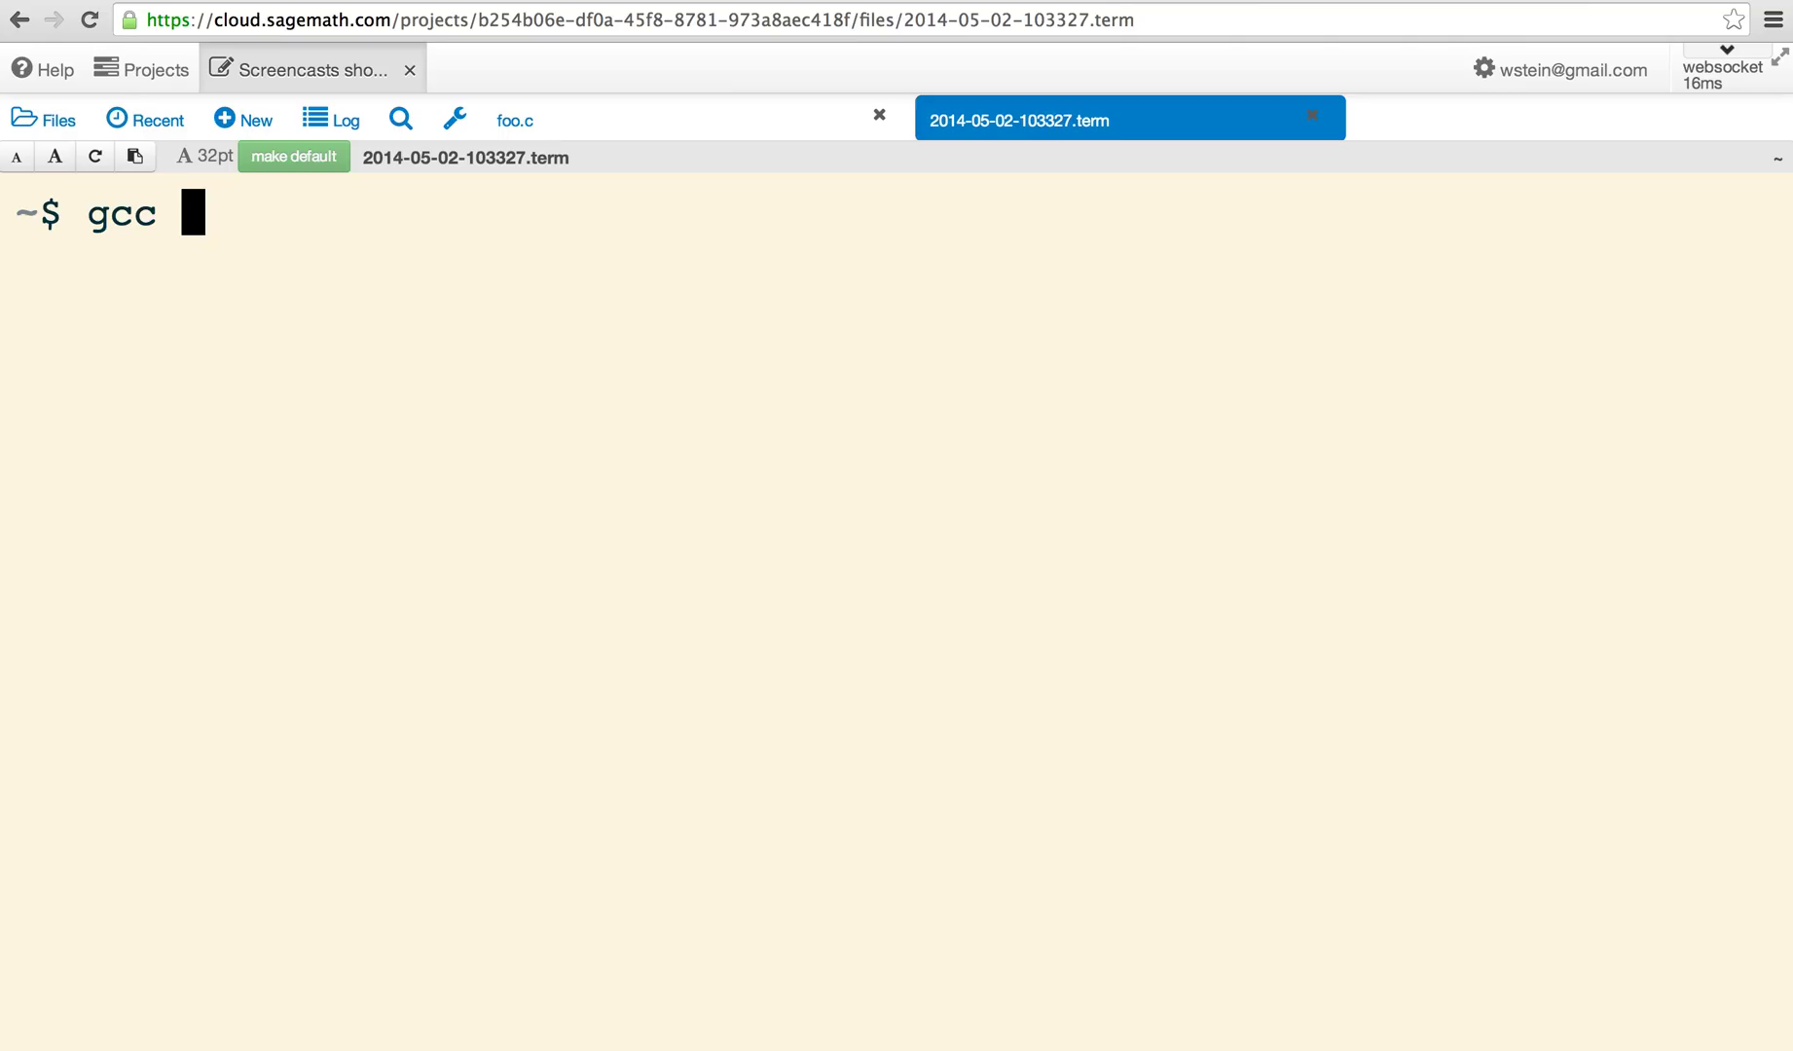
text(foo.c)
text(./a.out)
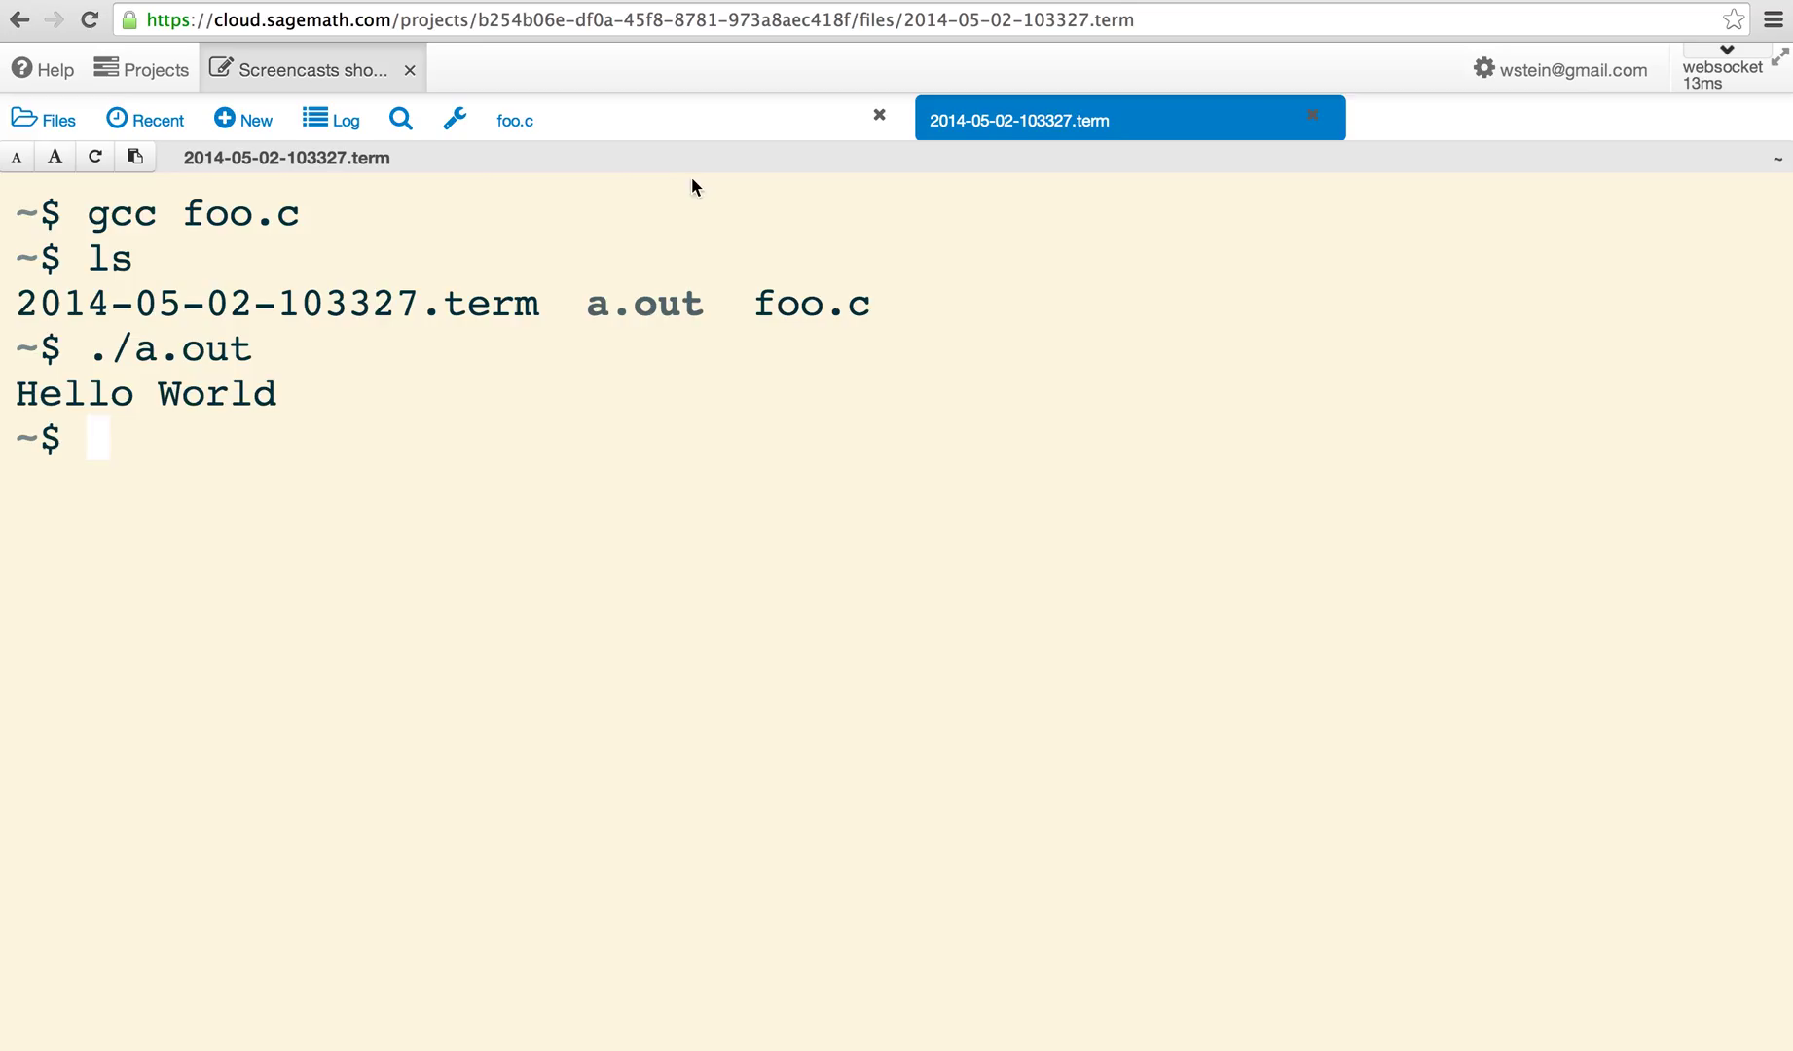
- Add printf("this is SageMathCloud!\n"); to foo.c, then enter gcc foo.c in the terminal
click(513, 119)
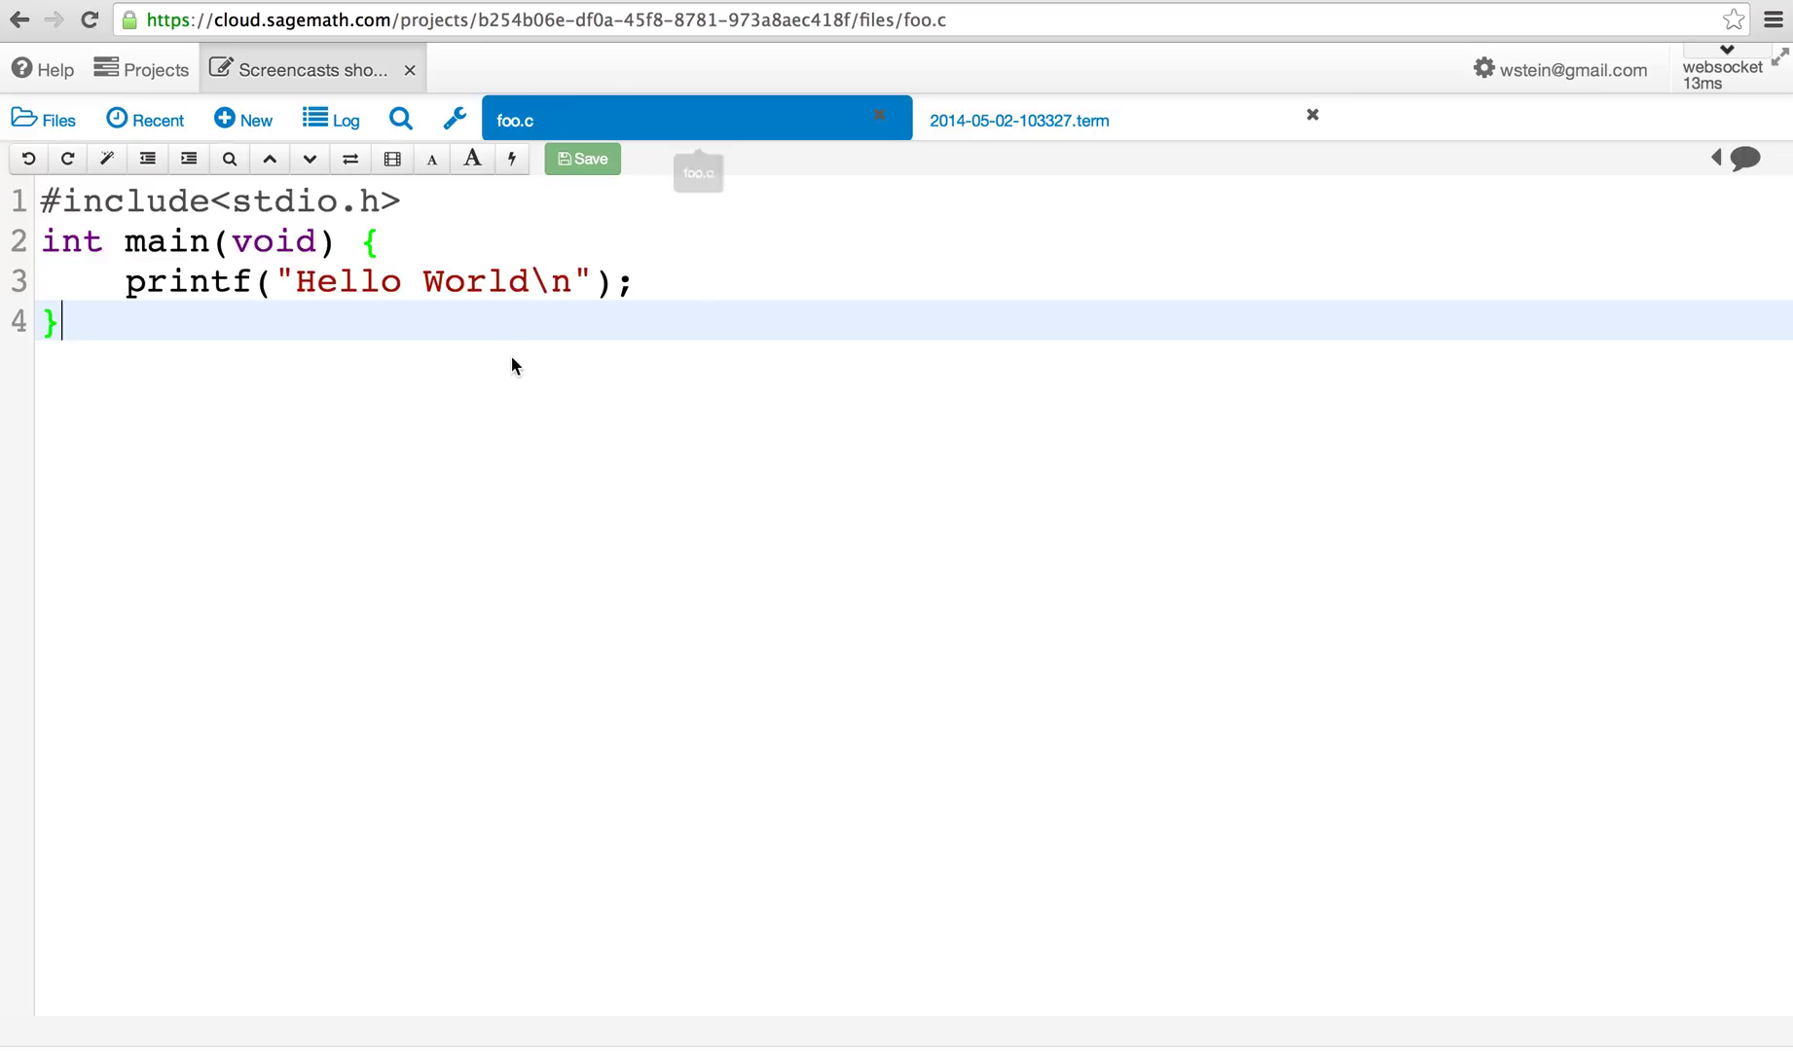
text(printf("this is)
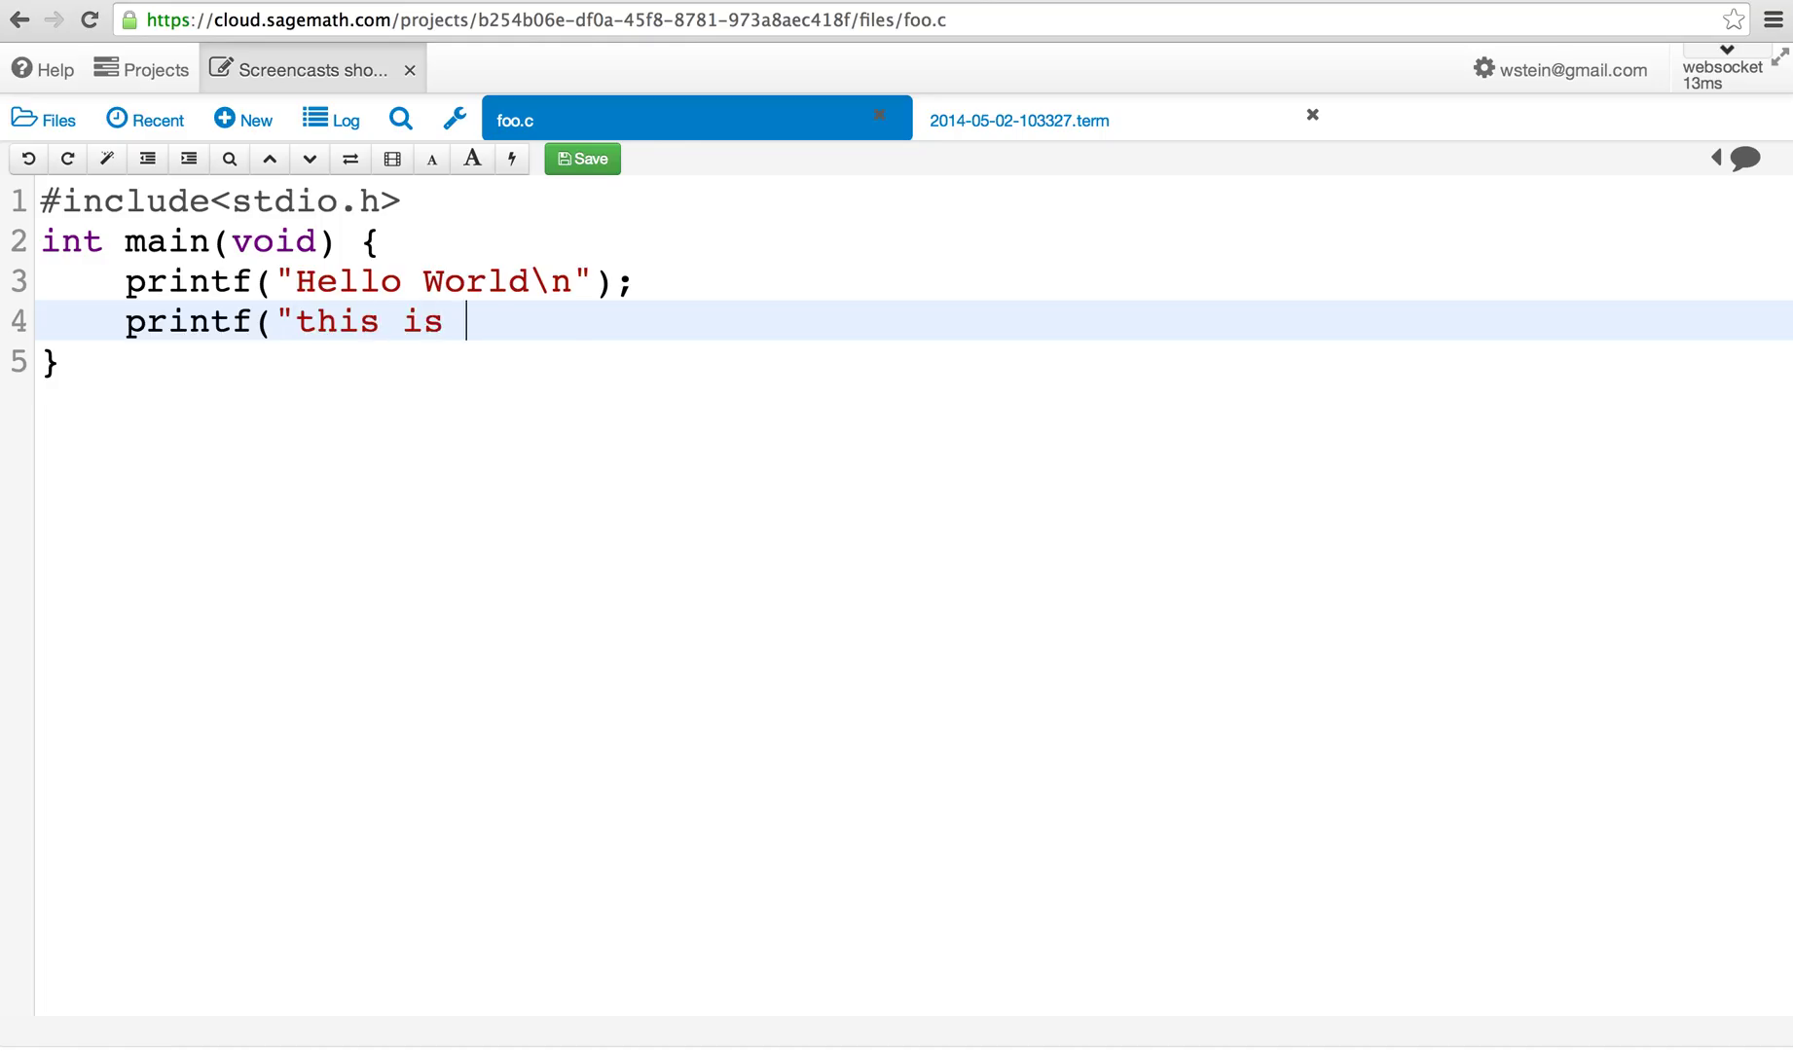
text(SageMathClou)
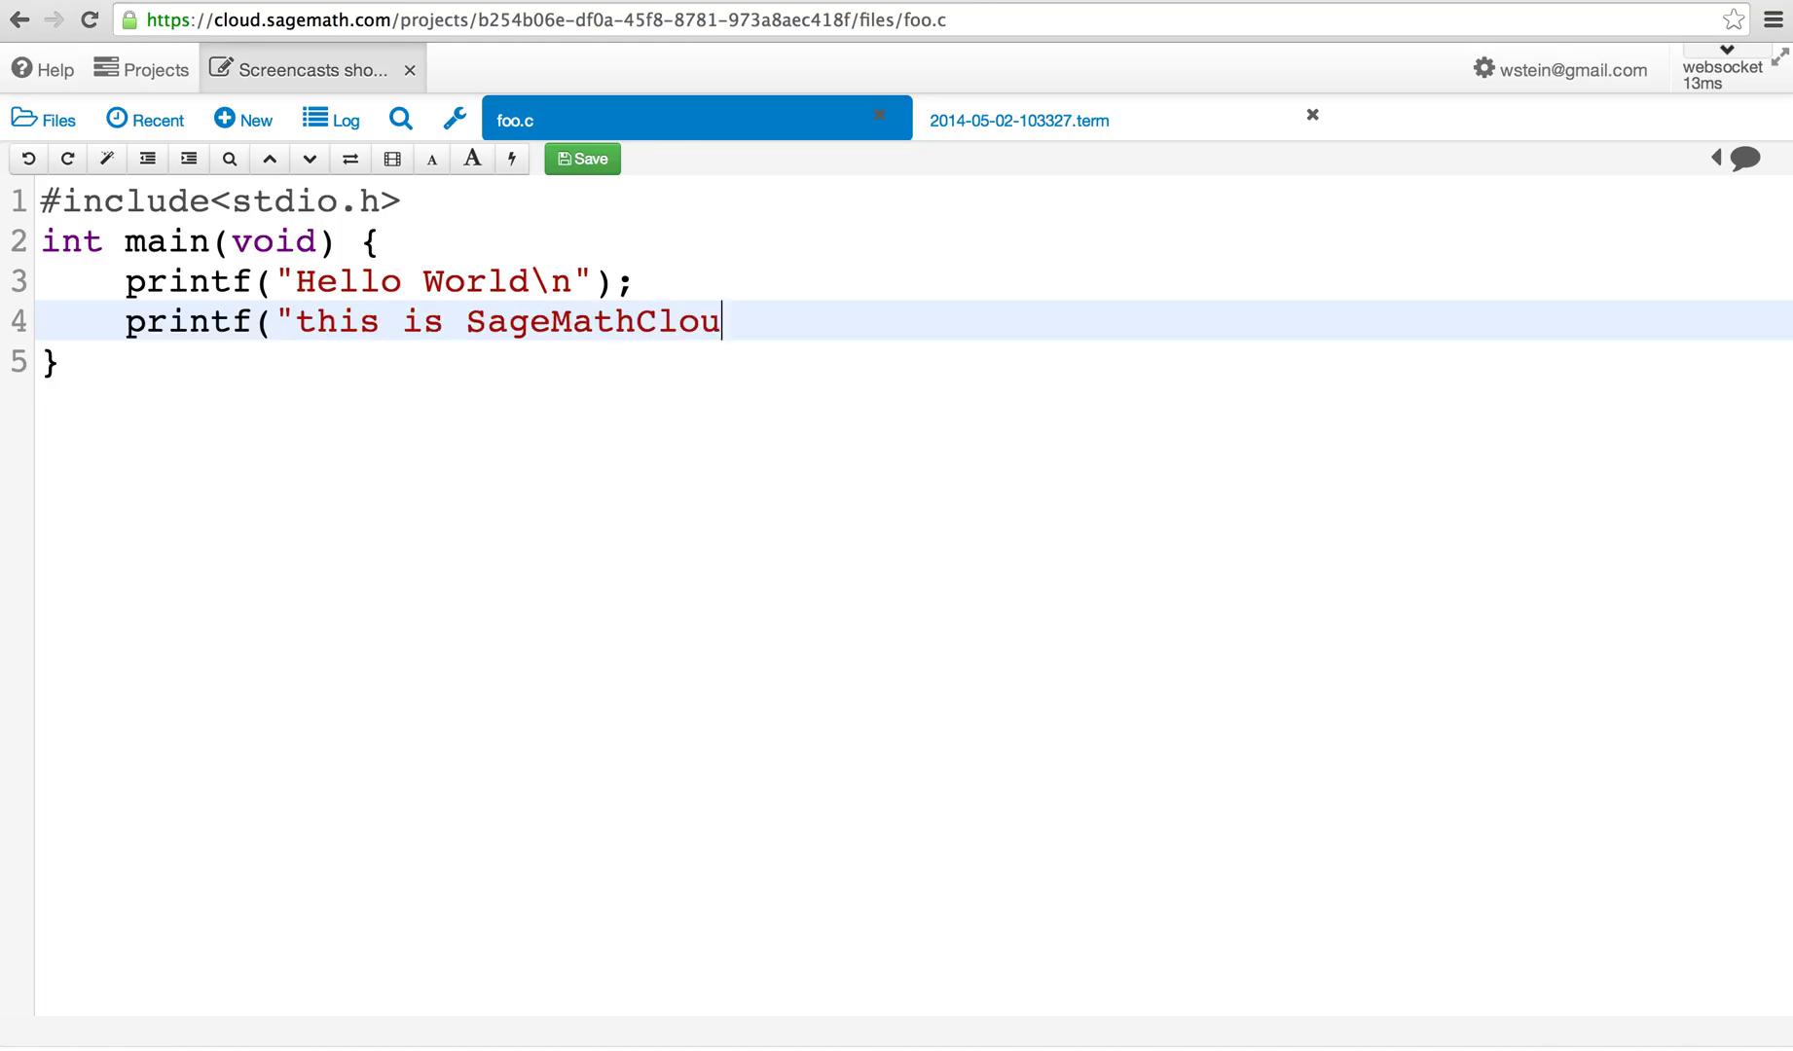
text(d!\)
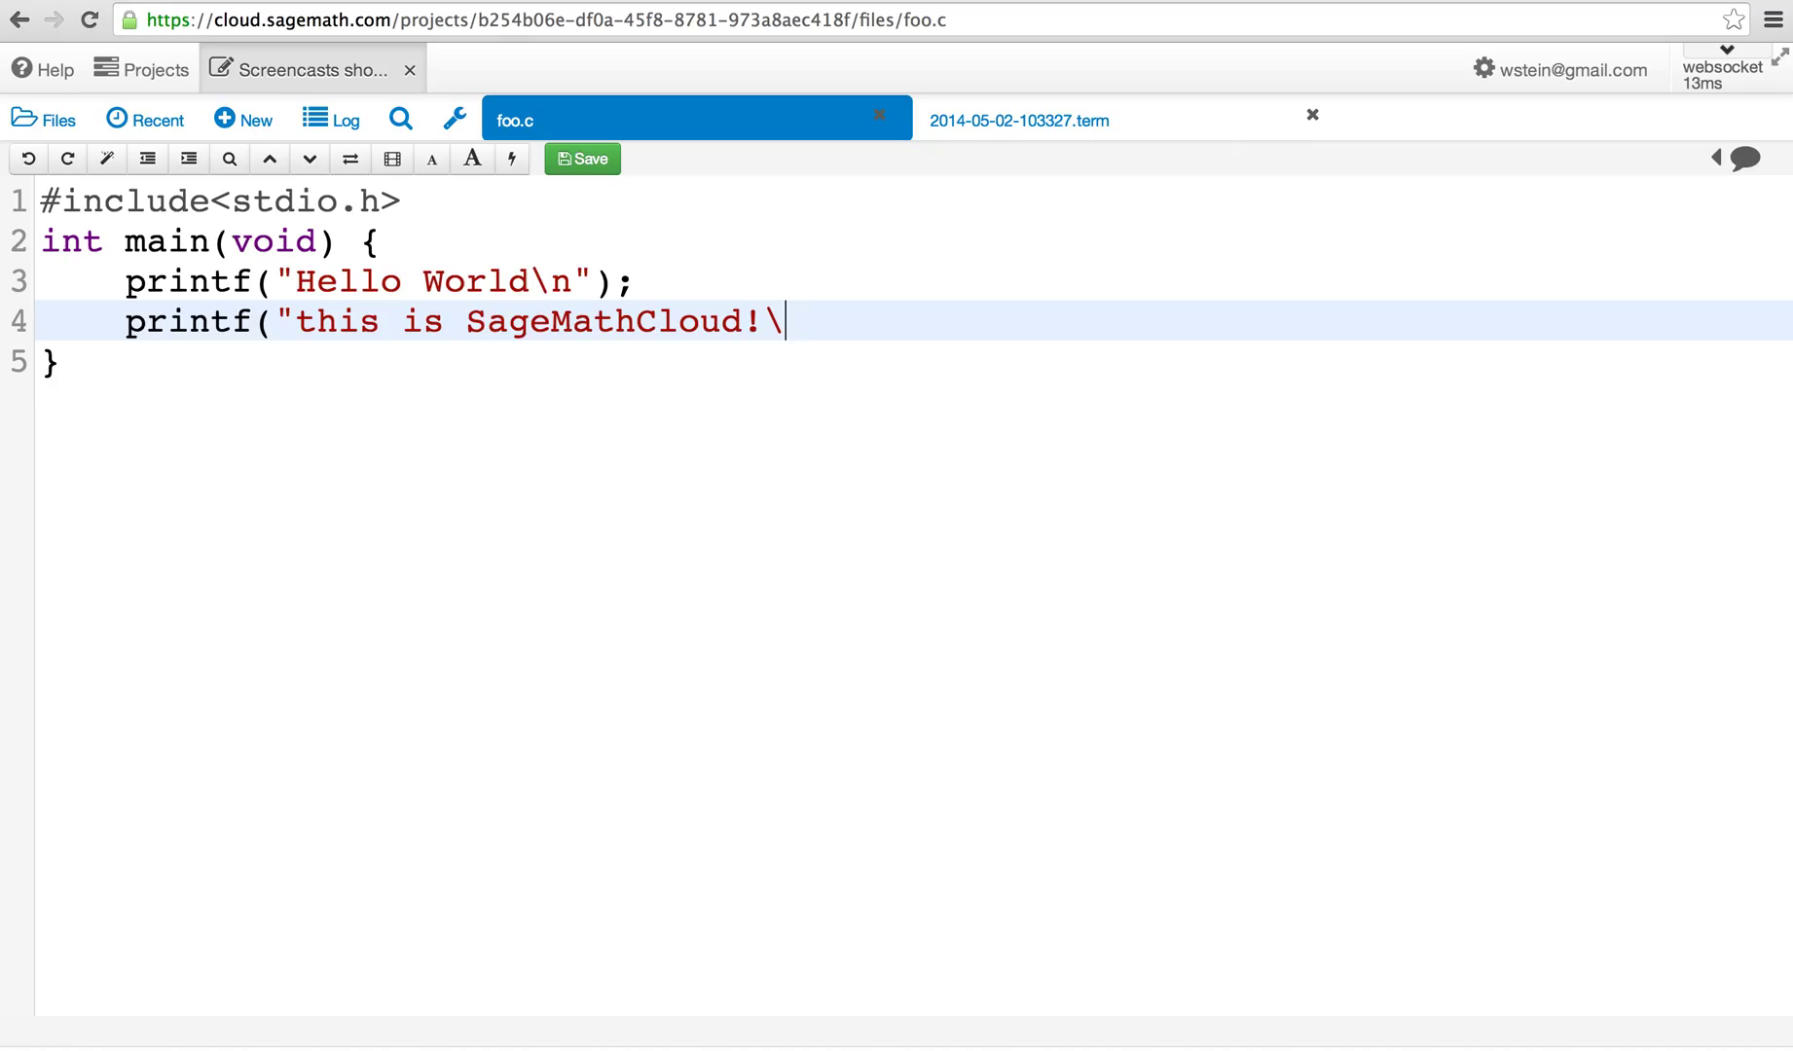
text(n");)
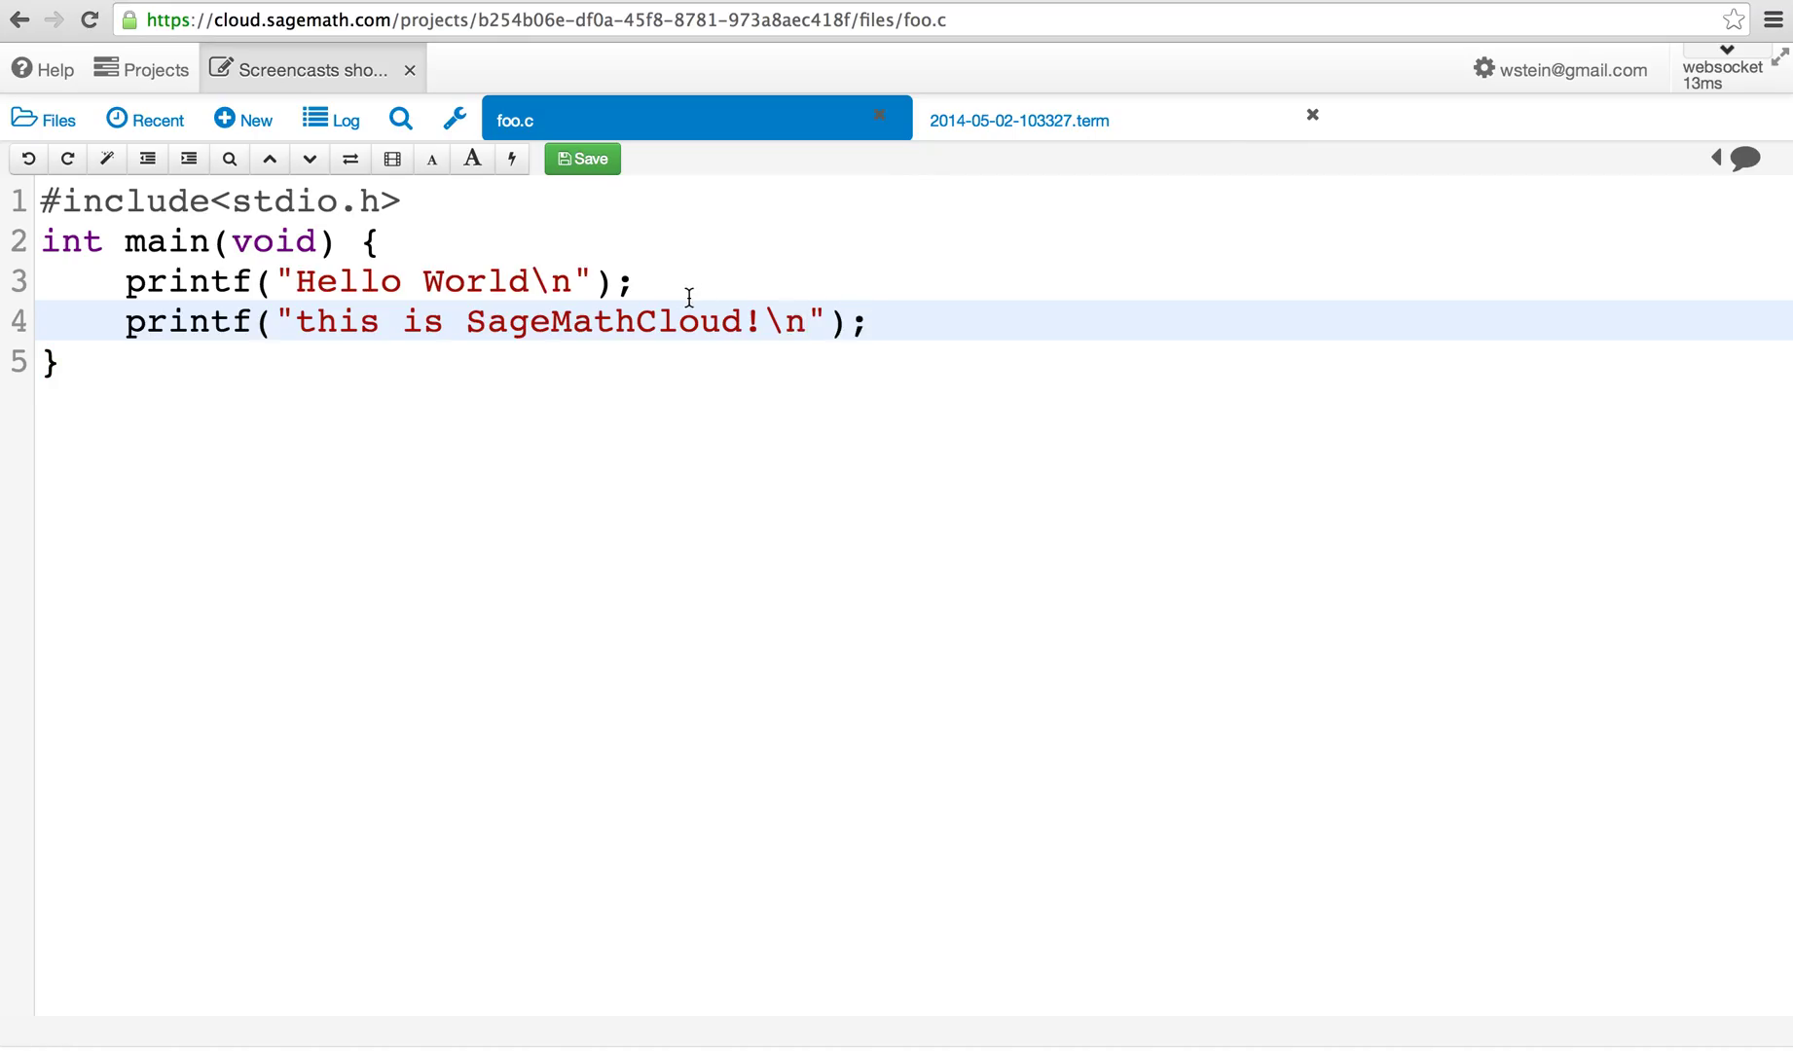
click(1015, 118)
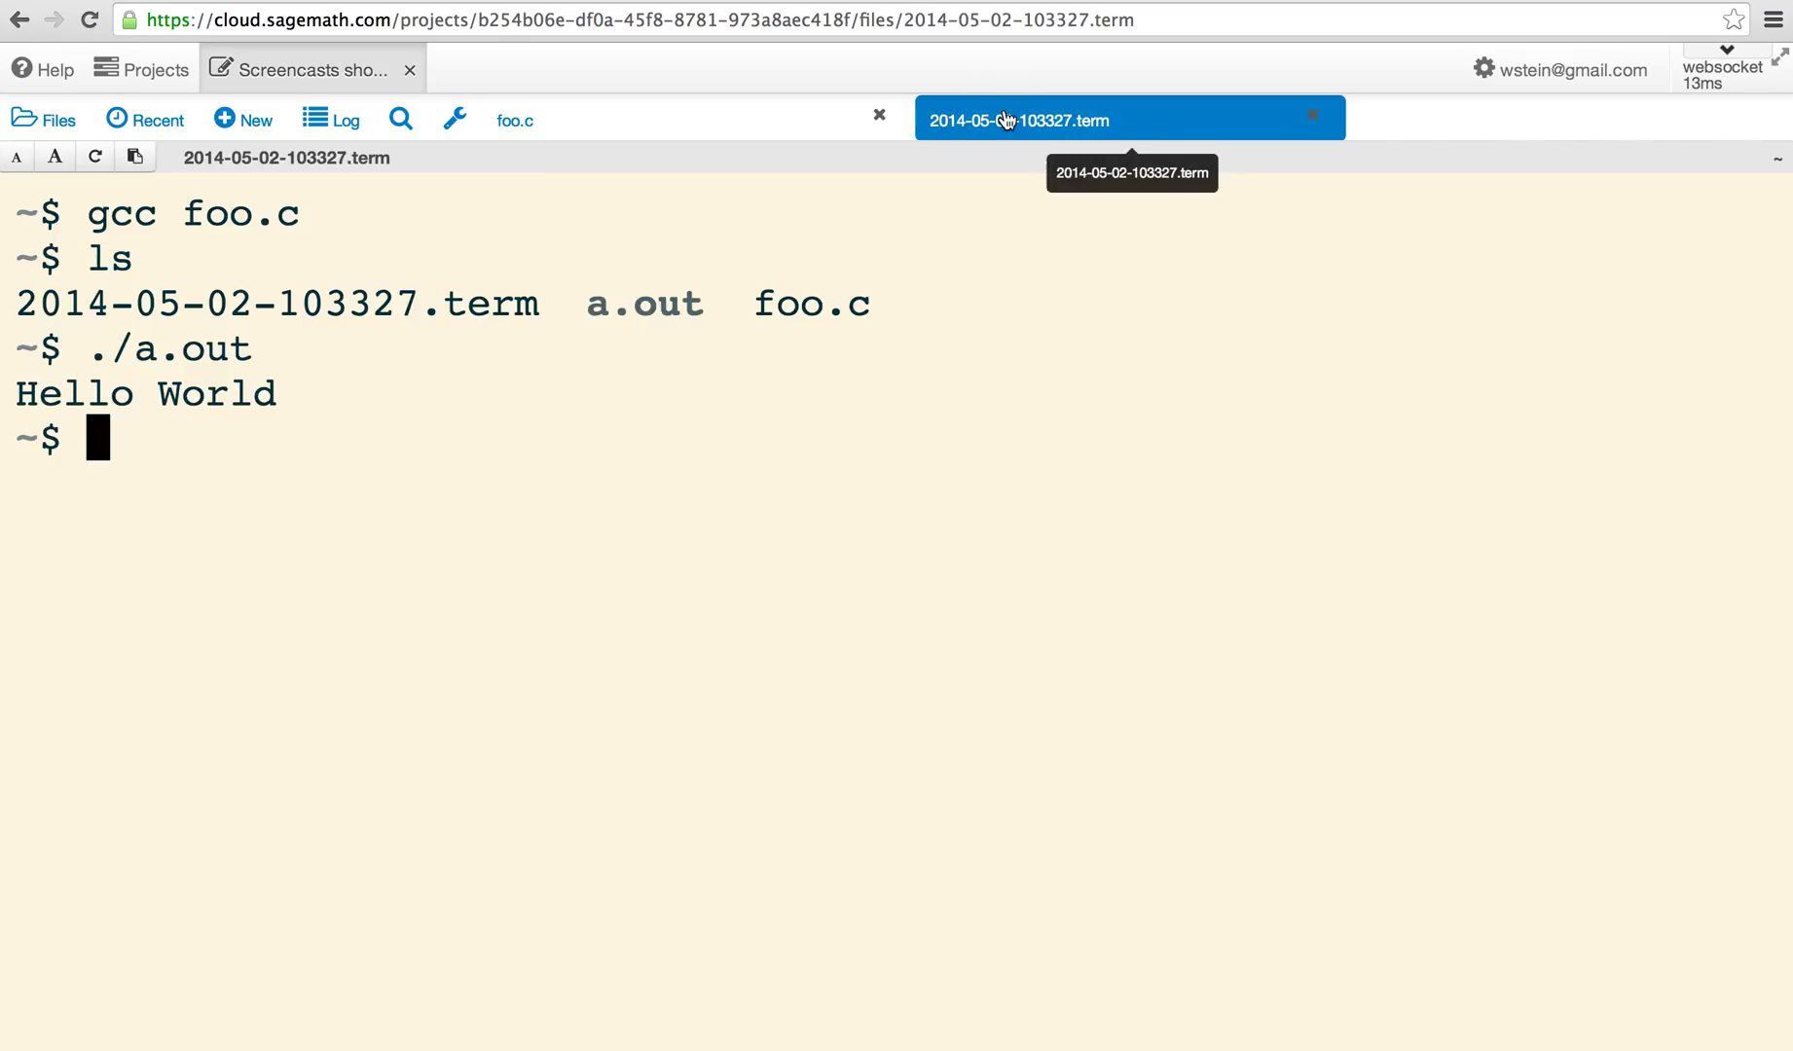
text(gcc foo.c)
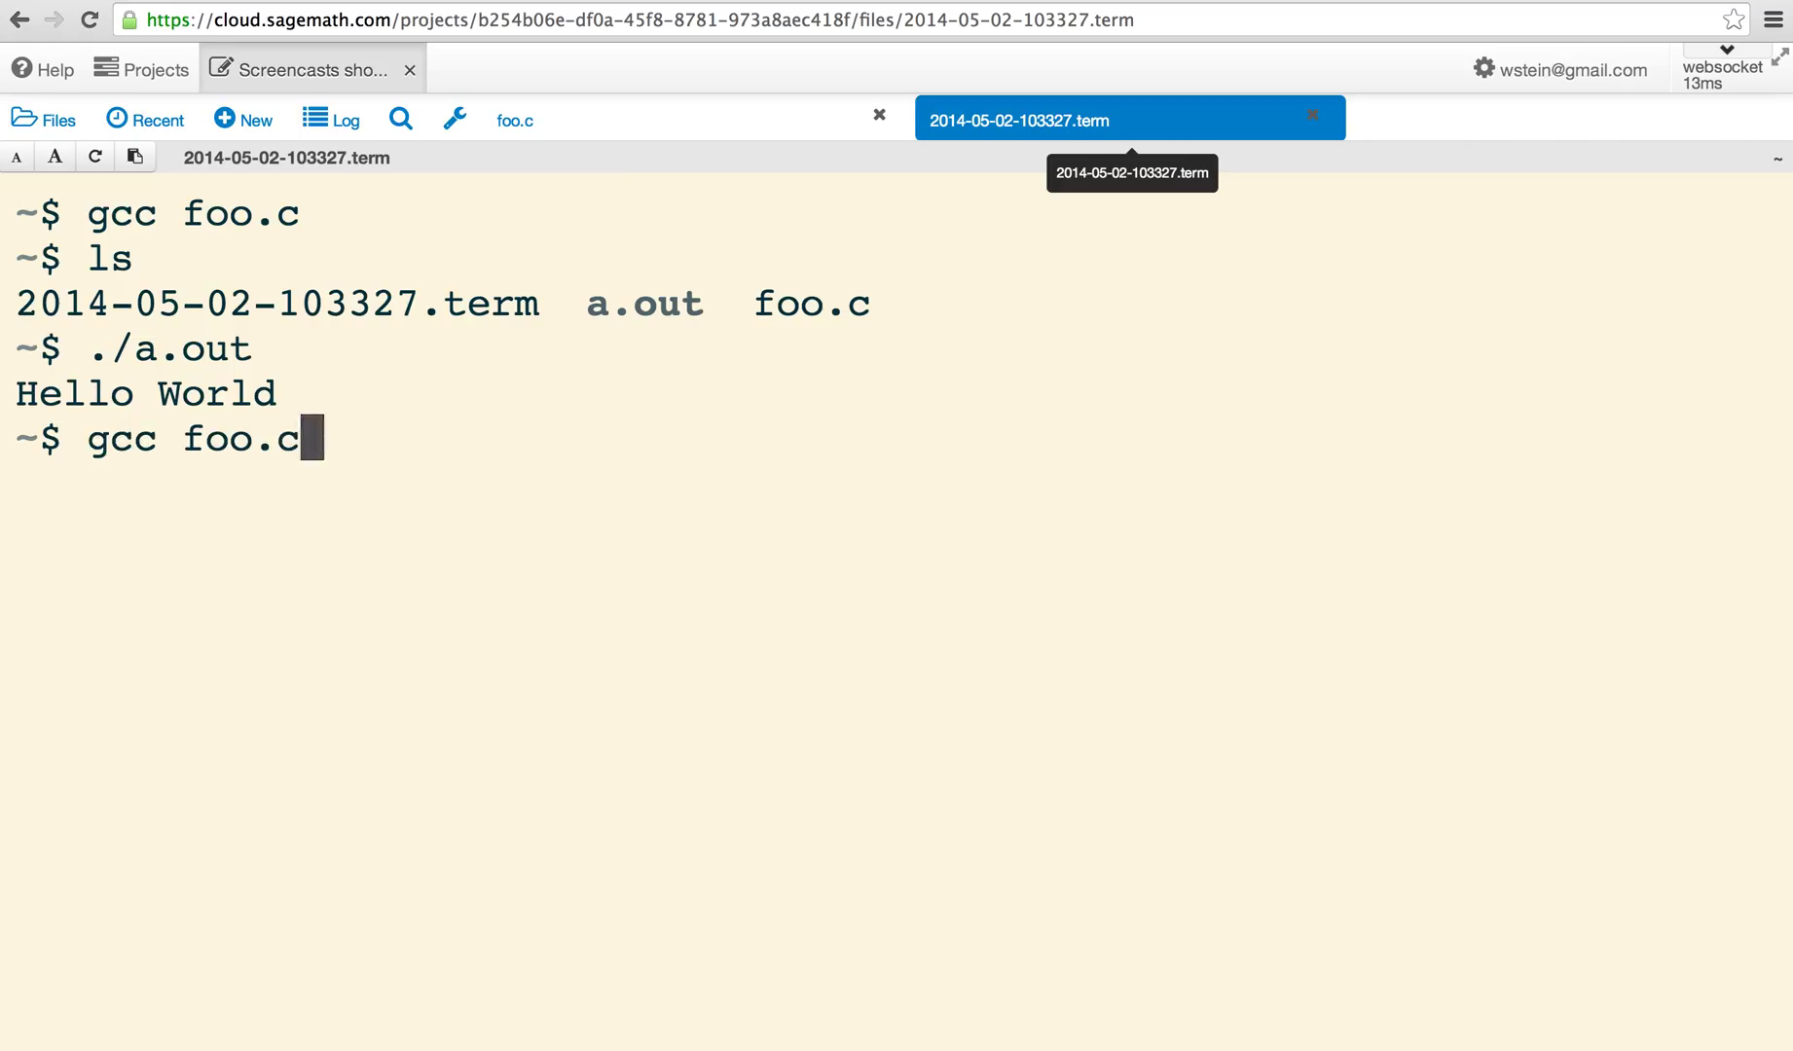